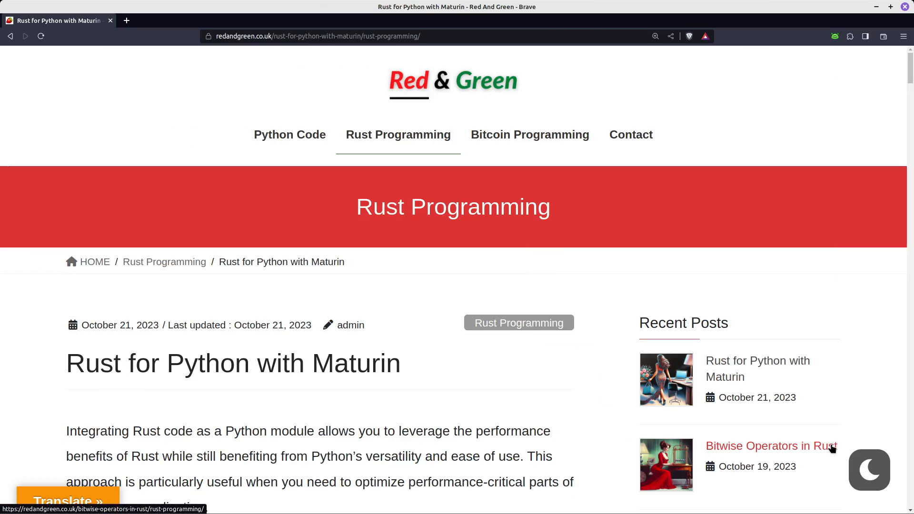
pyautogui.moveTo(545, 260)
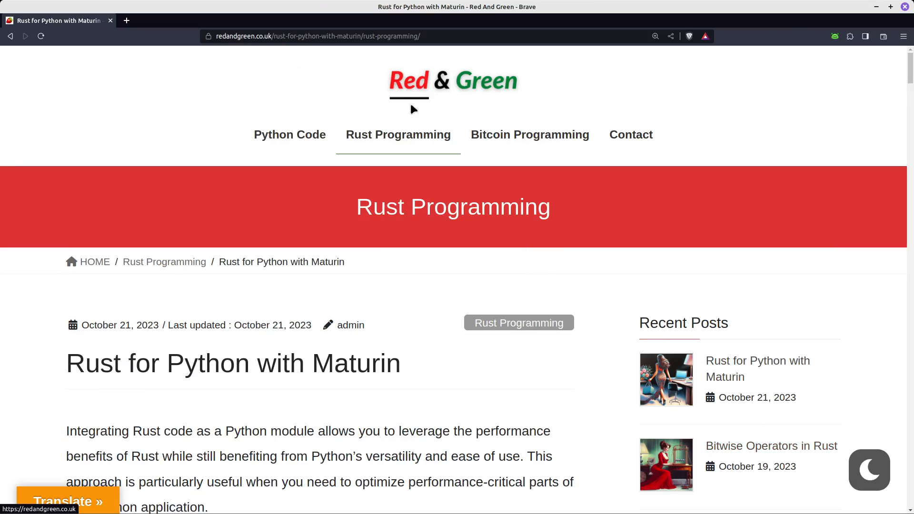
pyautogui.moveTo(434, 255)
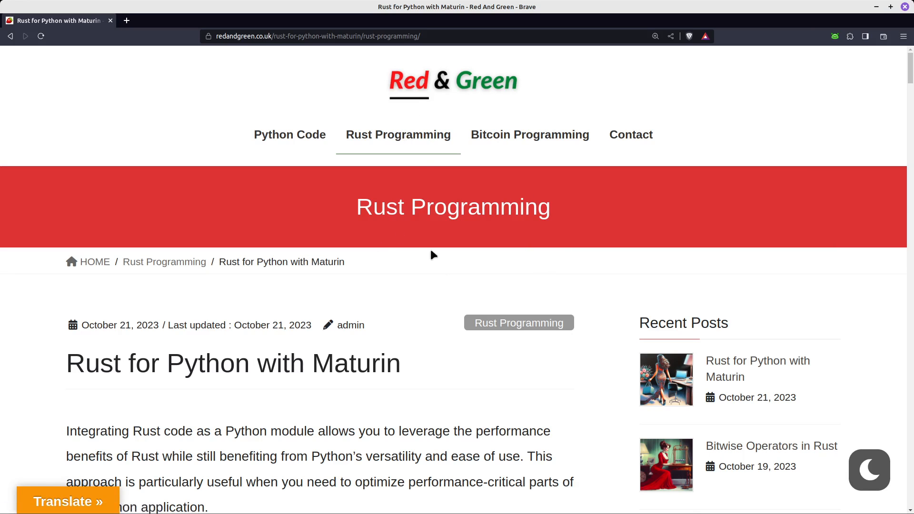
# - Reach the Maturin tutorial and select its cargo new --lib --edition 2021 guessing-game command
pyautogui.scroll(-3)
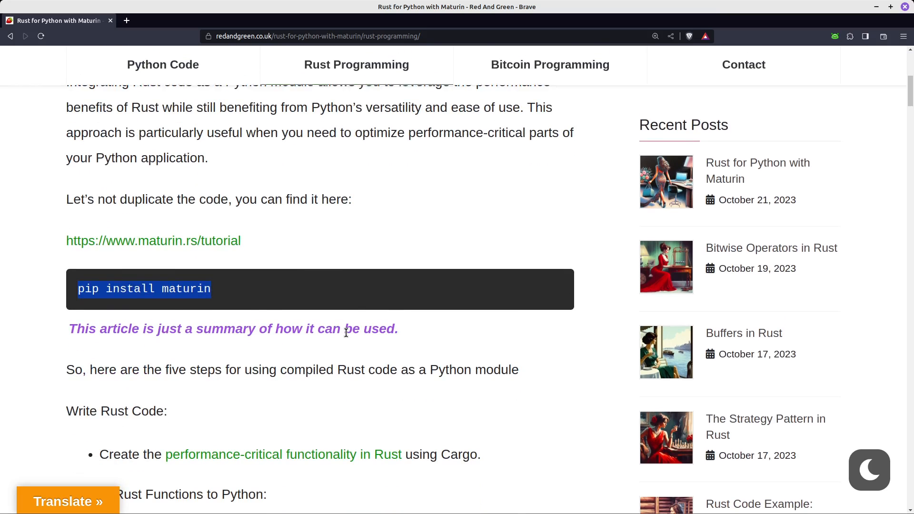
pyautogui.moveTo(153, 241)
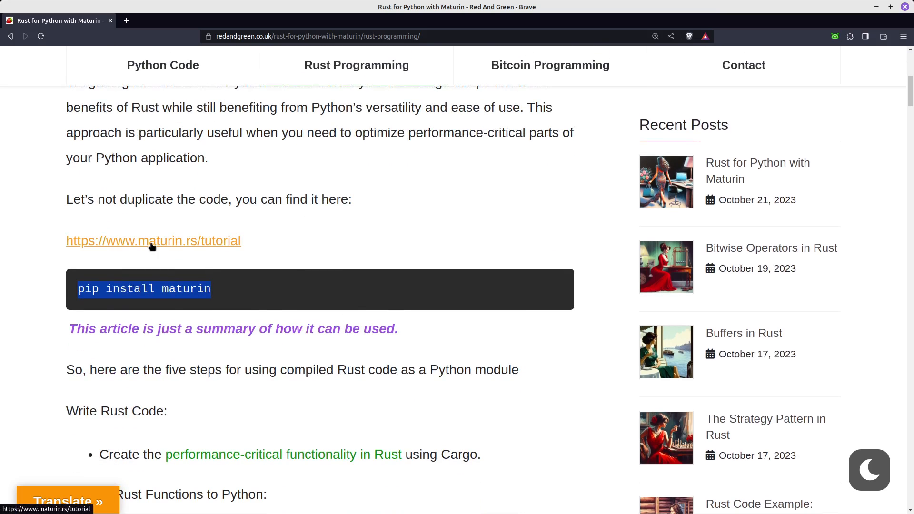
pyautogui.click(153, 241)
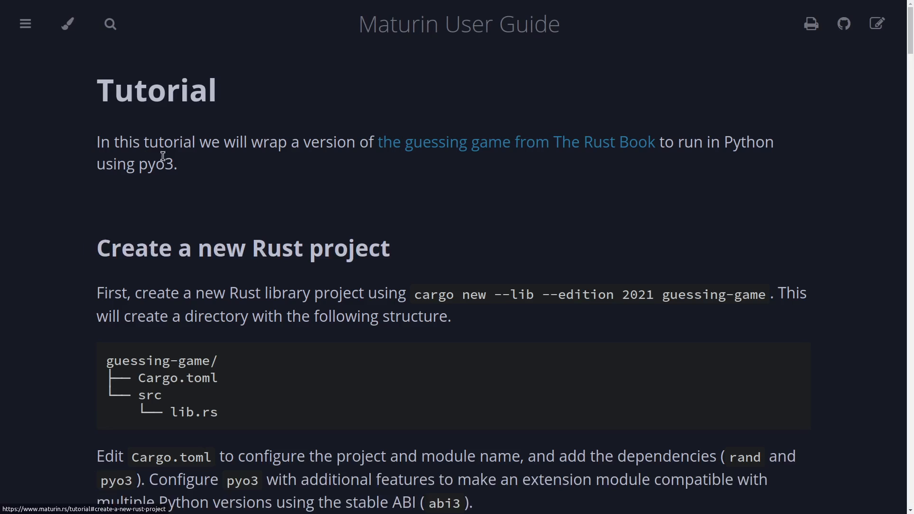
pyautogui.moveTo(471, 192)
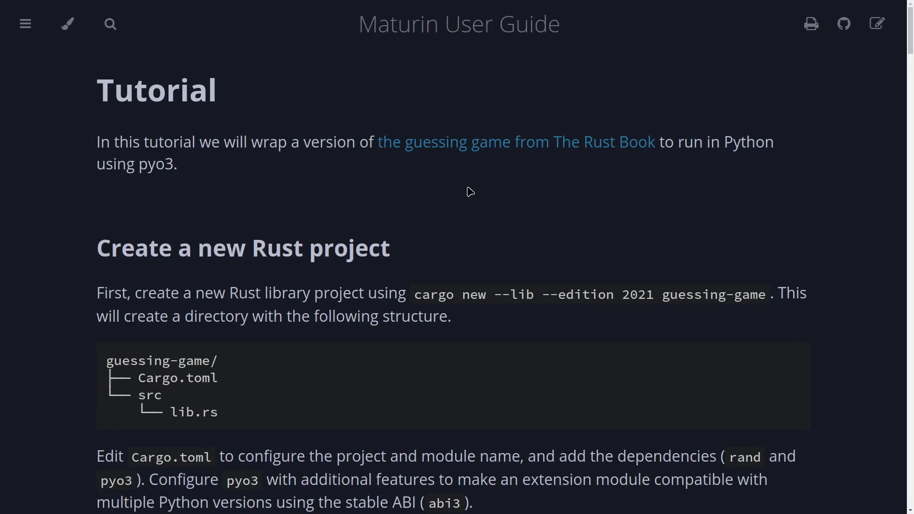
pyautogui.scroll(-3)
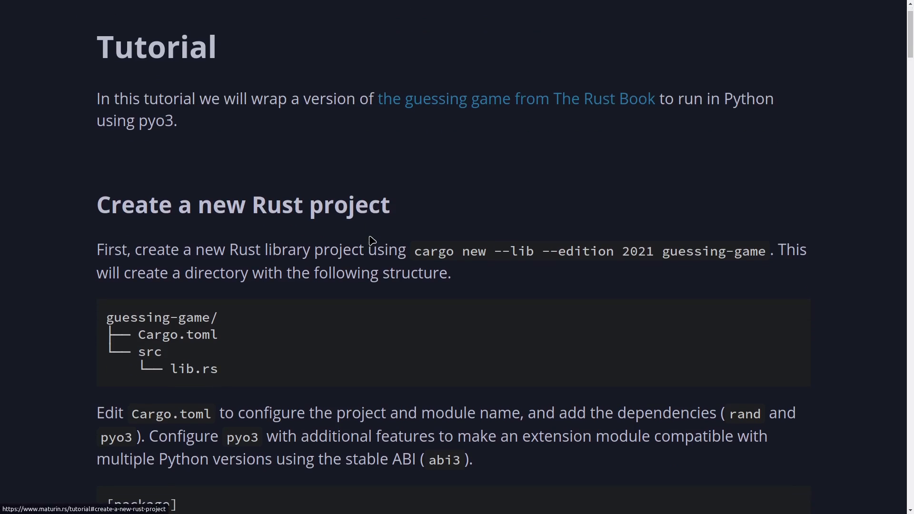
pyautogui.moveTo(415, 251); pyautogui.dragTo(600, 251)
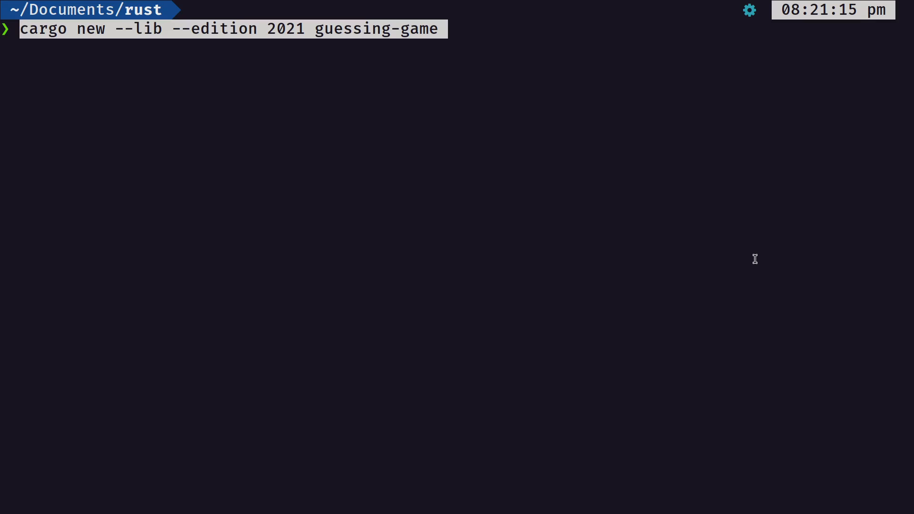
# - Create the guessing-game library package with cargo new and move into its folder
pyautogui.press('Return')
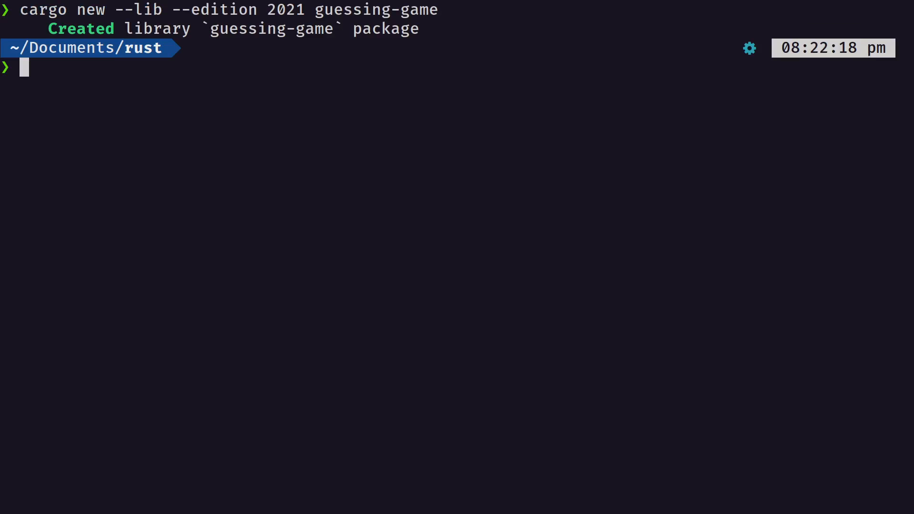
pyautogui.write('ls')
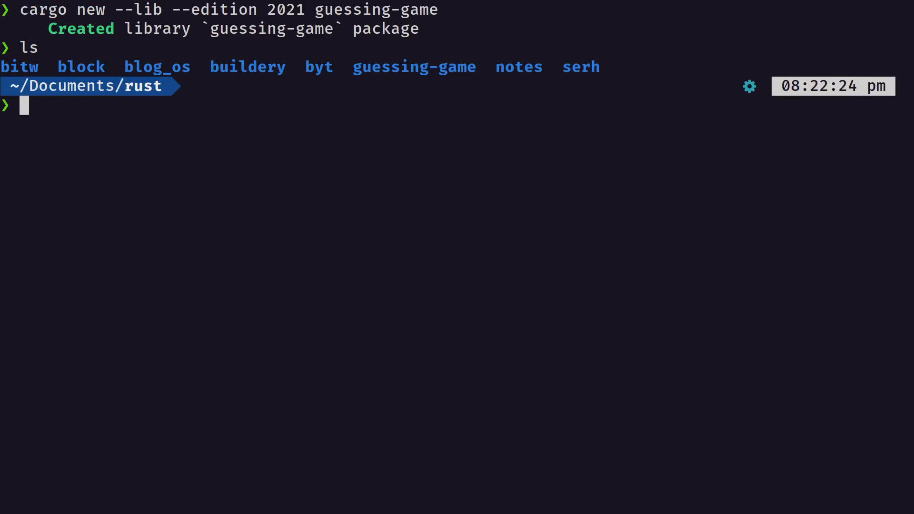
pyautogui.write('cd guessing-game/')
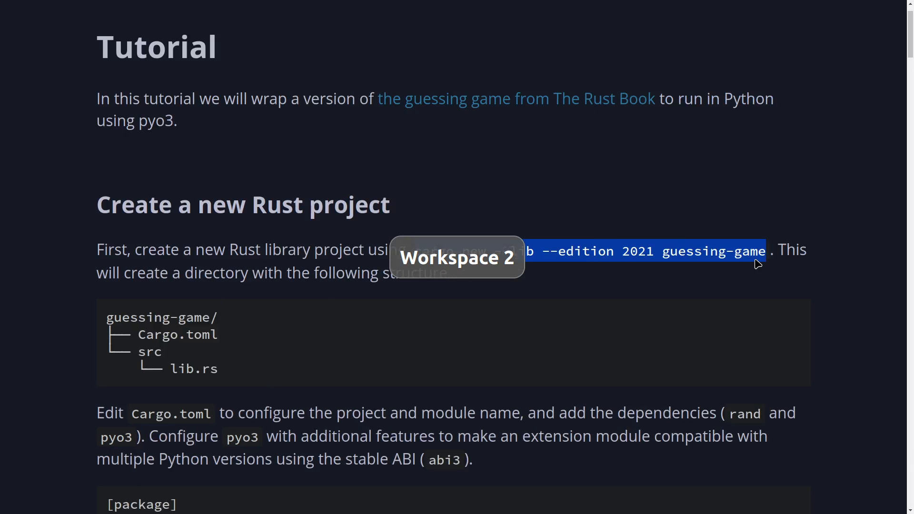
pyautogui.scroll(-3)
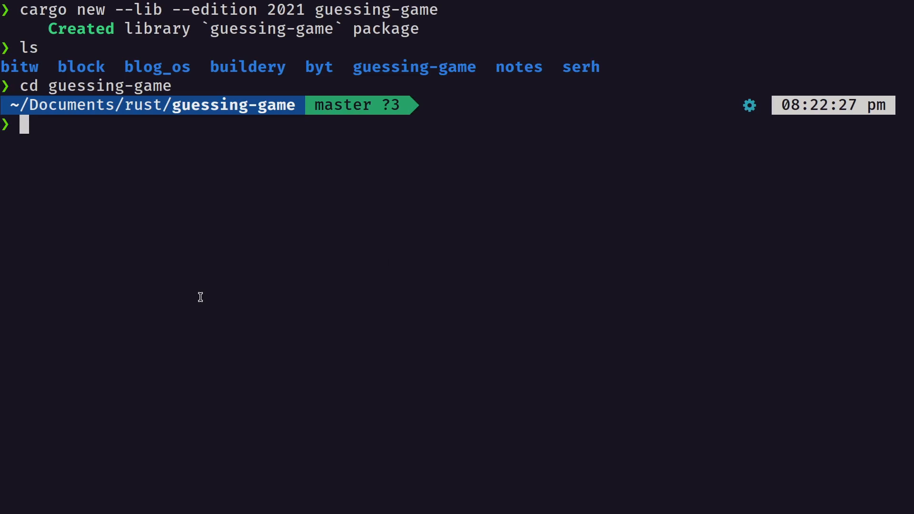
# - List the package's two-level tree showing Cargo.toml and src/lib.rs
pyautogui.write('tree -')
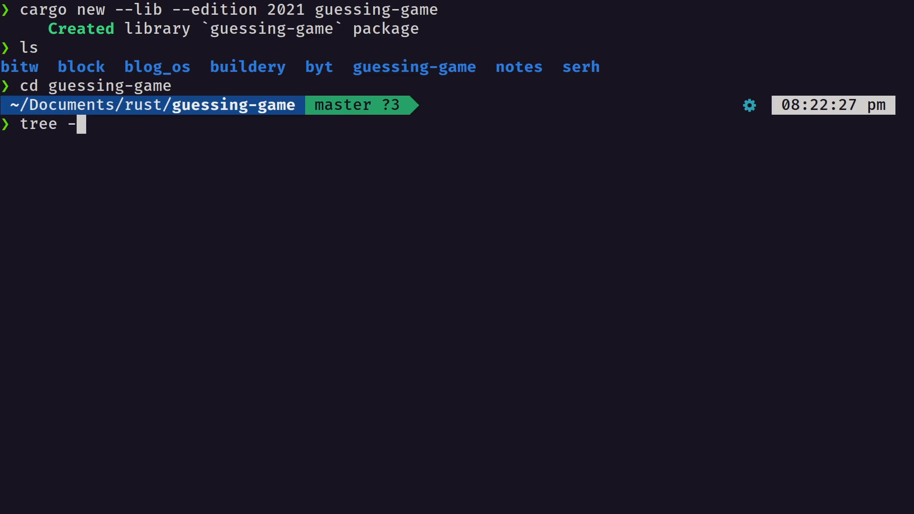
pyautogui.write('l')
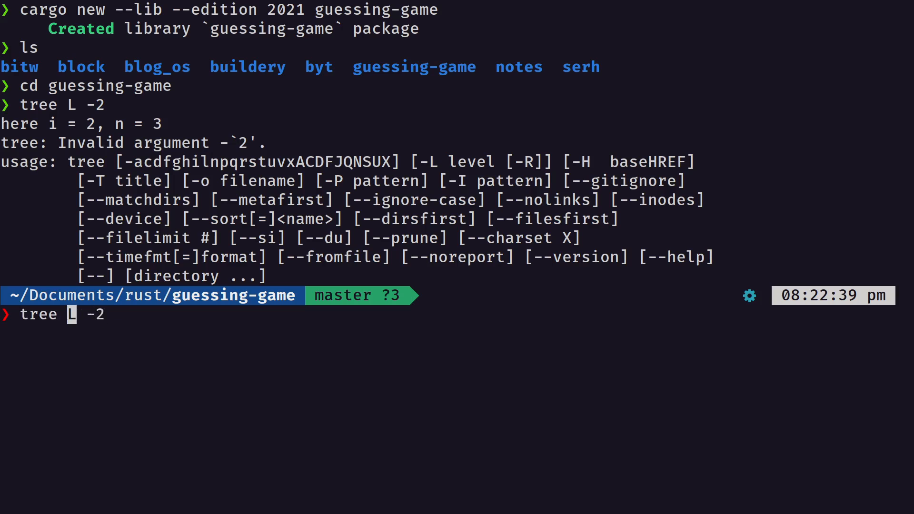
pyautogui.press('Return')
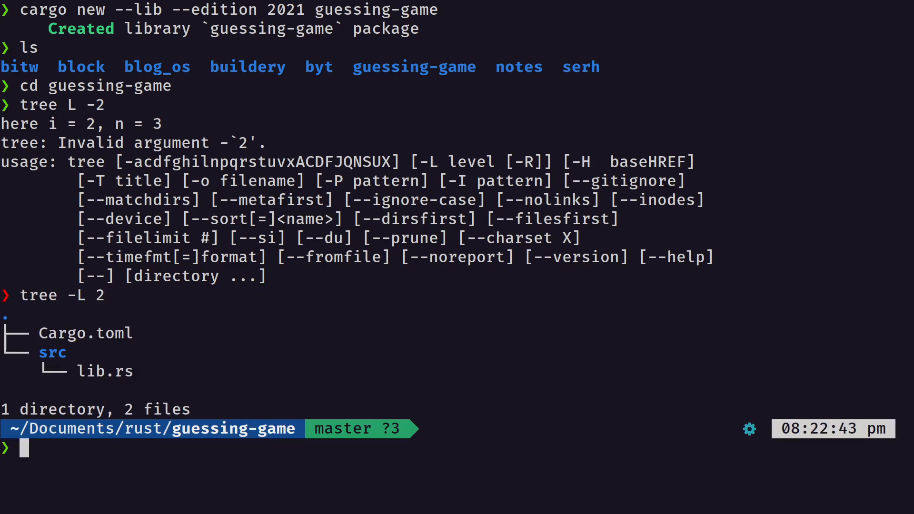
pyautogui.moveTo(57, 360)
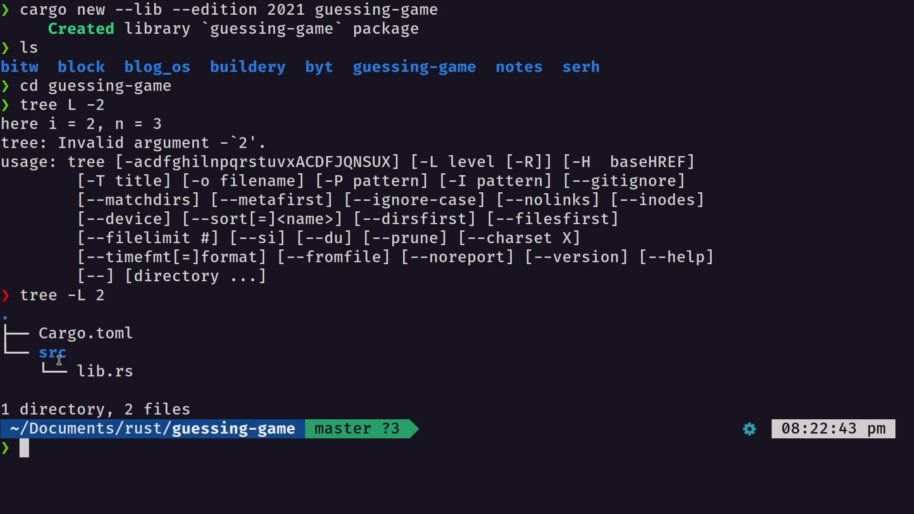
pyautogui.moveTo(130, 373)
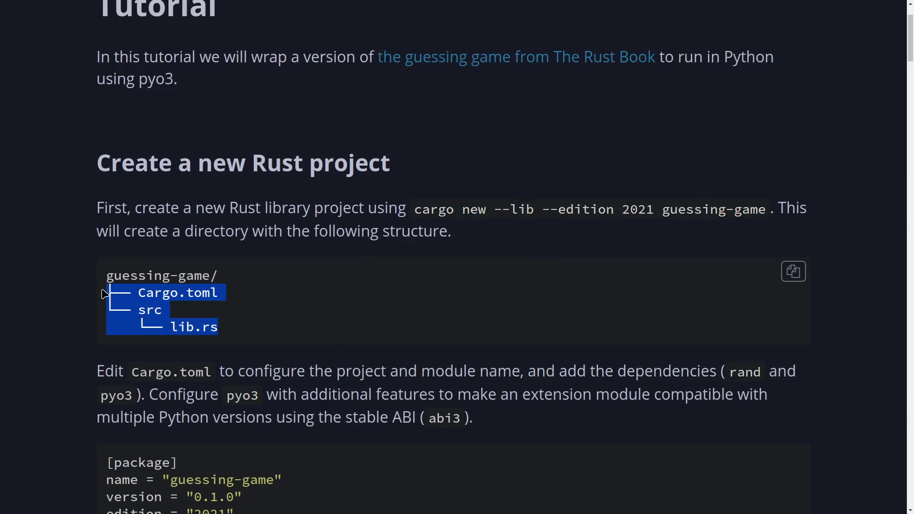
# - View the tutorial's Cargo.toml example and start opening the project's Cargo.toml in Neovim
pyautogui.scroll(-3)
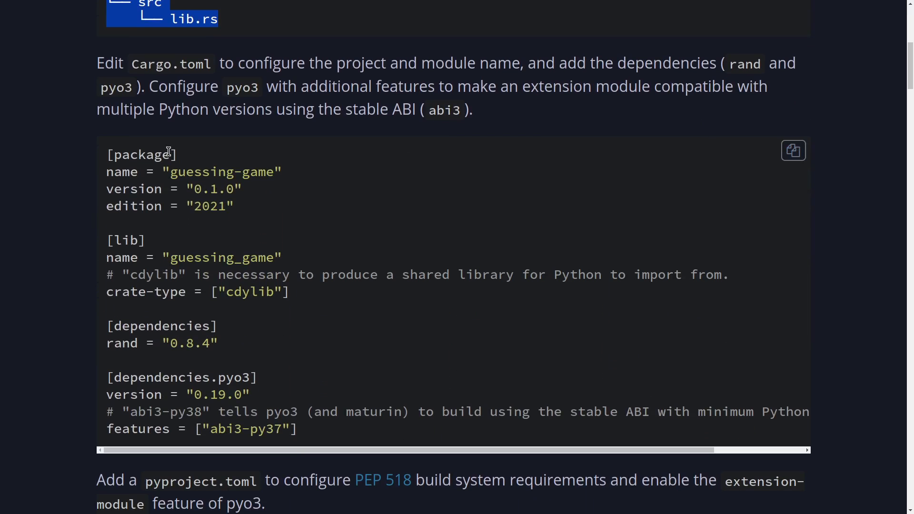
pyautogui.moveTo(106, 155); pyautogui.dragTo(234, 205)
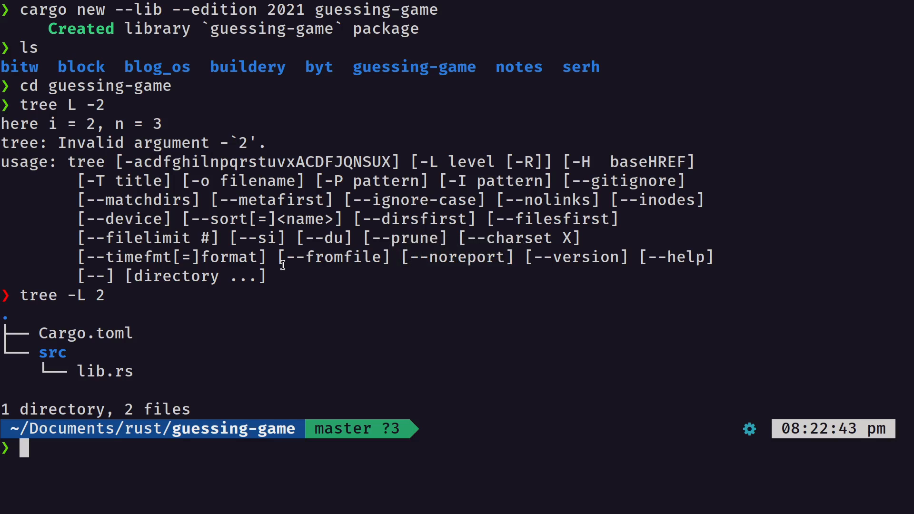
pyautogui.write('n')
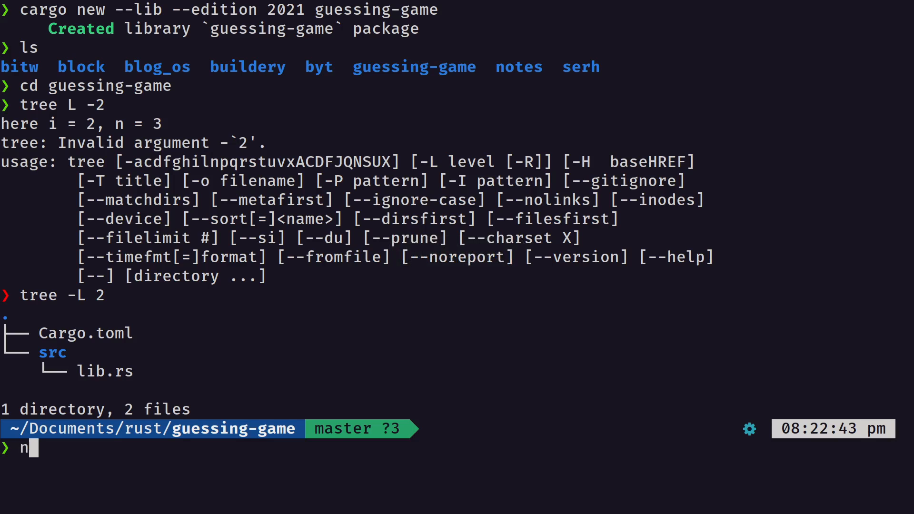
pyautogui.write('v Cargo.toml')
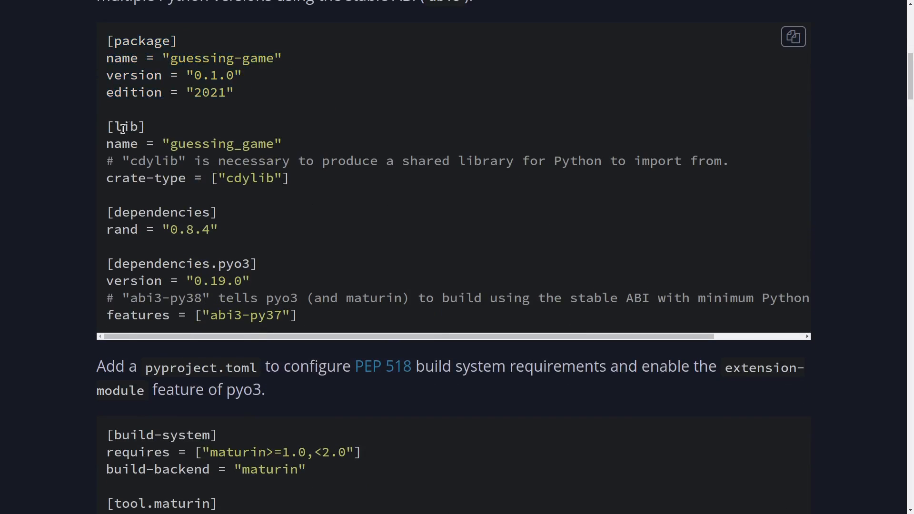
# - Copy the example Cargo.toml's [lib], rand and pyo3 sections through features = ["abi3-py37"]
pyautogui.moveTo(106, 126); pyautogui.dragTo(200, 161)
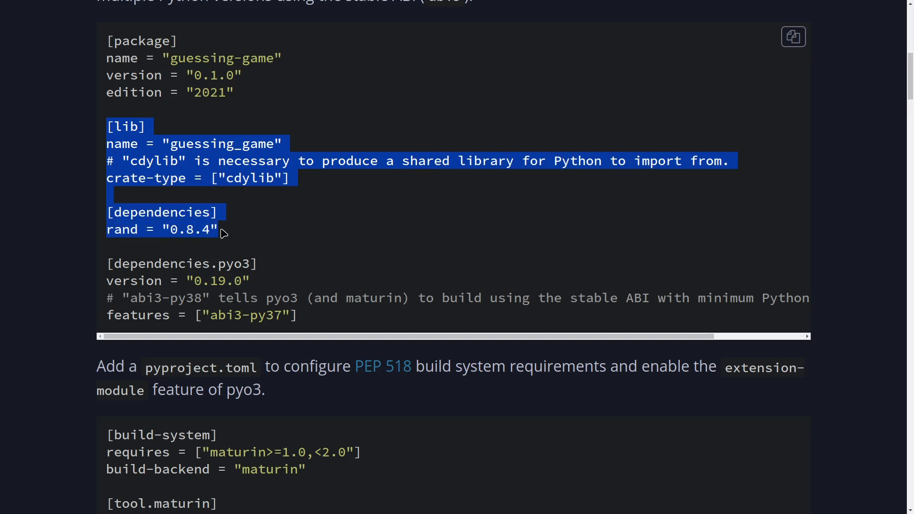
pyautogui.moveTo(219, 229); pyautogui.dragTo(202, 264)
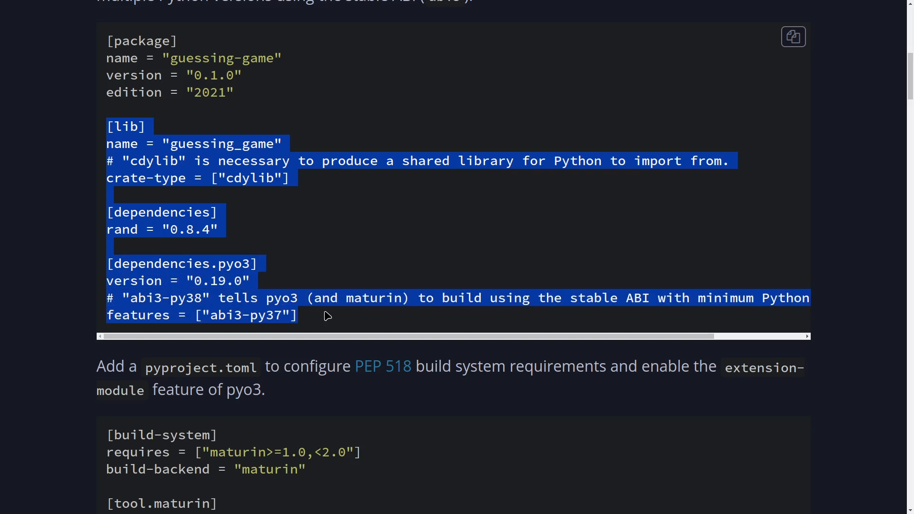
pyautogui.rightClick(218, 302)
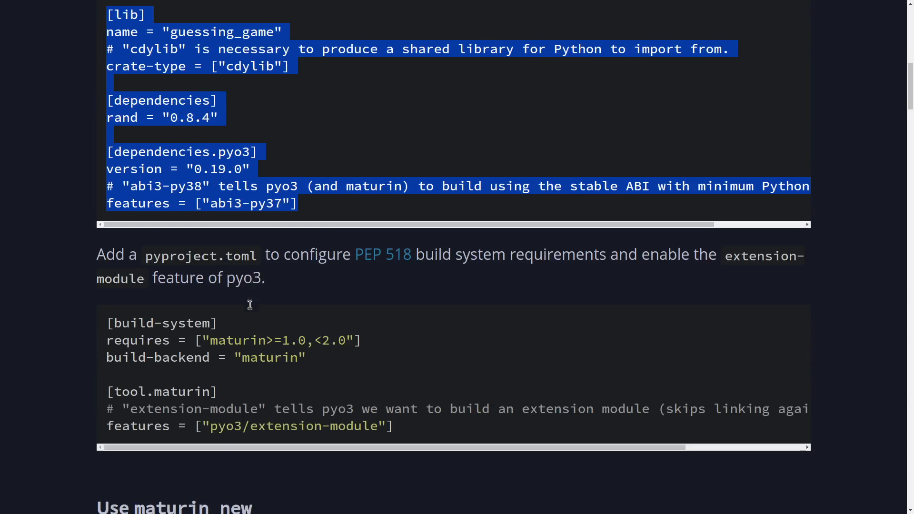
# - Copy the guide's pyproject.toml [build-system] and [tool.maturin] block
pyautogui.scroll(-3)
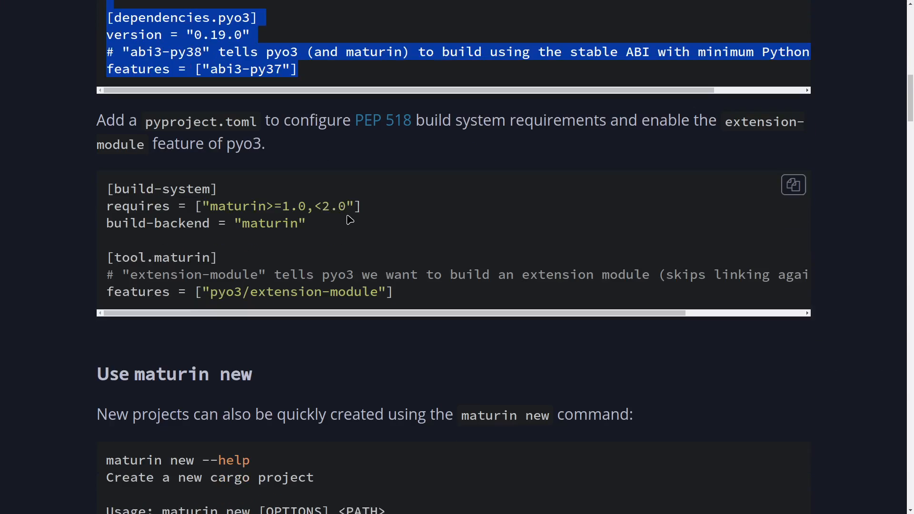
pyautogui.scroll(-3)
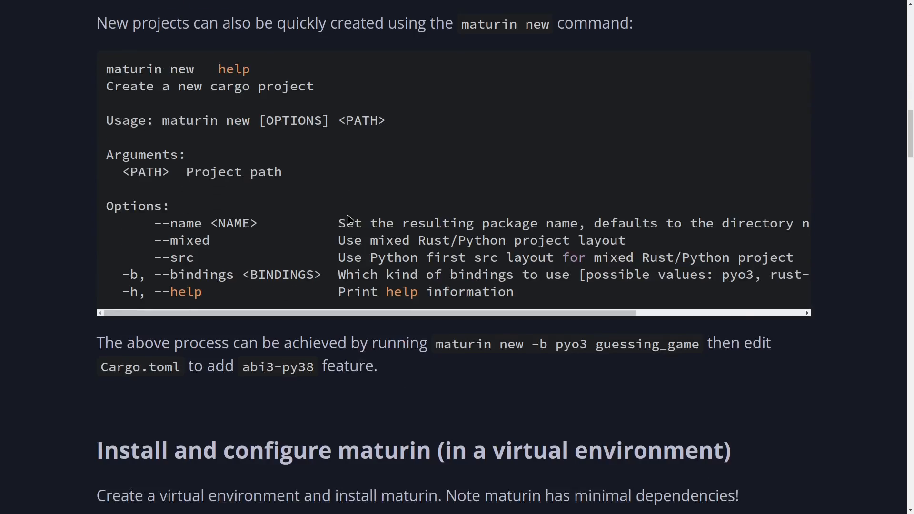
pyautogui.scroll(-3)
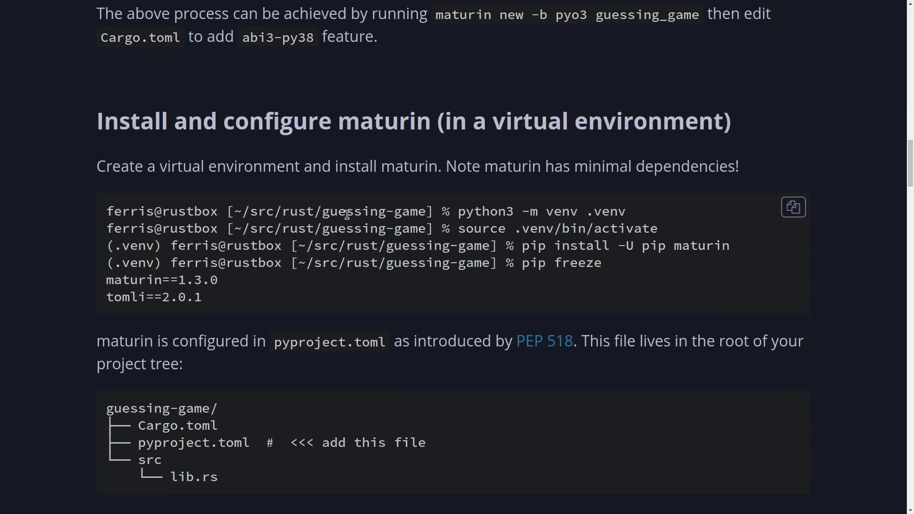
pyautogui.doubleClick(191, 443)
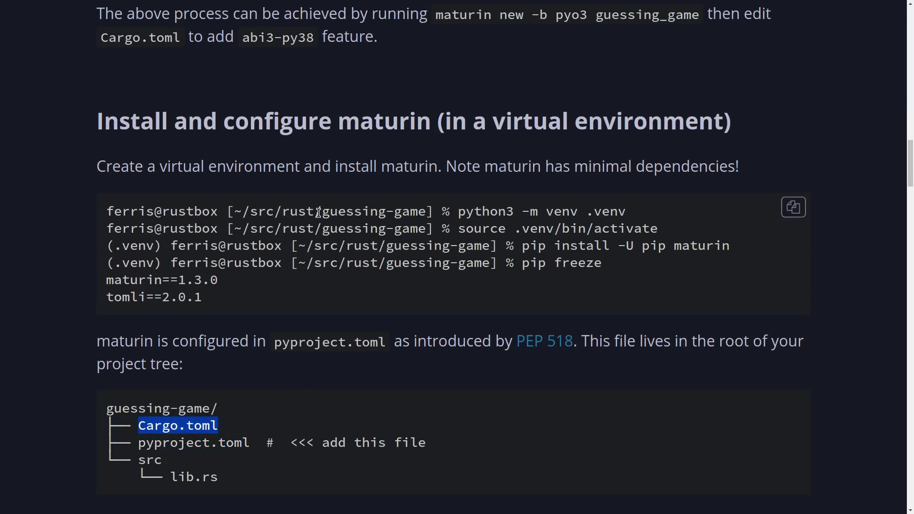
pyautogui.scroll(-3)
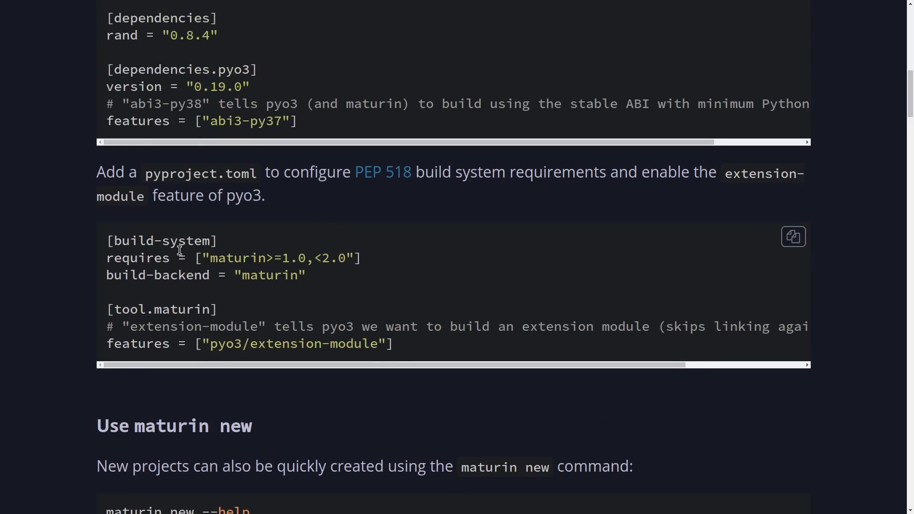
pyautogui.moveTo(107, 258); pyautogui.dragTo(306, 275)
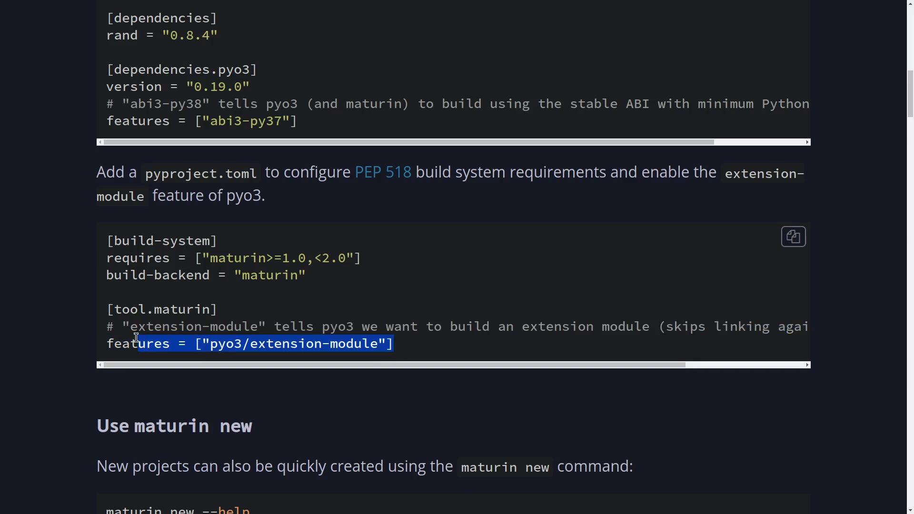
pyautogui.moveTo(134, 343); pyautogui.dragTo(104, 258)
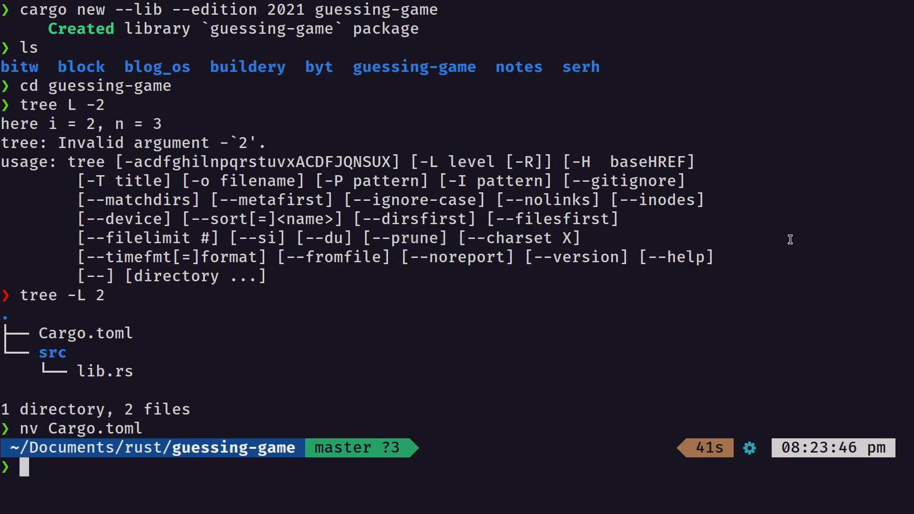
# - Create pyproject.toml in Neovim with the pasted build-system and tool.maturin settings and save it
pyautogui.write('nv pyp')
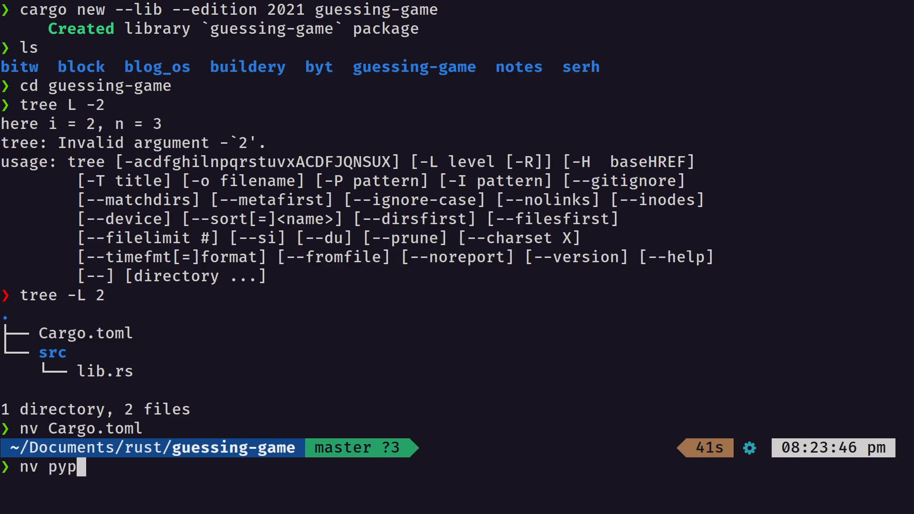
pyautogui.write('roject')
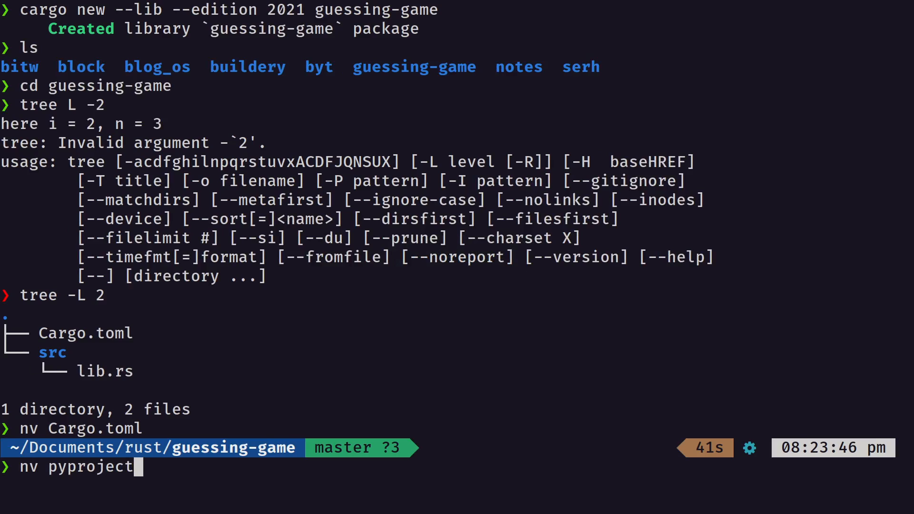
pyautogui.write('.tom')
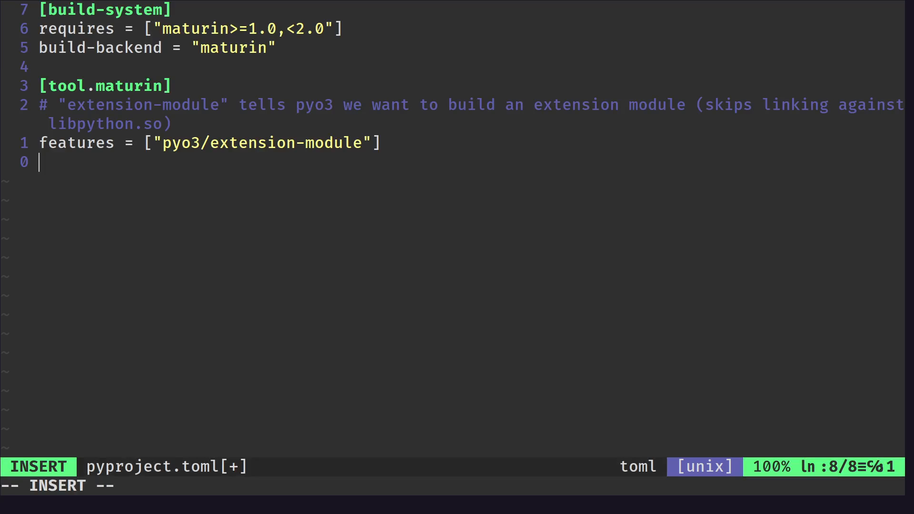
pyautogui.press('Escape')
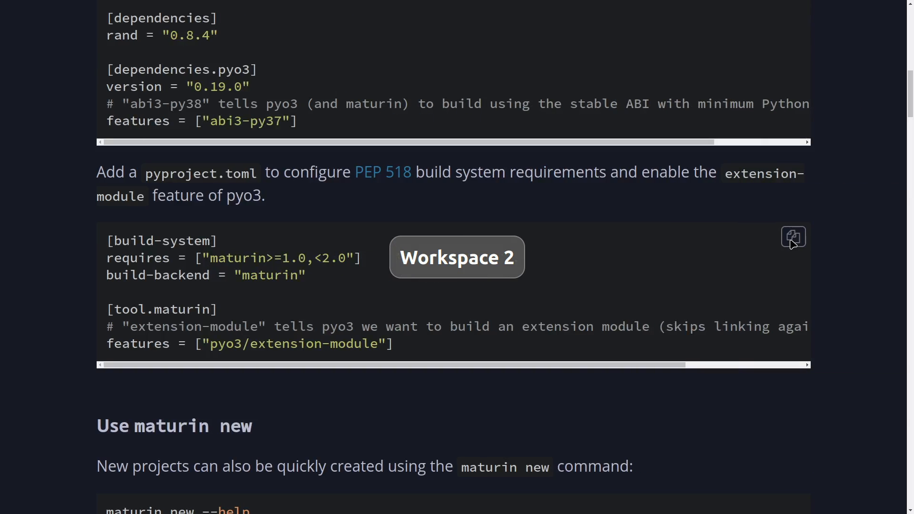
# - Reach the guide's 'Install and configure maturin' section and copy its venv commands
pyautogui.moveTo(107, 241); pyautogui.dragTo(392, 344)
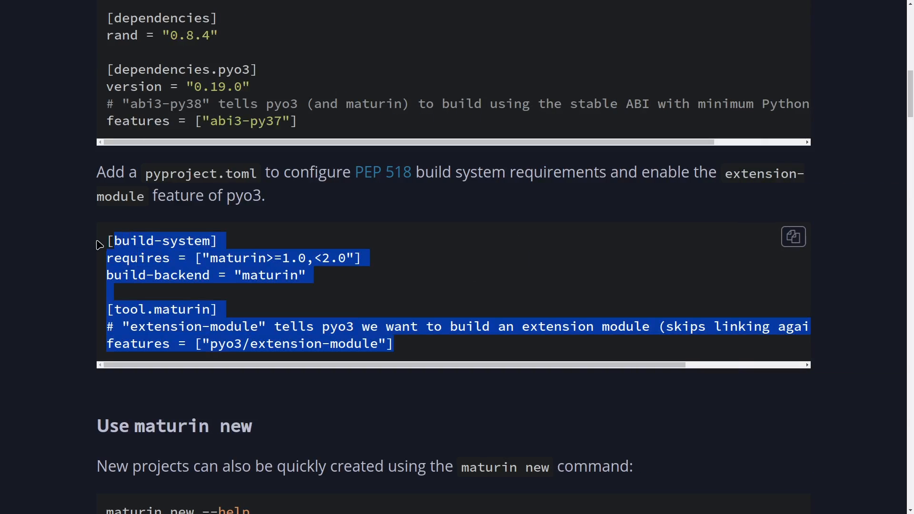
pyautogui.scroll(-3)
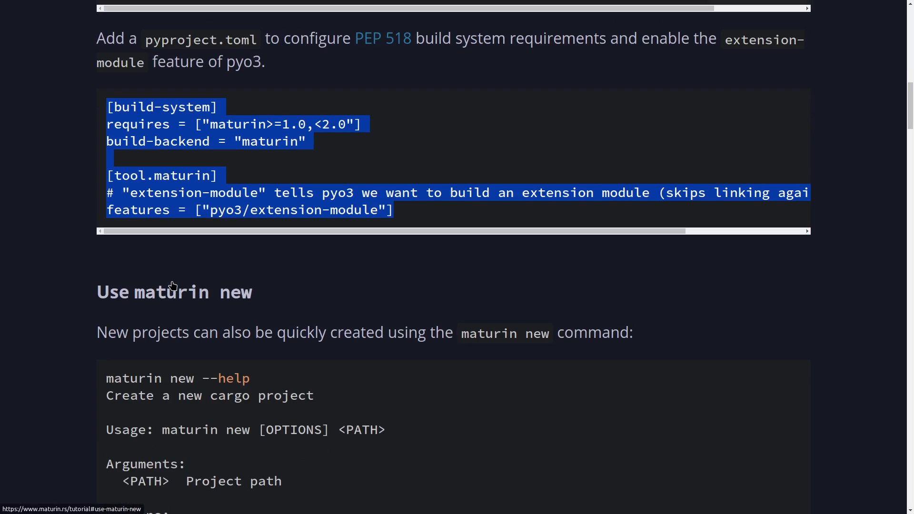
pyautogui.scroll(-3)
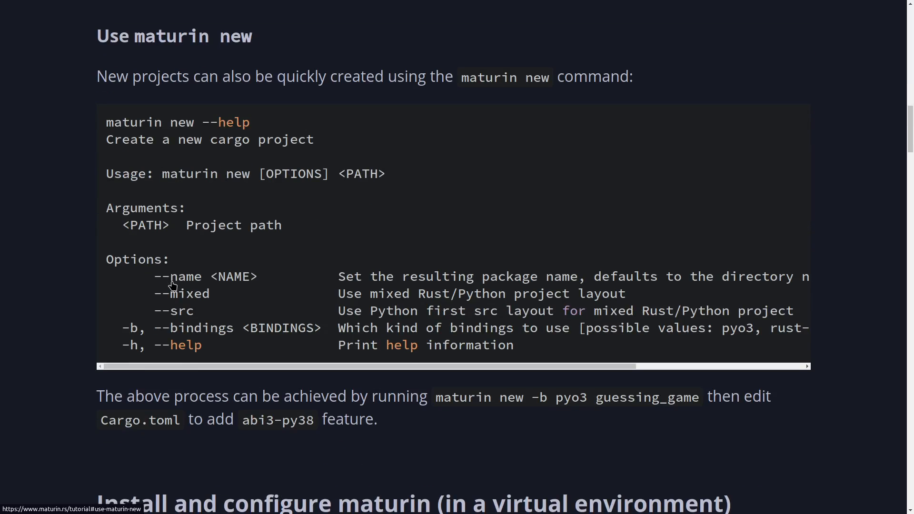
pyautogui.moveTo(172, 284)
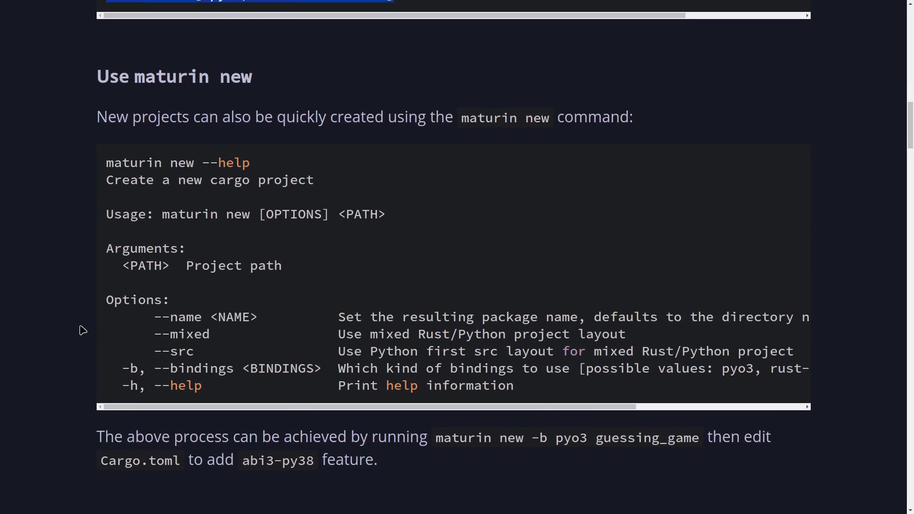
pyautogui.scroll(-3)
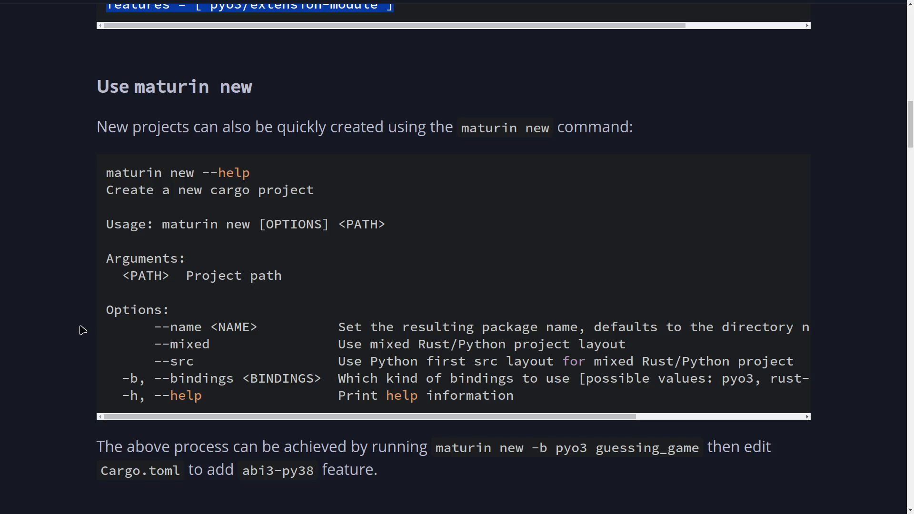
pyautogui.moveTo(388, 252)
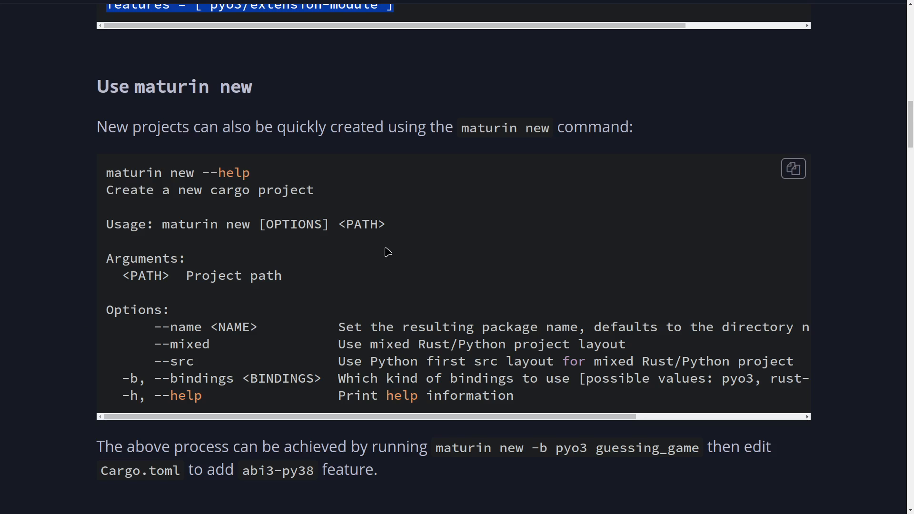
pyautogui.moveTo(193, 98)
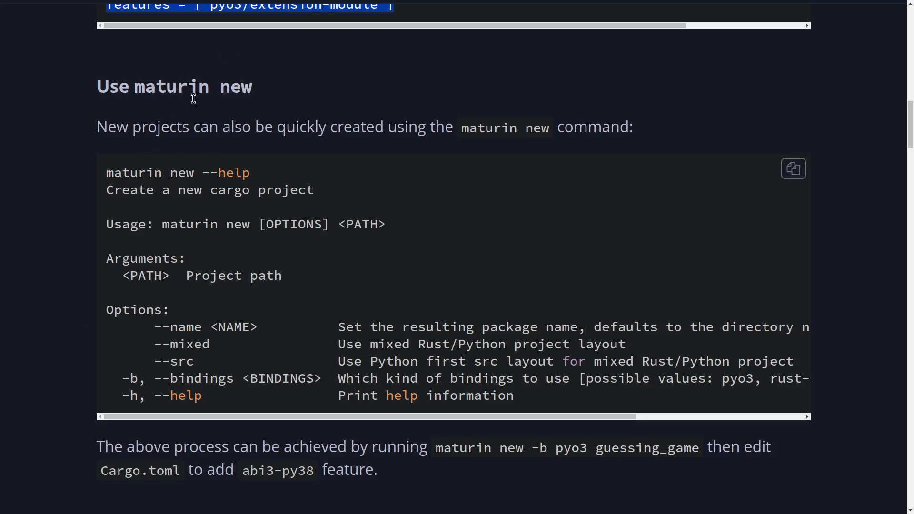
pyautogui.moveTo(239, 346)
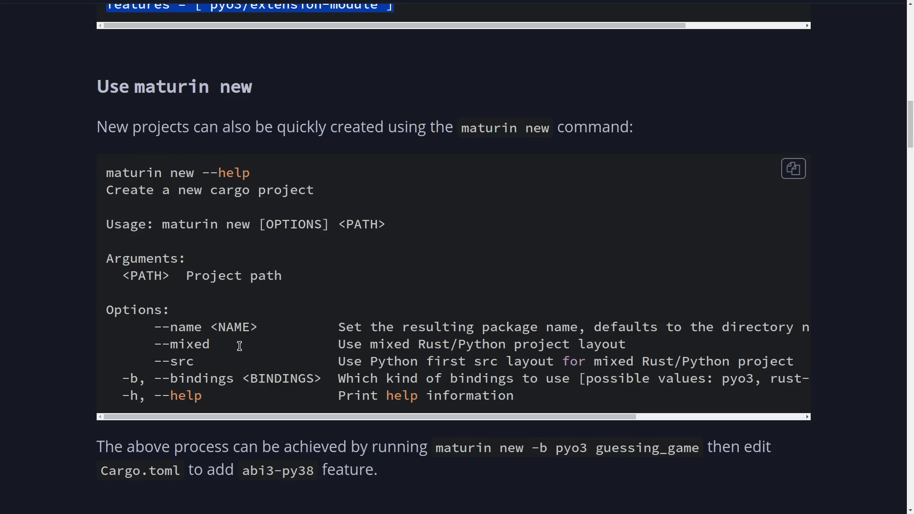
pyautogui.scroll(-3)
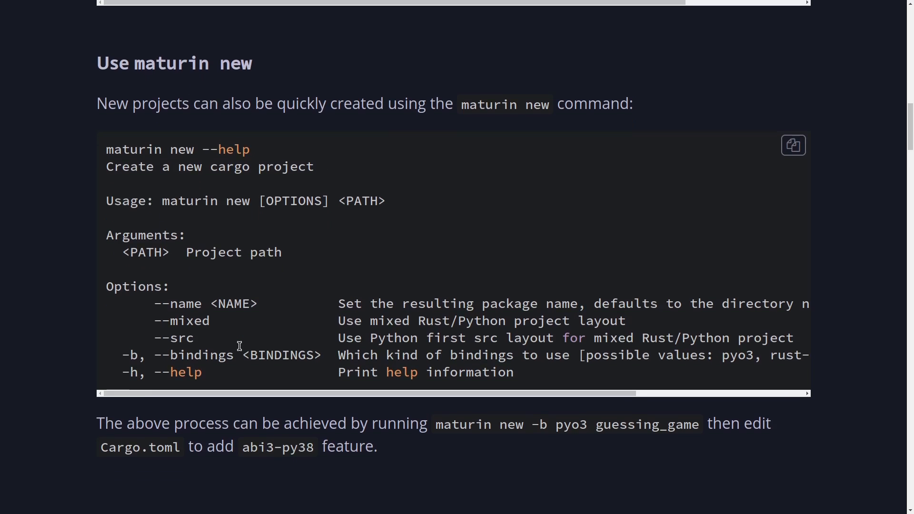
pyautogui.scroll(-3)
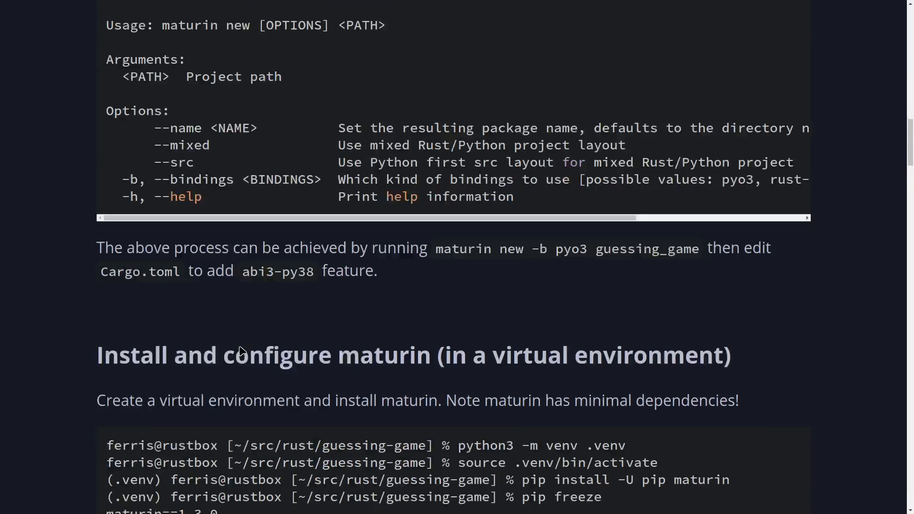
pyautogui.scroll(-3)
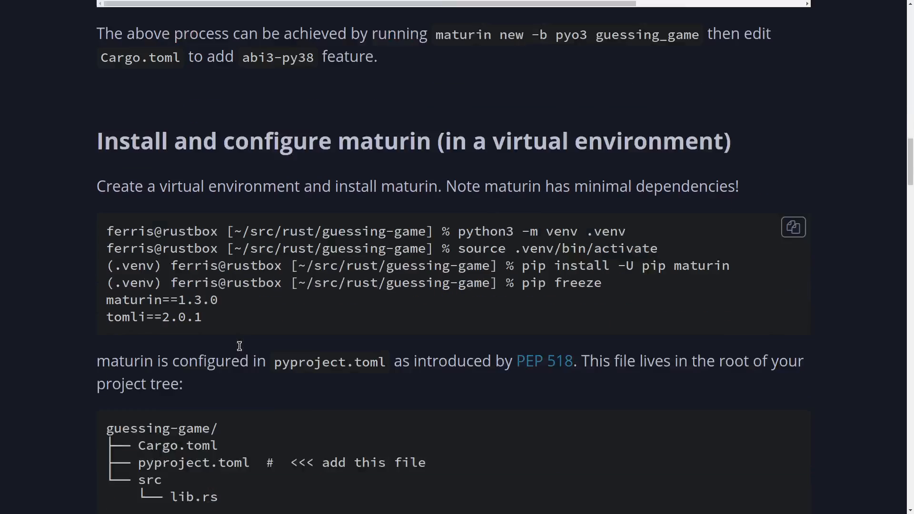
pyautogui.scroll(-3)
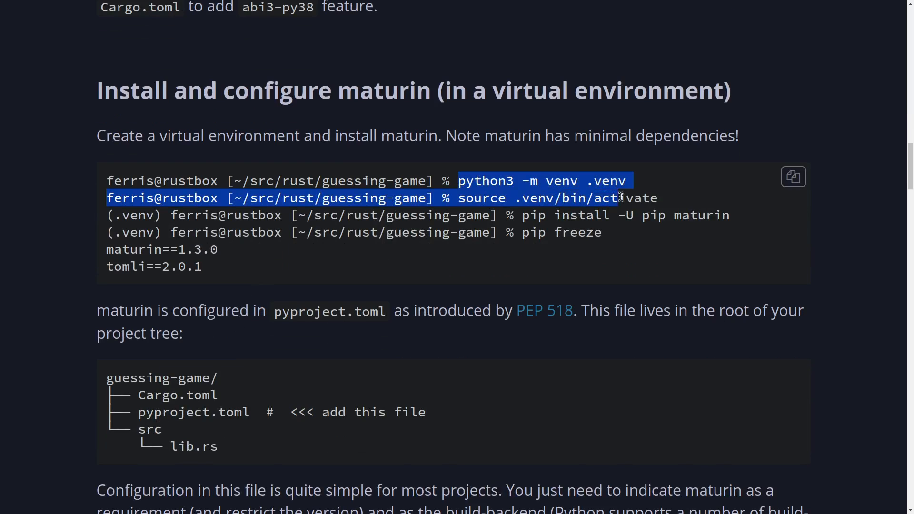
pyautogui.rightClick(594, 186)
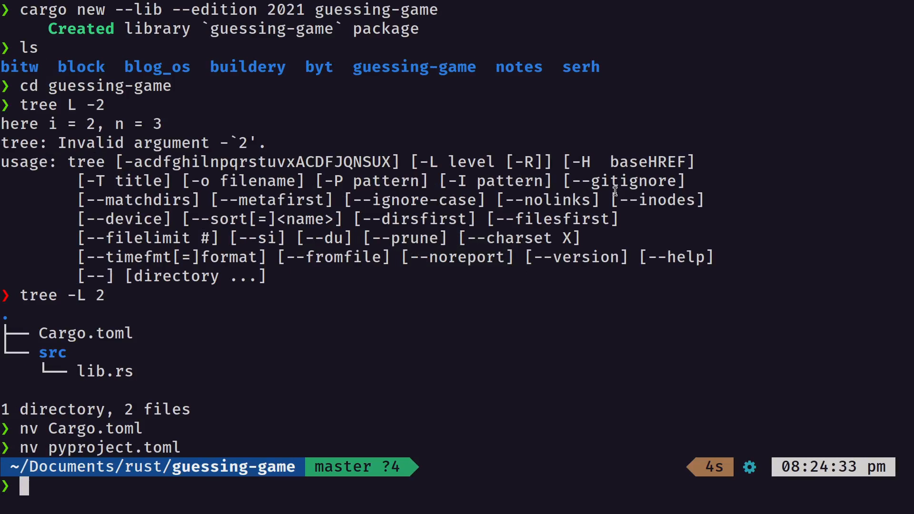
# - Create the .venv with python3 -m venv .venv and activate it in the guessing-game folder
pyautogui.write('python3 -m venv .venv')
pyautogui.write('source .venv/bin/activate')
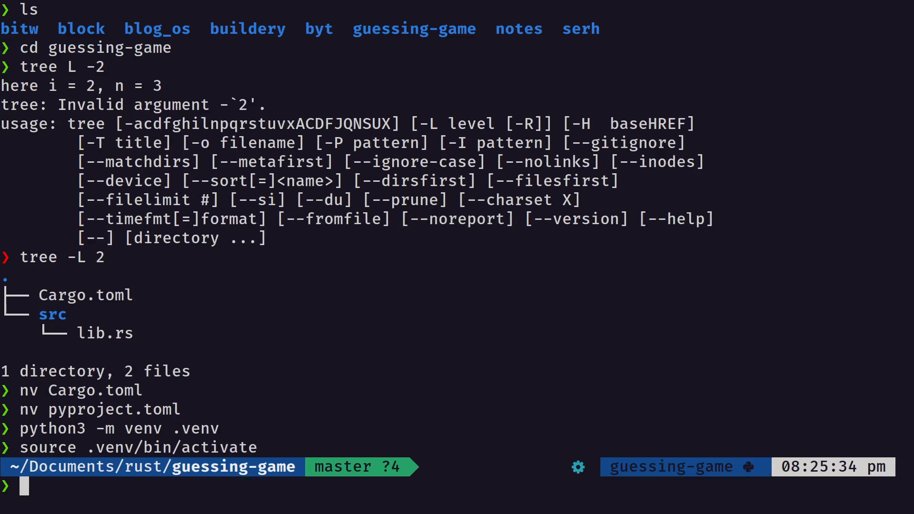
pyautogui.doubleClick(664, 466)
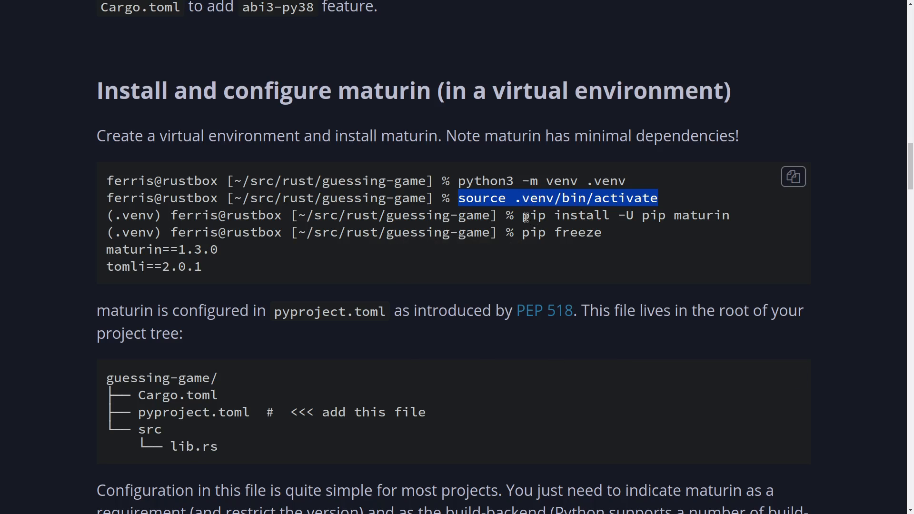
# - Run pip install -U pip maturin in the venv, clear the output and begin pip freeze
pyautogui.rightClick(624, 215)
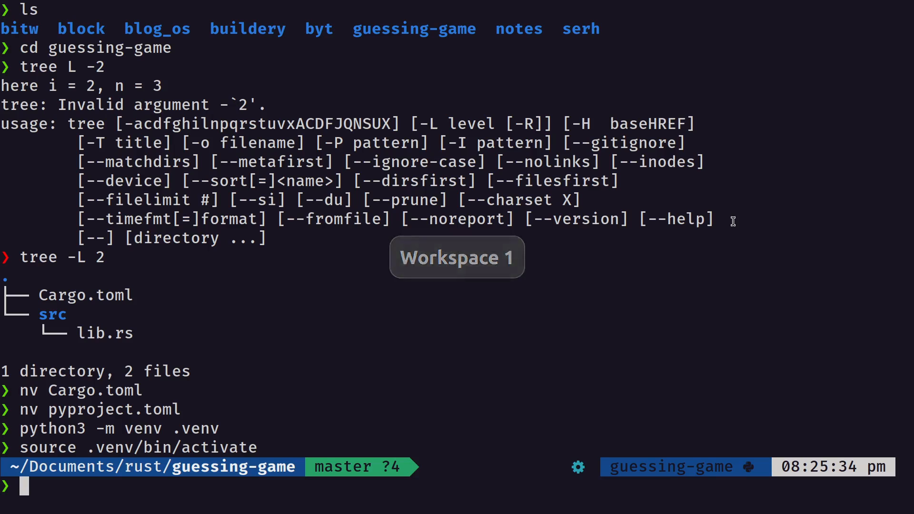
pyautogui.write('pip install -U pip maturin')
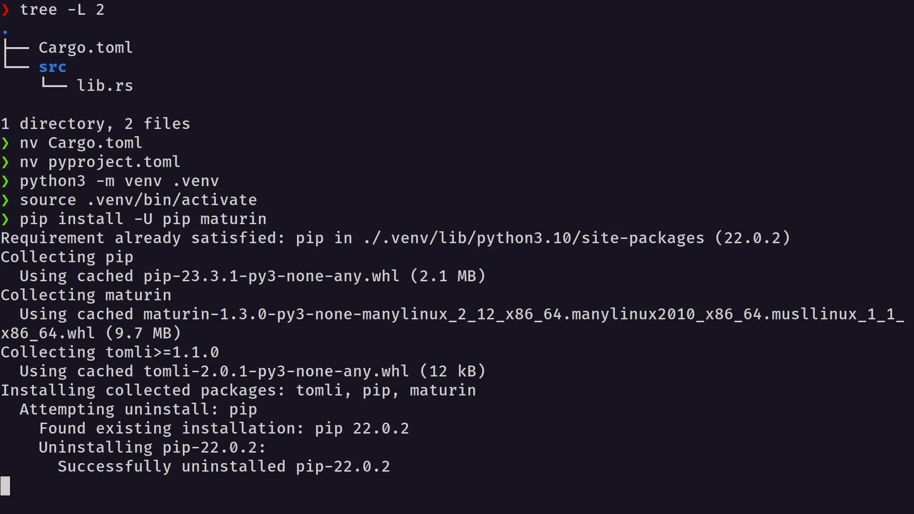
pyautogui.write('cl')
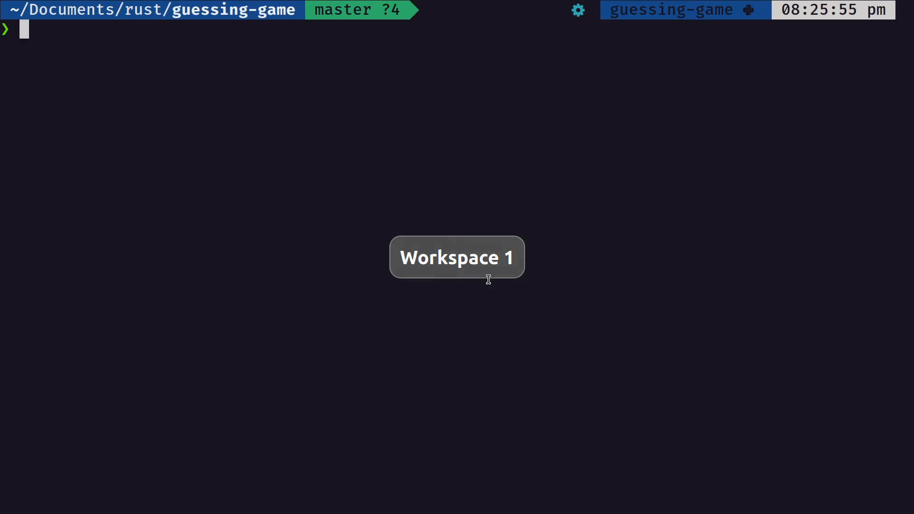
pyautogui.write('pip')
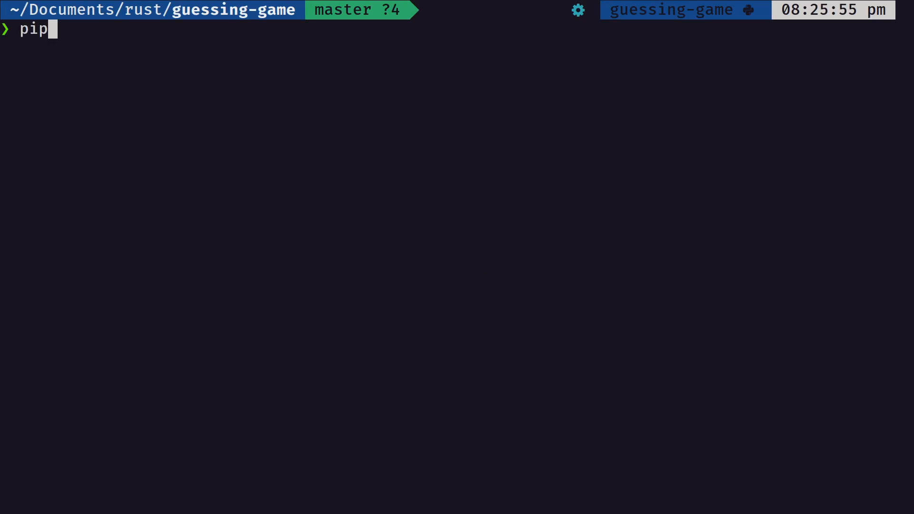
pyautogui.write('freez')
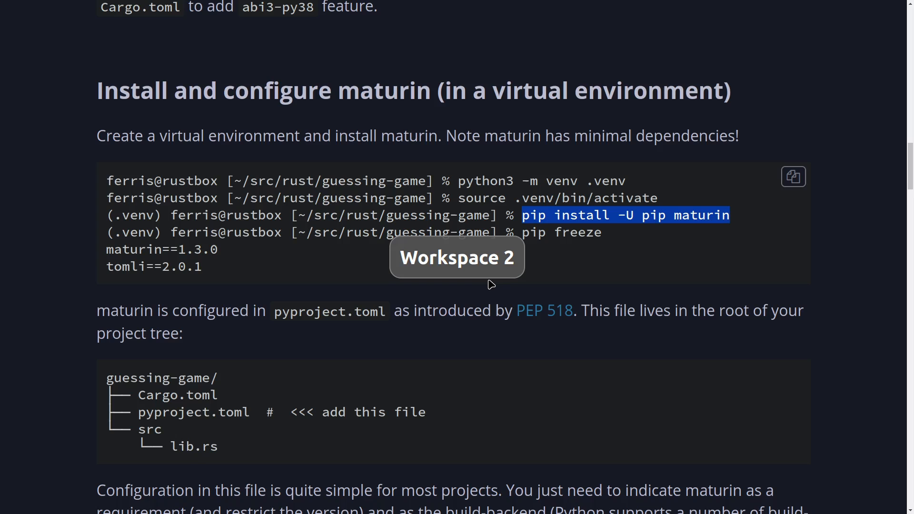
# - Reach 'Program the guessing game in Rust' and reveal the code block's hidden lines
pyautogui.scroll(-3)
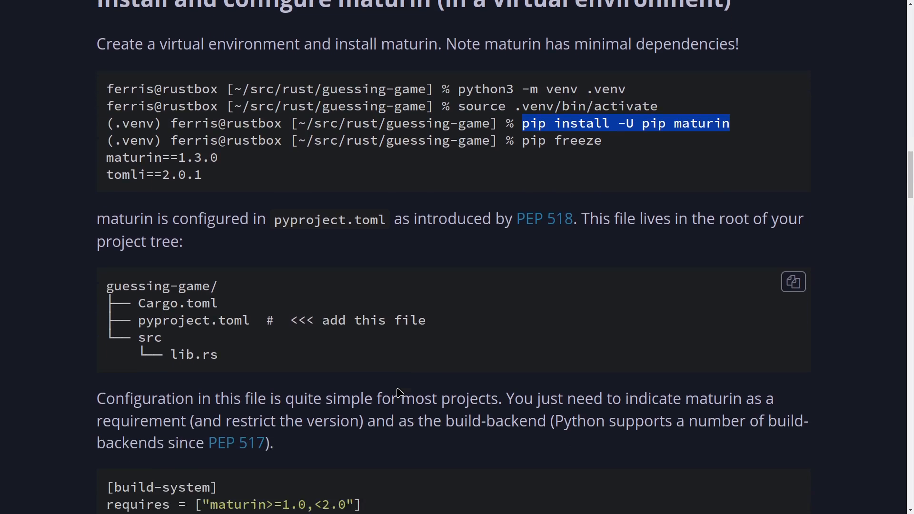
pyautogui.scroll(-3)
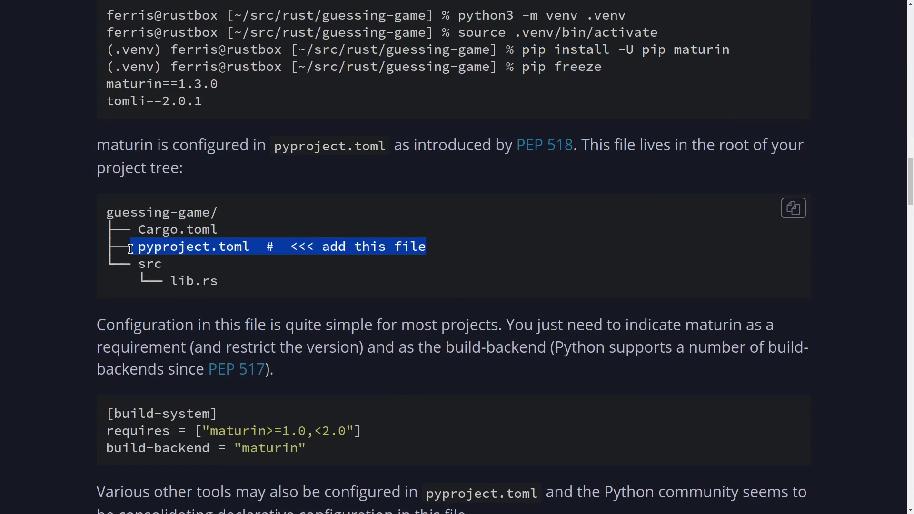
pyautogui.scroll(-3)
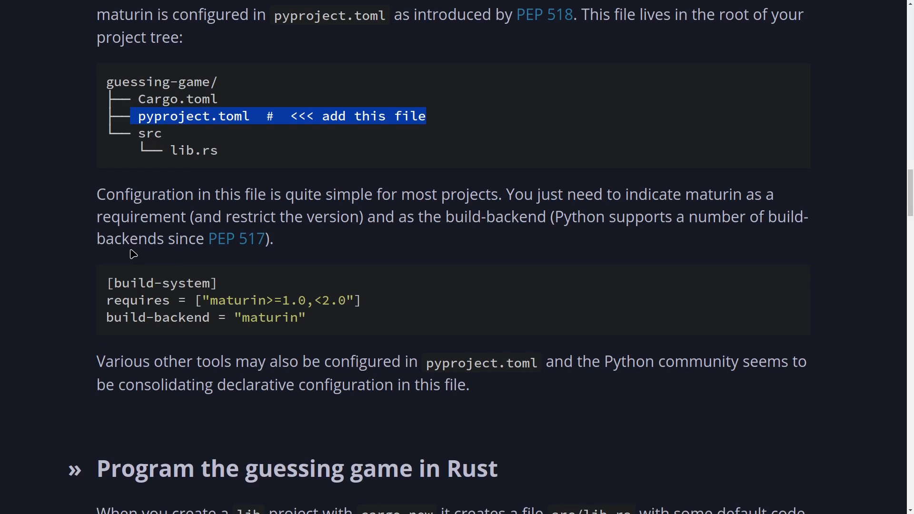
pyautogui.moveTo(218, 180)
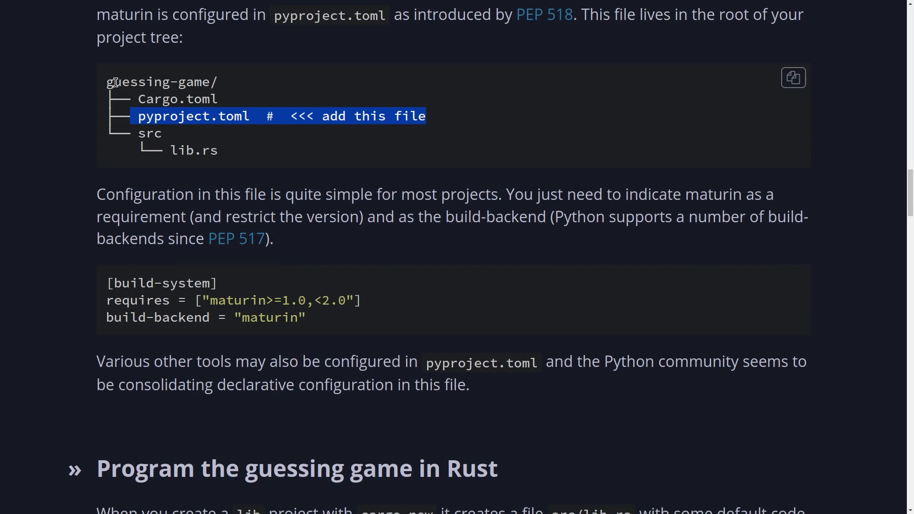
pyautogui.moveTo(114, 82); pyautogui.dragTo(280, 318)
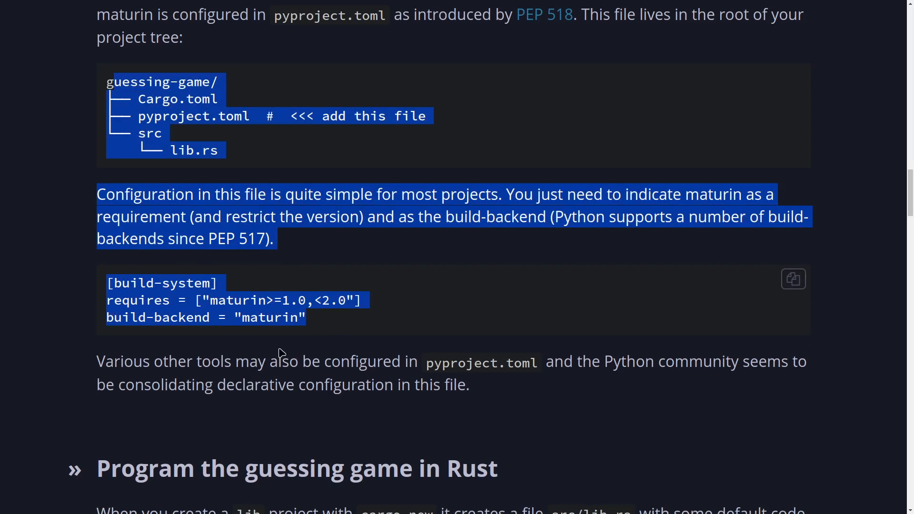
pyautogui.scroll(-3)
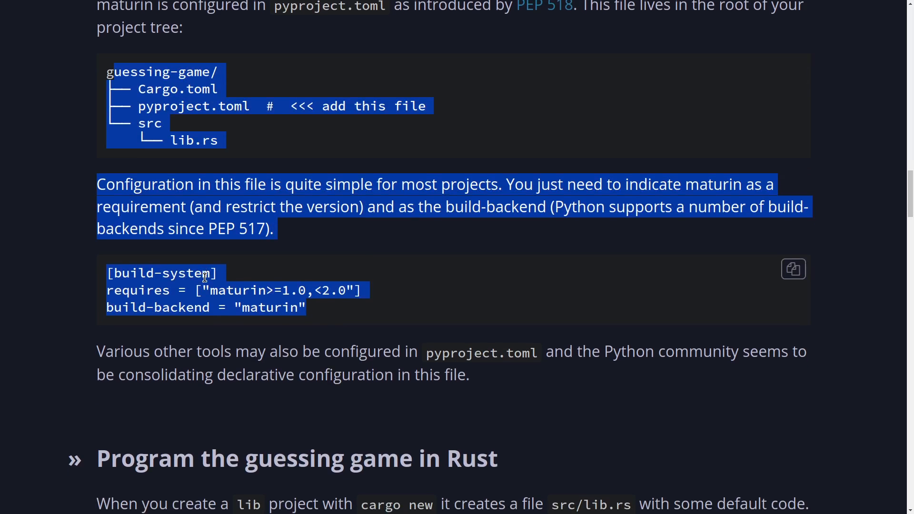
pyautogui.scroll(-3)
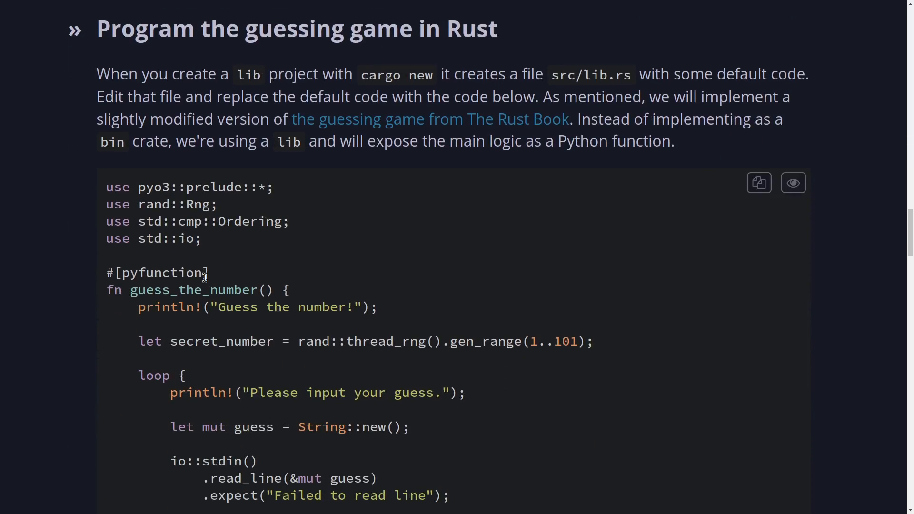
pyautogui.scroll(-3)
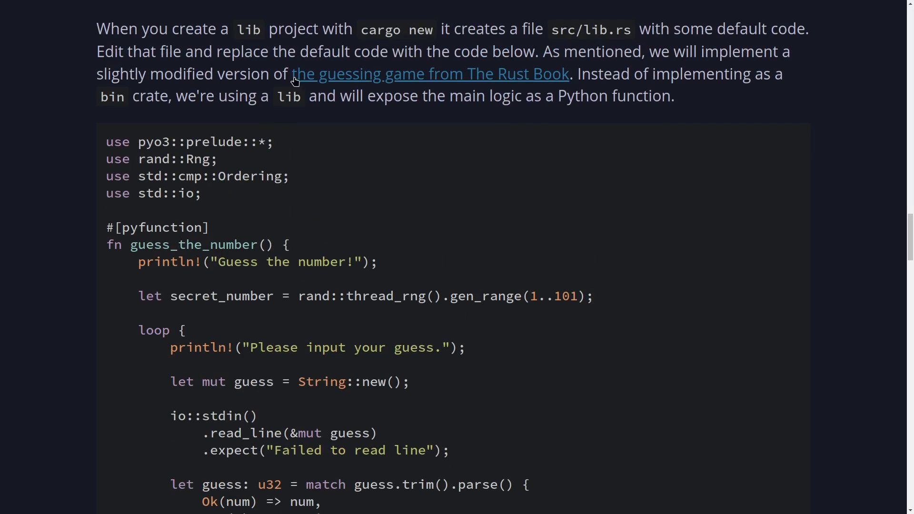
pyautogui.moveTo(420, 74)
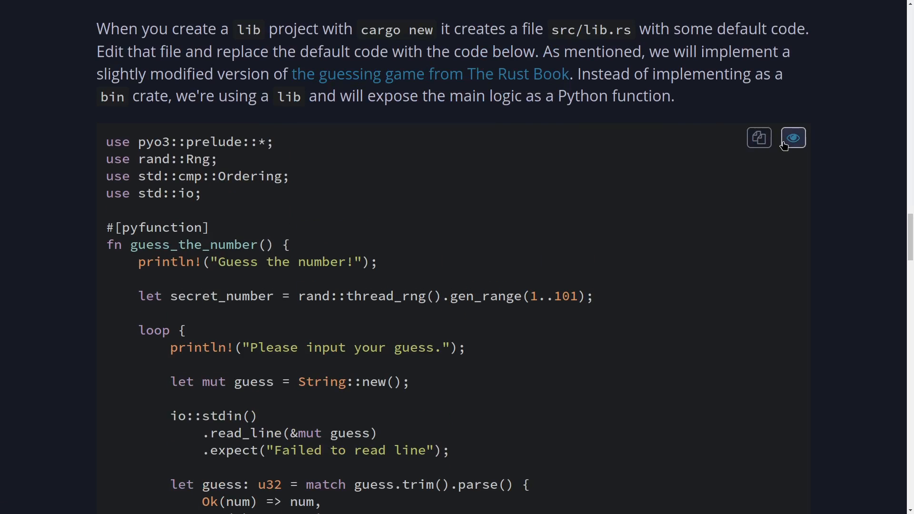
pyautogui.click(758, 138)
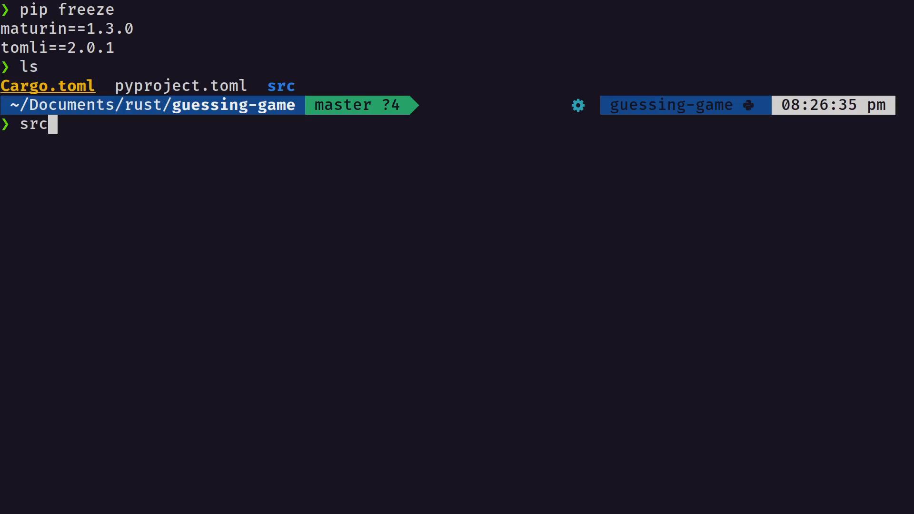
# - Open src/lib.rs in Neovim and paste the tutorial's guessing-game Rust code with its pymodule
pyautogui.write('/')
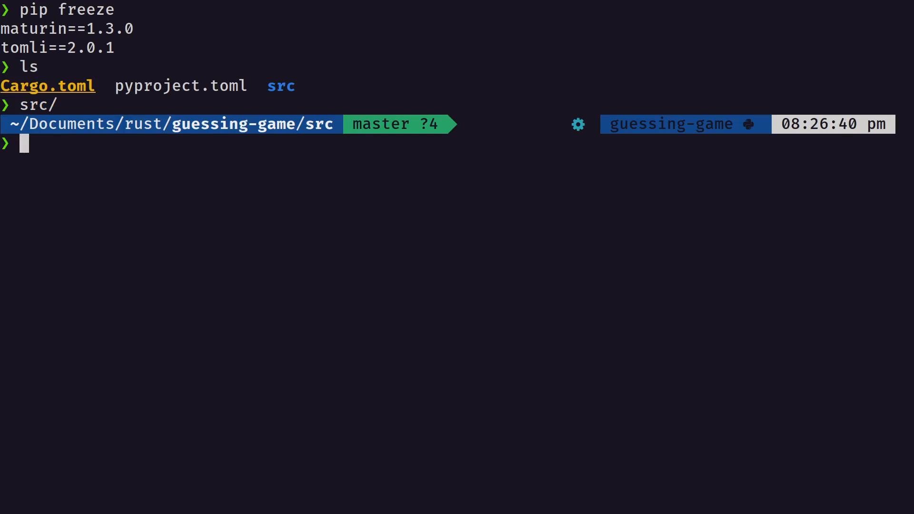
pyautogui.write('nv li')
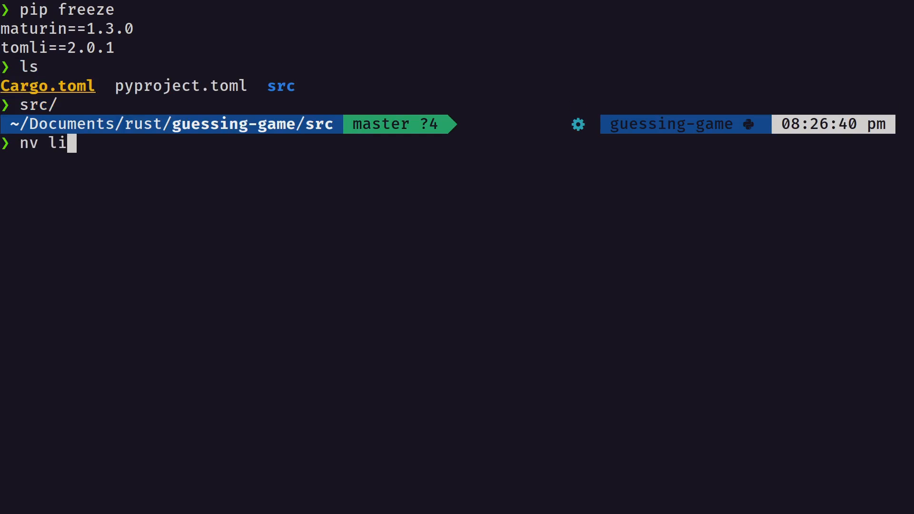
pyautogui.write('b.r')
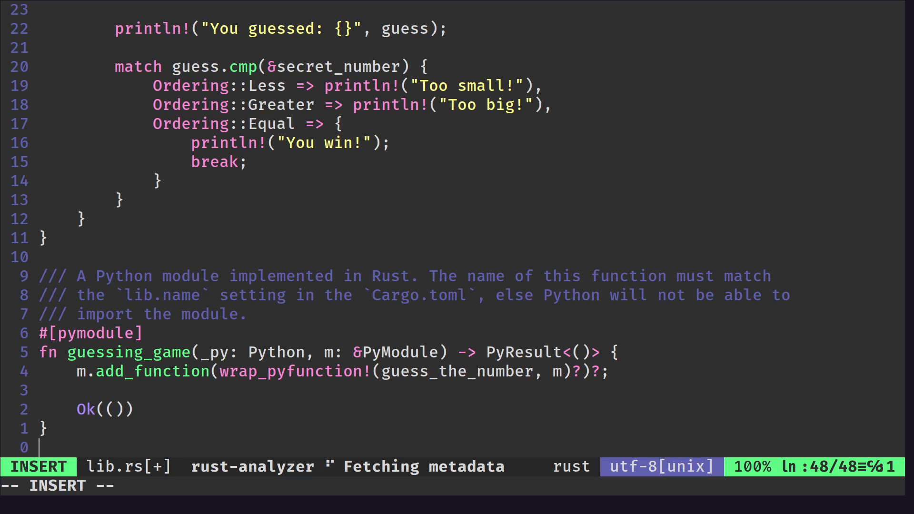
pyautogui.press('Escape')
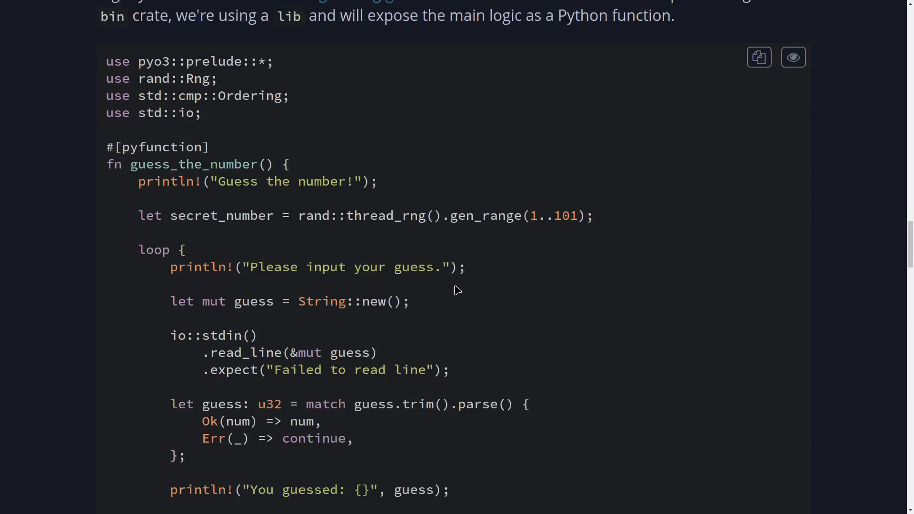
# - Scroll the maturin tutorial down to the #[pymodule] module code
pyautogui.scroll(-3)
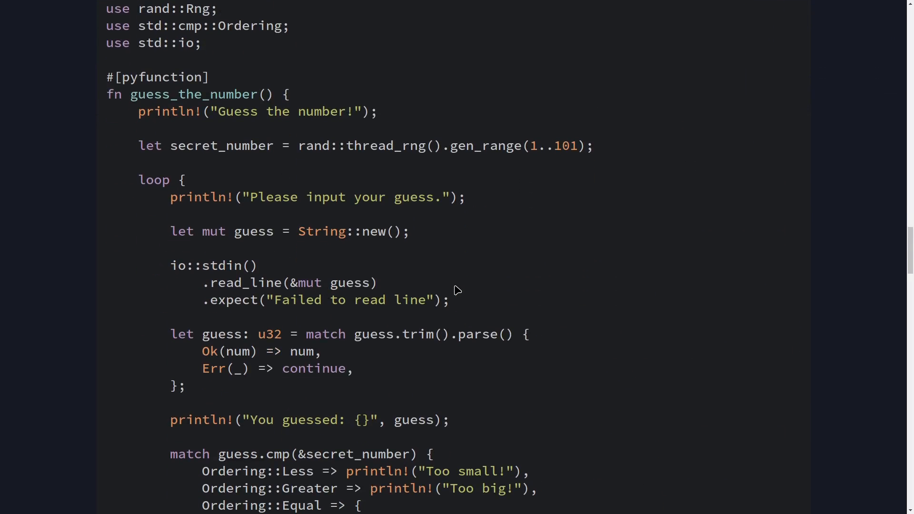
pyautogui.scroll(-3)
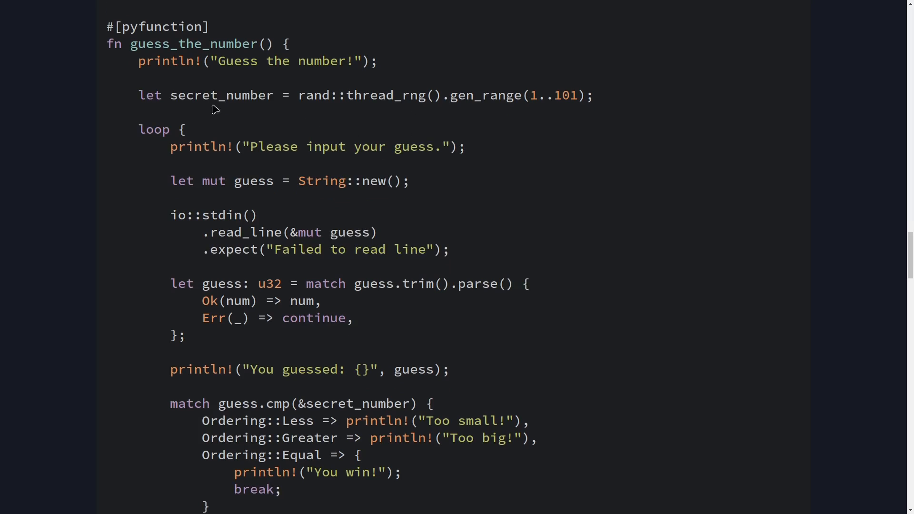
pyautogui.moveTo(531, 95)
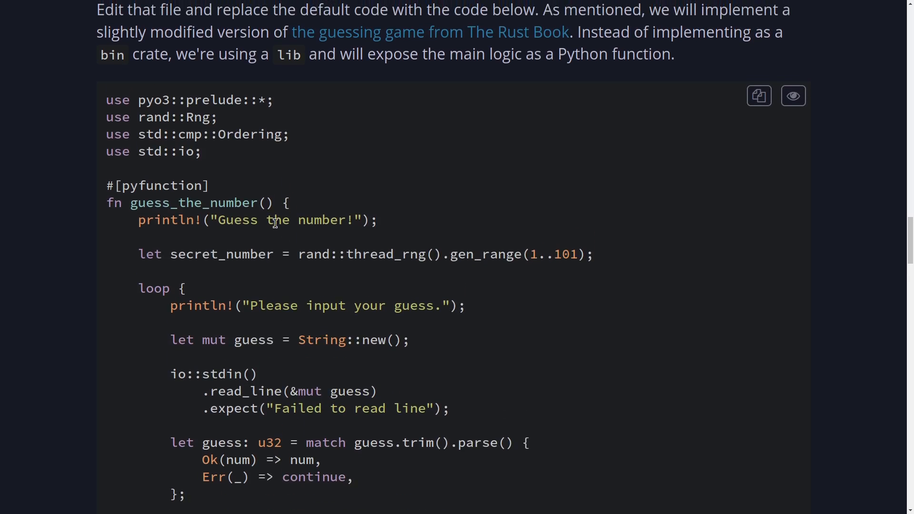
pyautogui.scroll(-3)
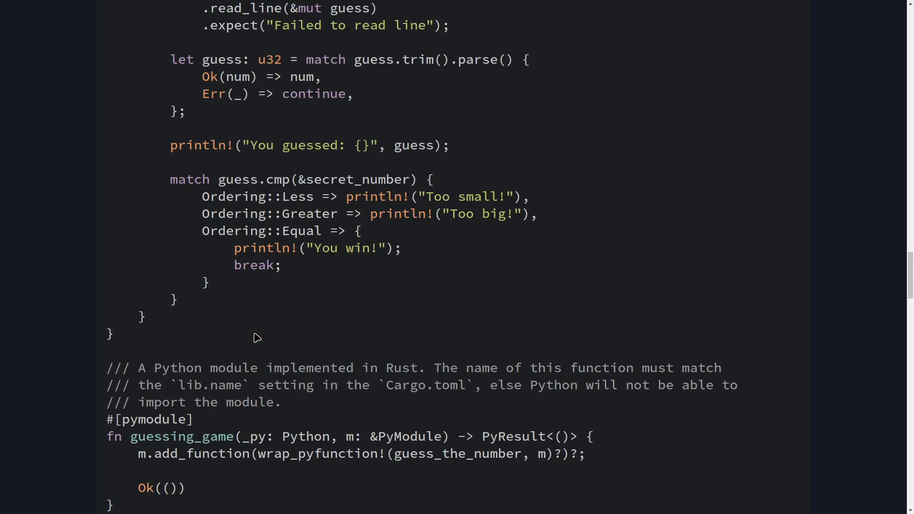
pyautogui.scroll(-3)
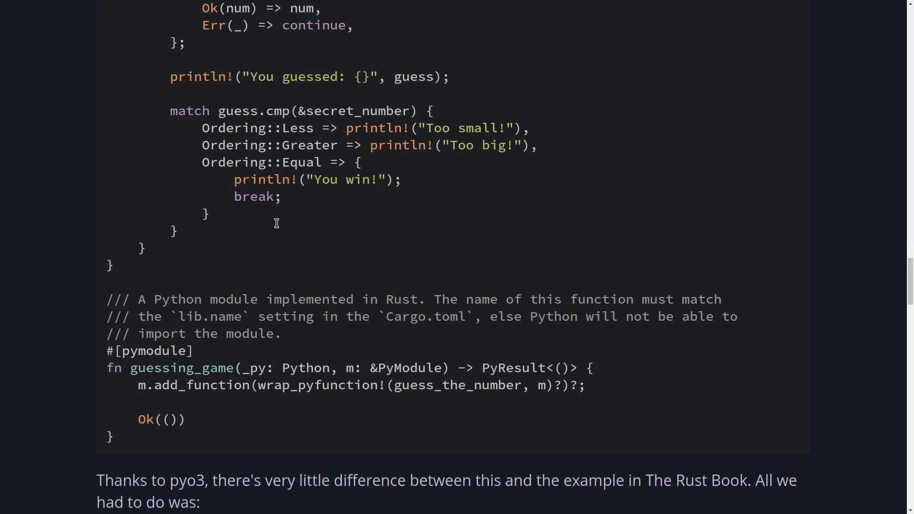
pyautogui.scroll(-3)
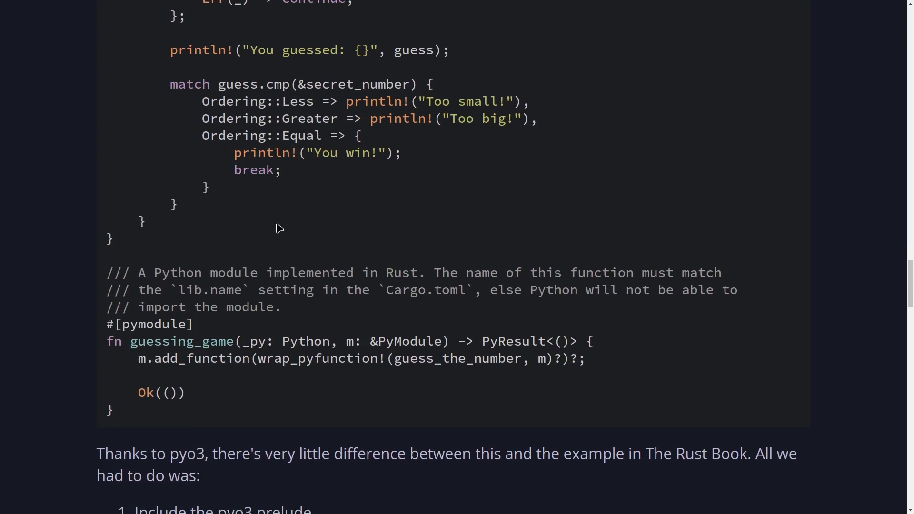
pyautogui.scroll(-3)
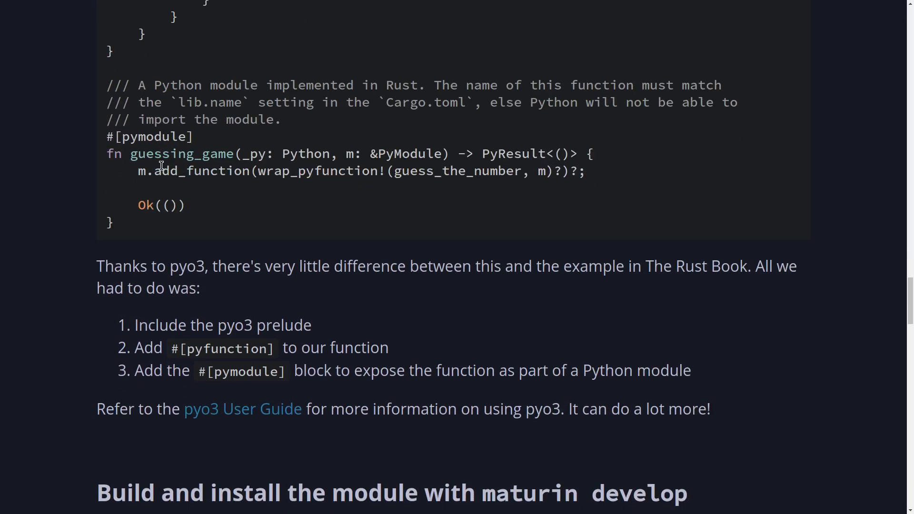
# - Highlight the guessing_game module name and guess_the_number registered via add_function
pyautogui.doubleClick(181, 153)
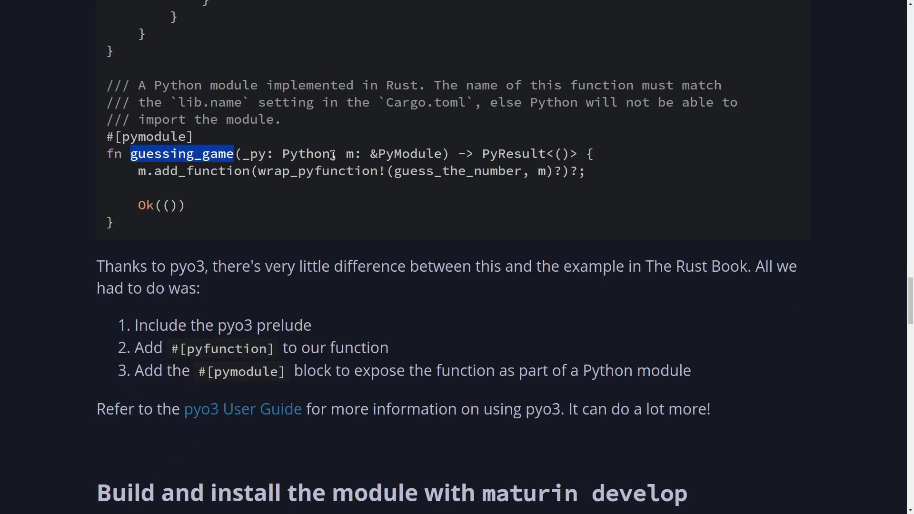
pyautogui.moveTo(473, 106)
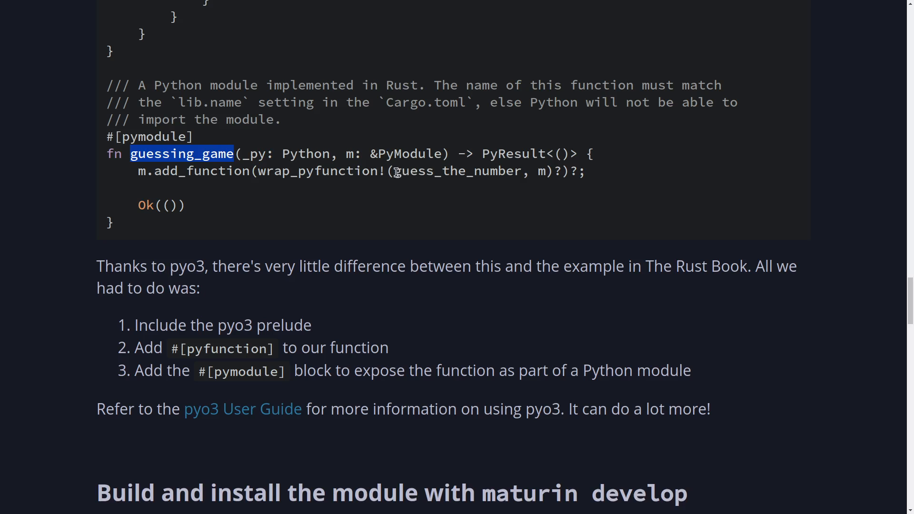
pyautogui.doubleClick(458, 171)
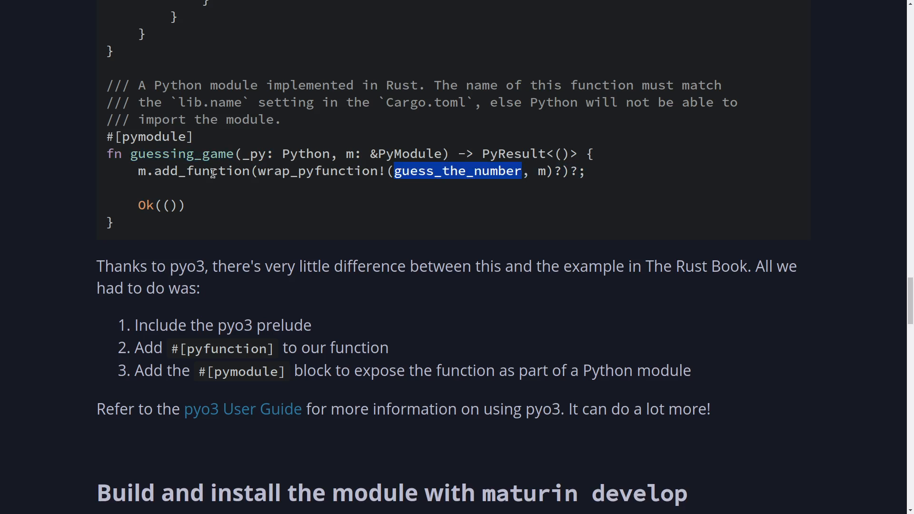
pyautogui.doubleClick(181, 153)
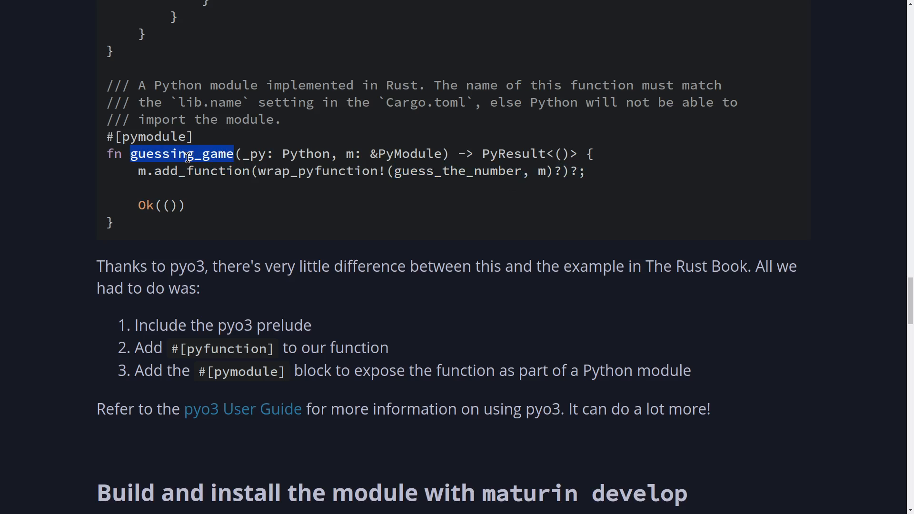
pyautogui.moveTo(394, 170)
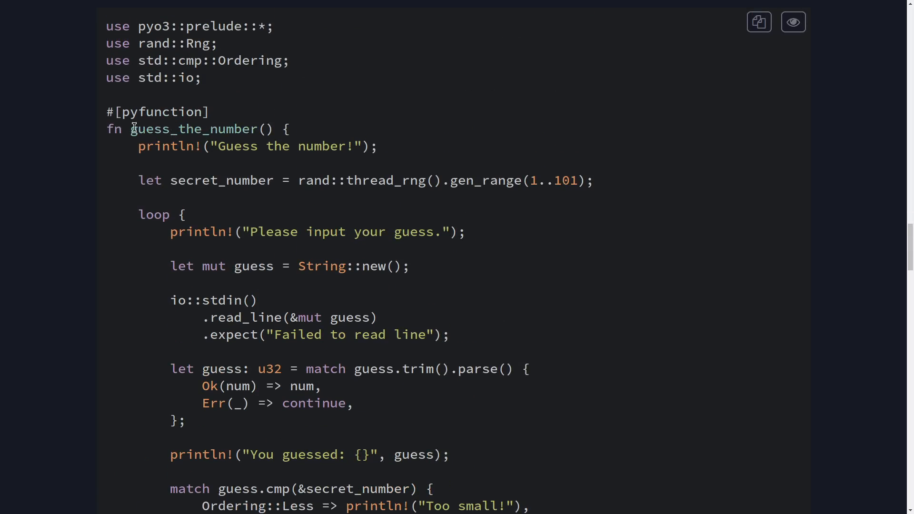
pyautogui.doubleClick(195, 129)
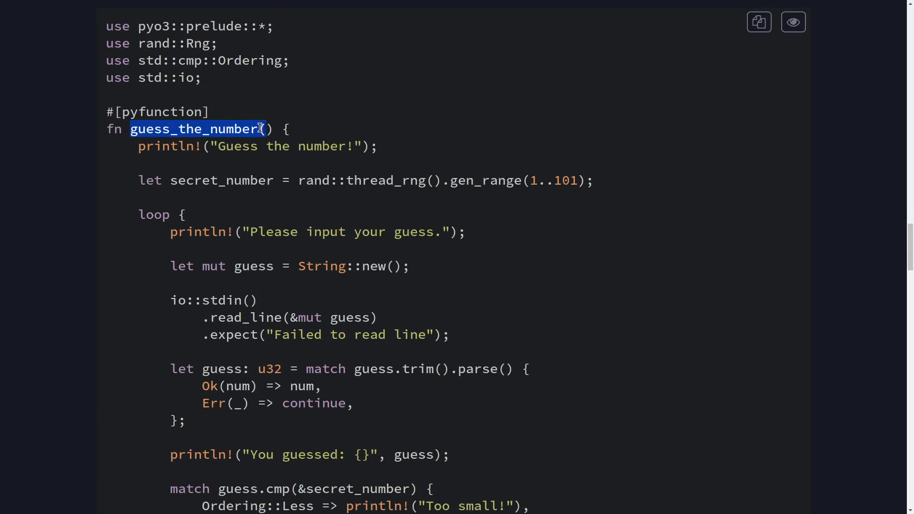
pyautogui.scroll(-3)
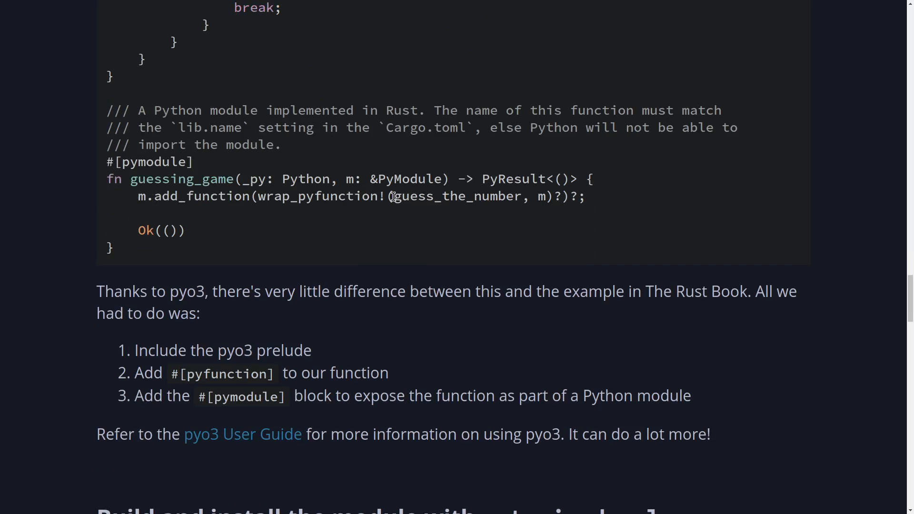
pyautogui.doubleClick(458, 196)
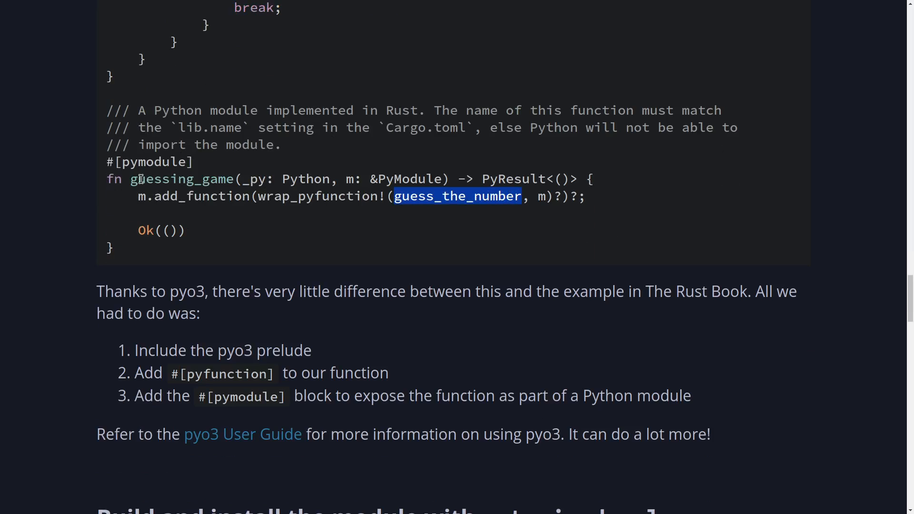
pyautogui.doubleClick(181, 179)
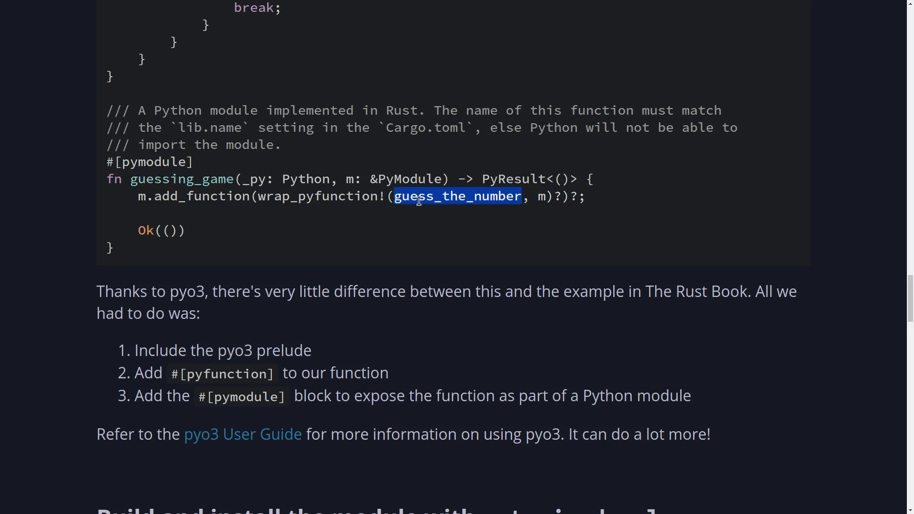
# - Highlight the Ok(()) return and reach the 'Build and install the module with maturin develop' section
pyautogui.scroll(-3)
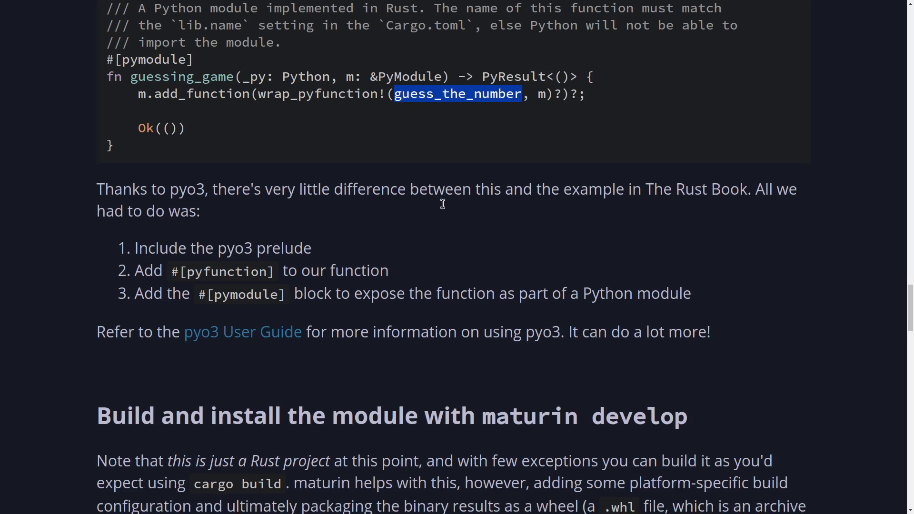
pyautogui.scroll(3)
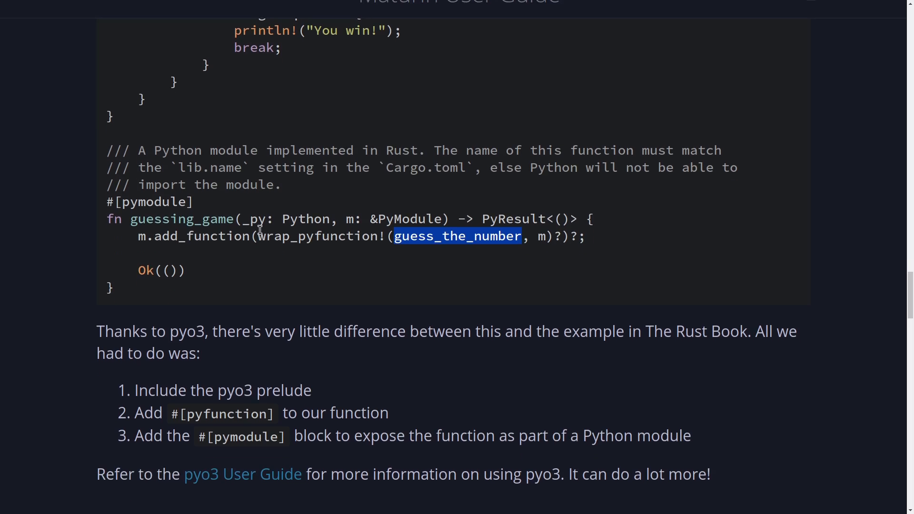
pyautogui.moveTo(135, 286)
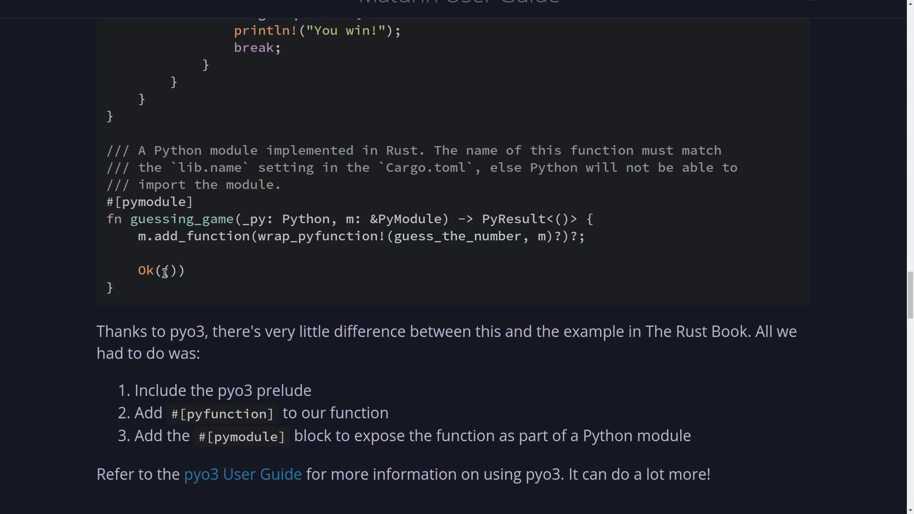
pyautogui.doubleClick(161, 270)
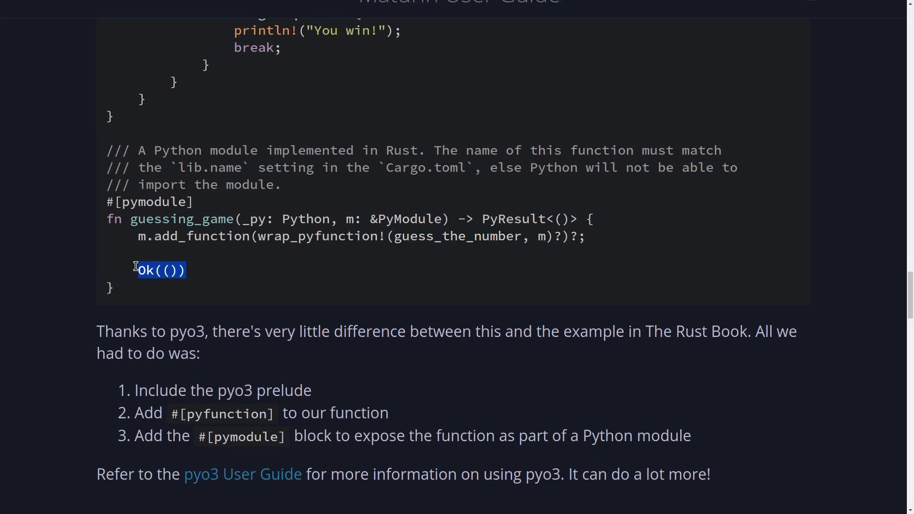
pyautogui.scroll(-3)
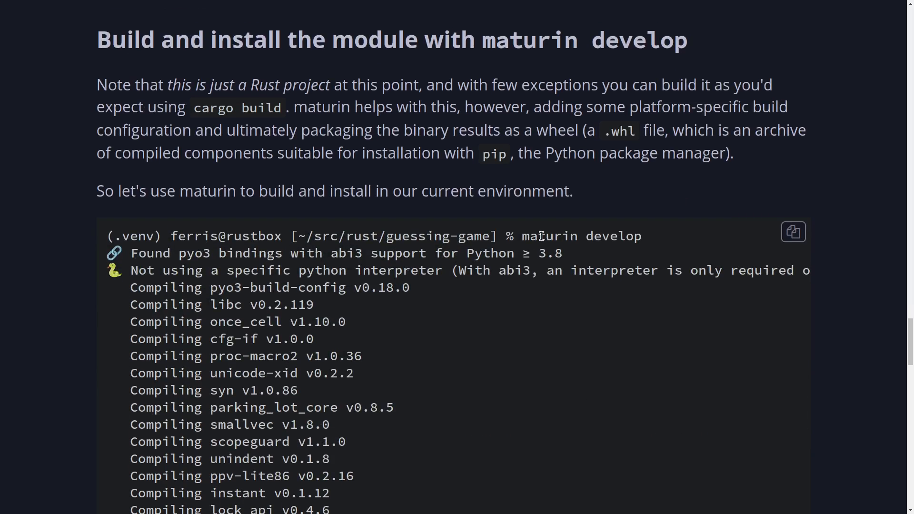
# - Run maturin develop inside src and get the missing Cargo.toml error
pyautogui.moveTo(522, 236); pyautogui.dragTo(640, 236)
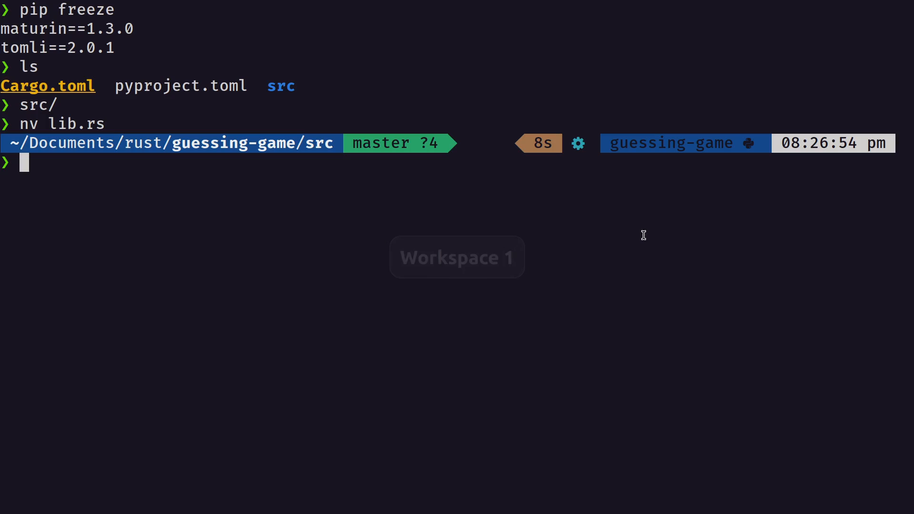
pyautogui.write('maturn')
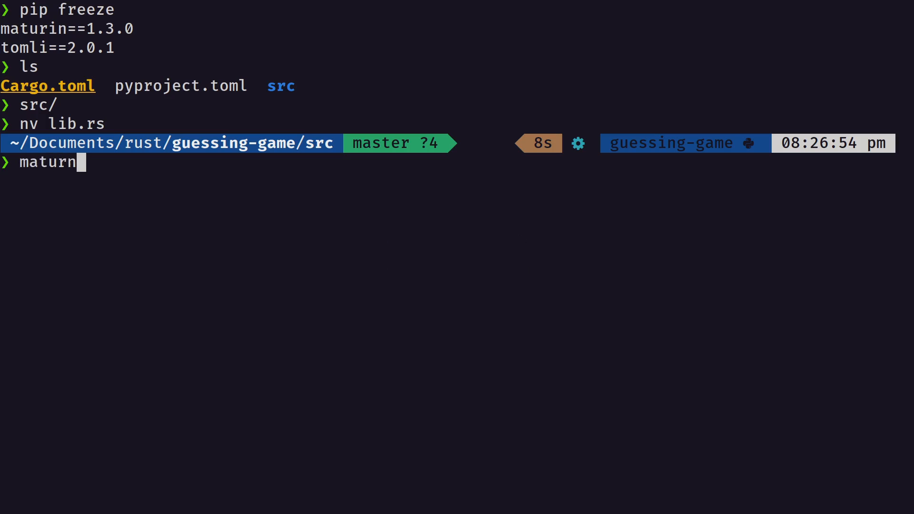
pyautogui.write('n')
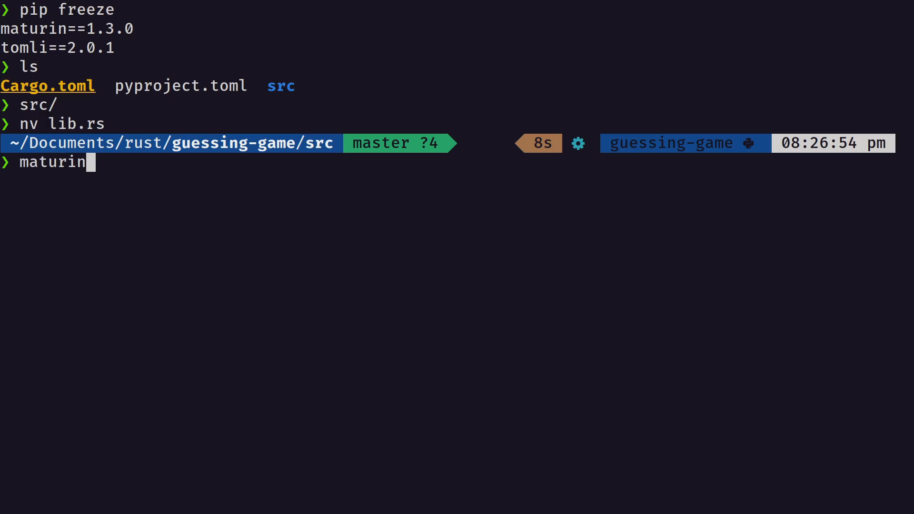
pyautogui.write('deve')
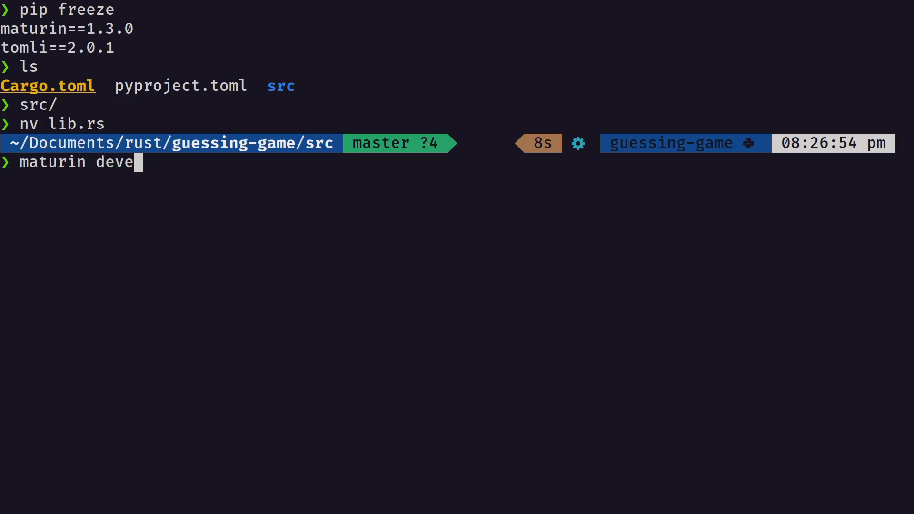
pyautogui.write('lop')
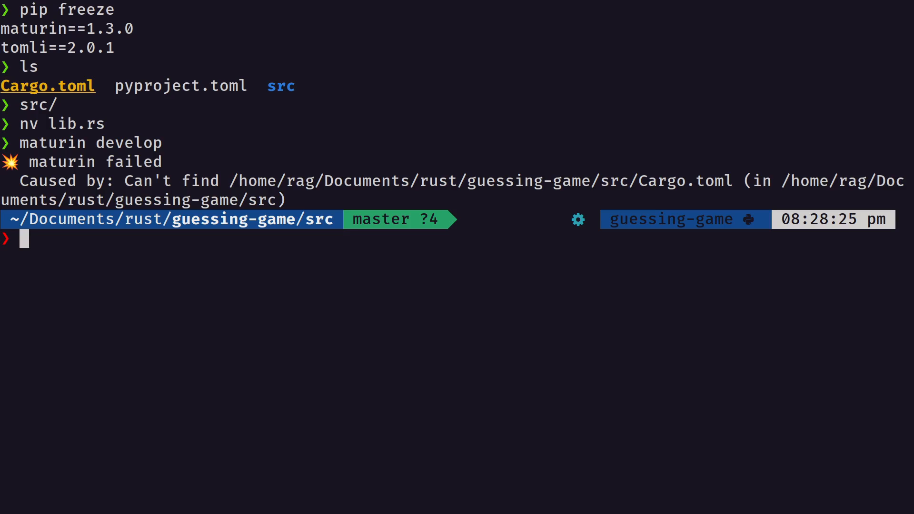
# - cd .. to the guessing-game root, list its files and rerun maturin develop there
pyautogui.write('cd ..')
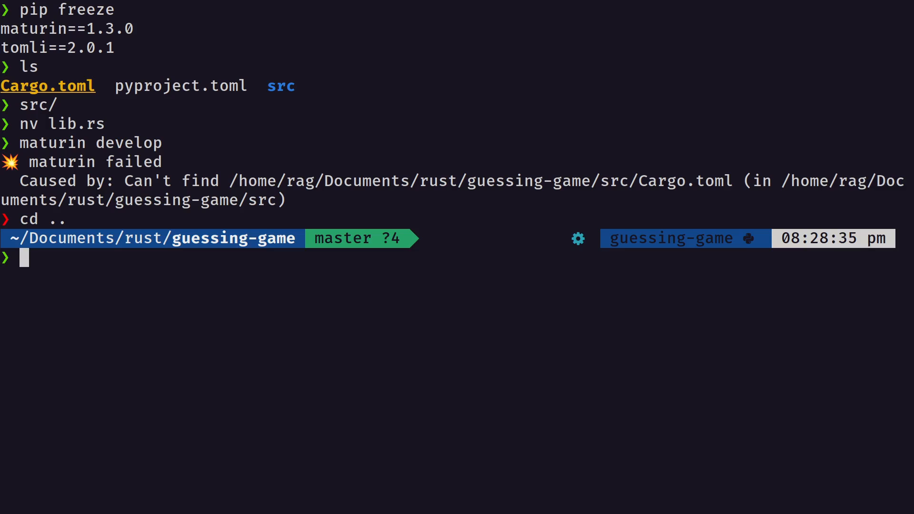
pyautogui.write('ls')
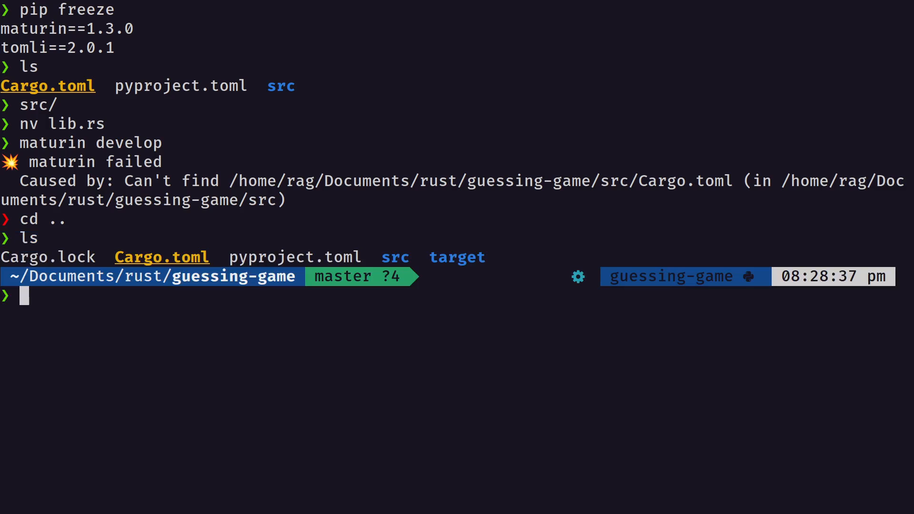
pyautogui.write('maturin develop')
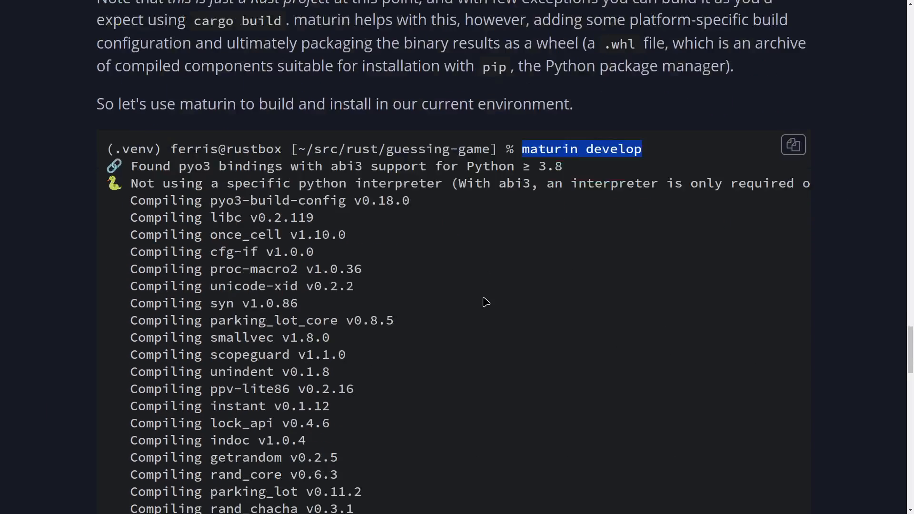
# - Select the guide's python, import guessing_game and guess_the_number() example lines
pyautogui.scroll(-3)
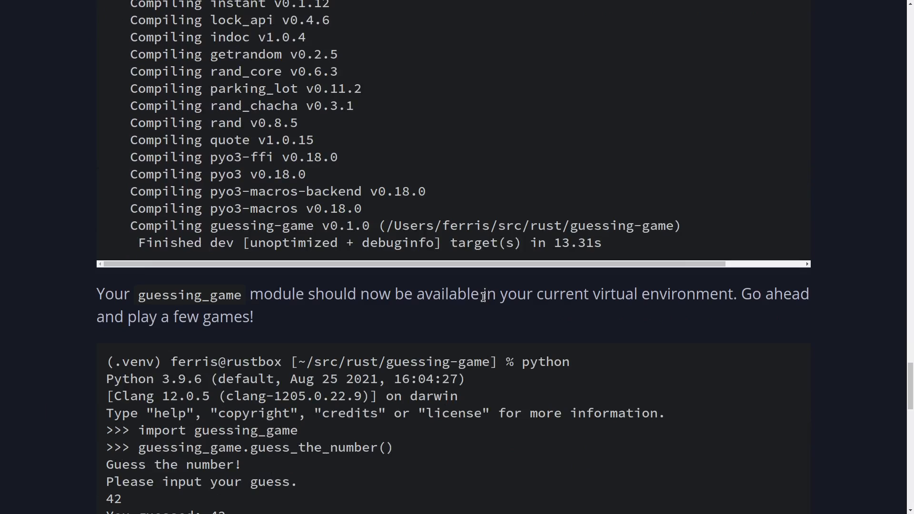
pyautogui.doubleClick(546, 361)
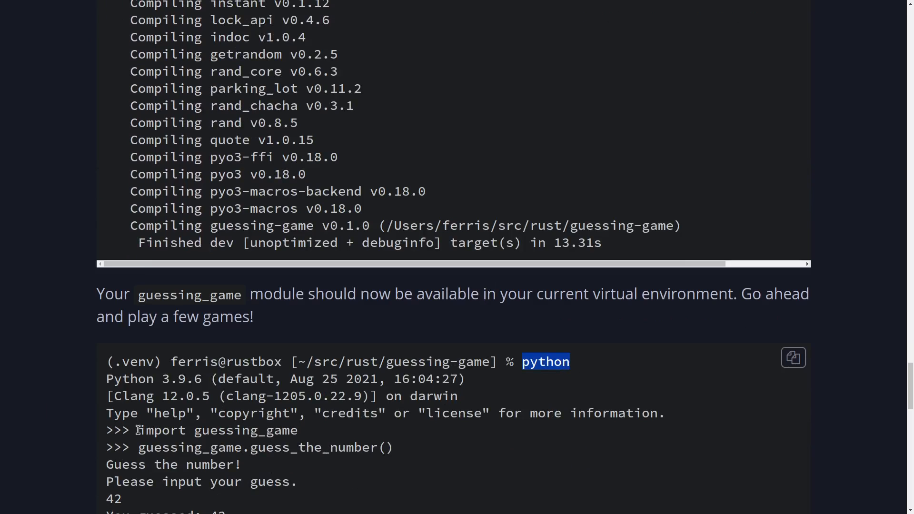
pyautogui.moveTo(139, 431); pyautogui.dragTo(291, 431)
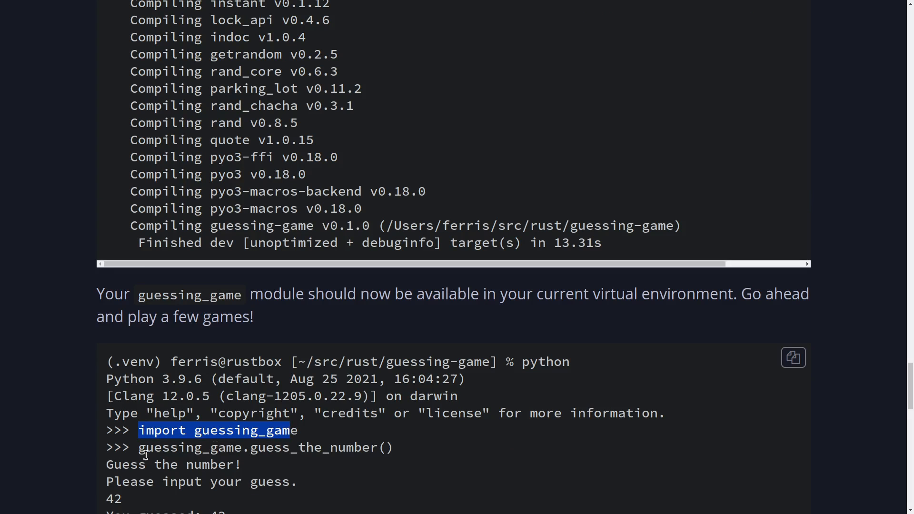
pyautogui.moveTo(139, 430); pyautogui.dragTo(379, 447)
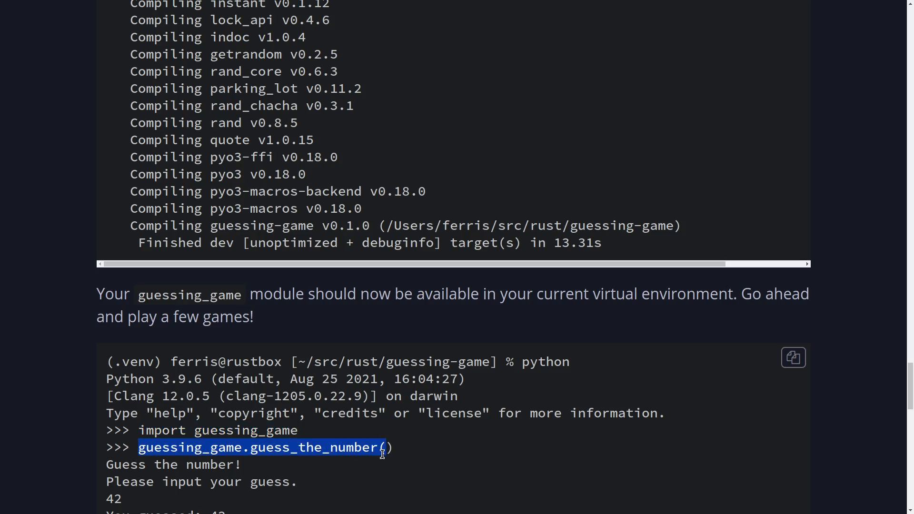
pyautogui.rightClick(382, 447)
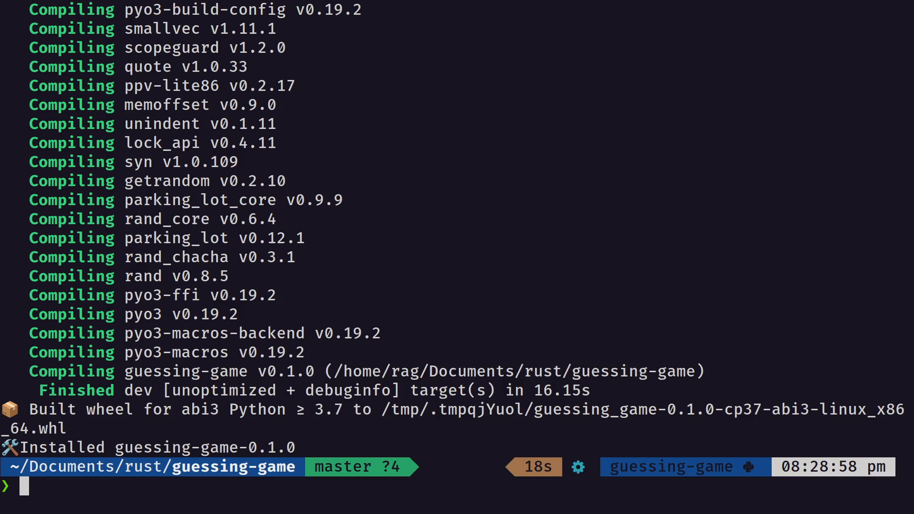
# - Start python and import guessing_game, then call guess_the_number()
pyautogui.write('impo')
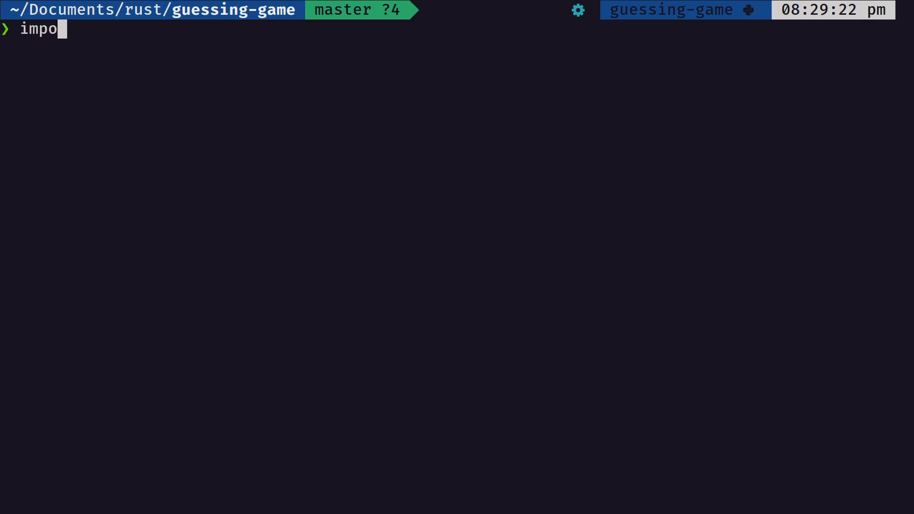
pyautogui.write('python')
pyautogui.write('imp')
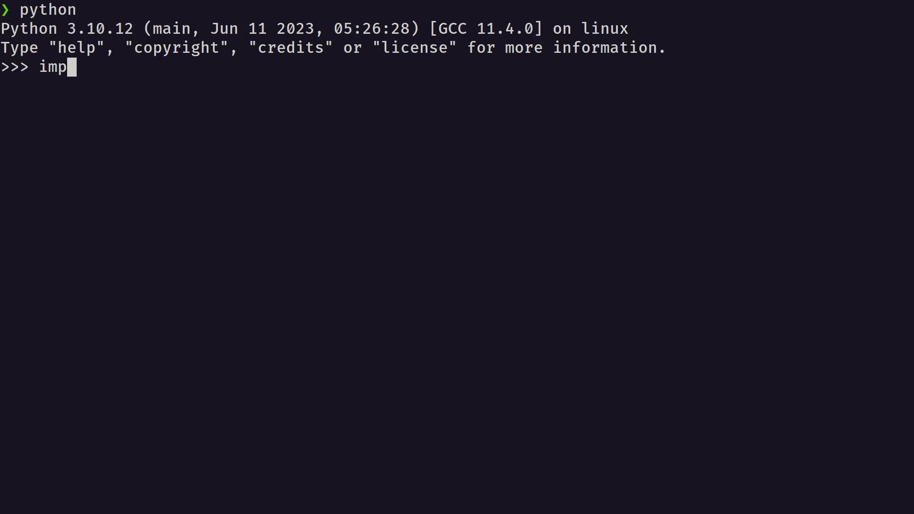
pyautogui.write('ort gues')
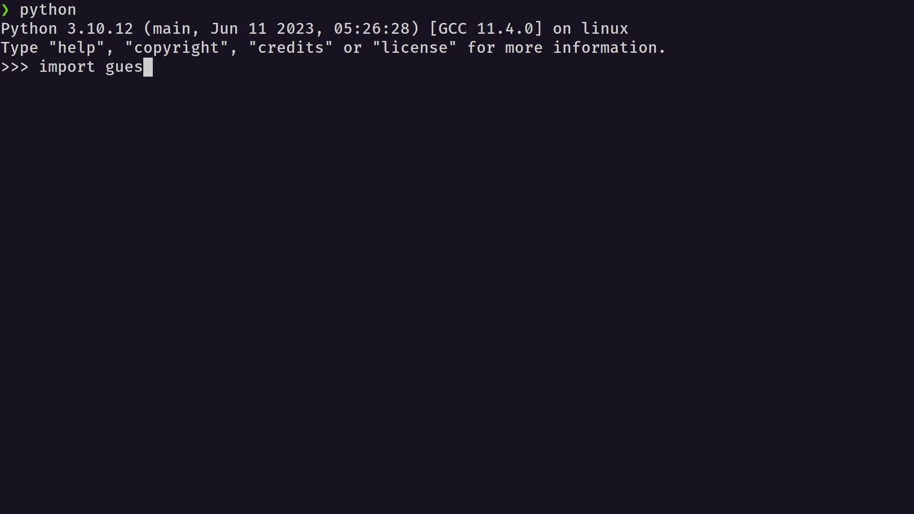
pyautogui.write('sing_ga')
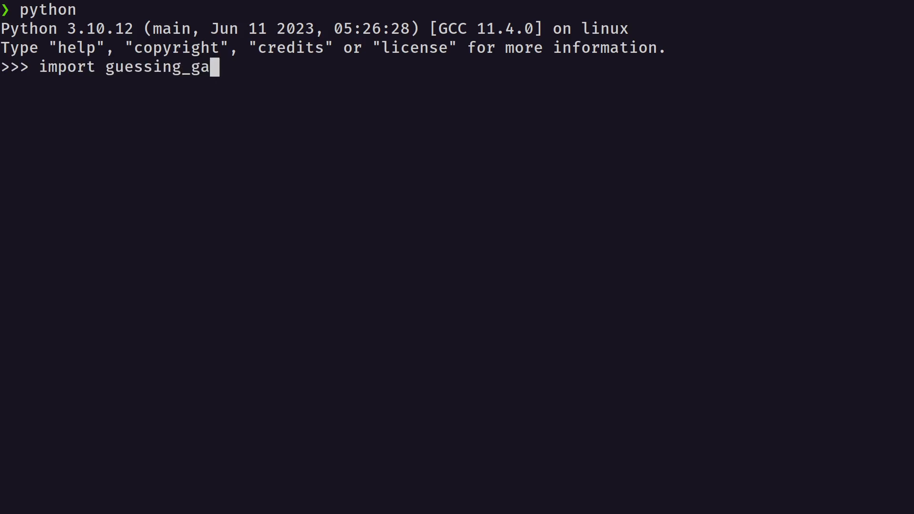
pyautogui.write('me')
pyautogui.write('guessing_game.guess_the_number(')
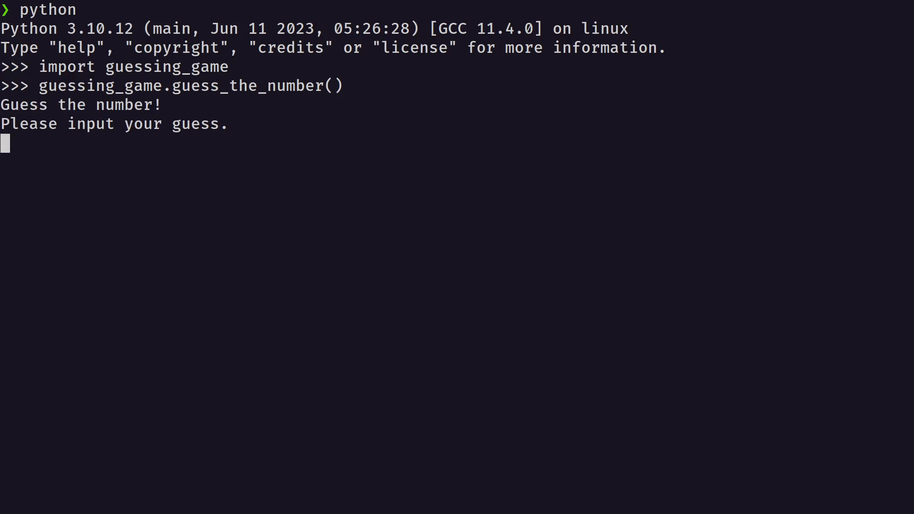
# - Play the game with guesses 55, 88, 67 and 62, getting too small and too big hints
pyautogui.write('55')
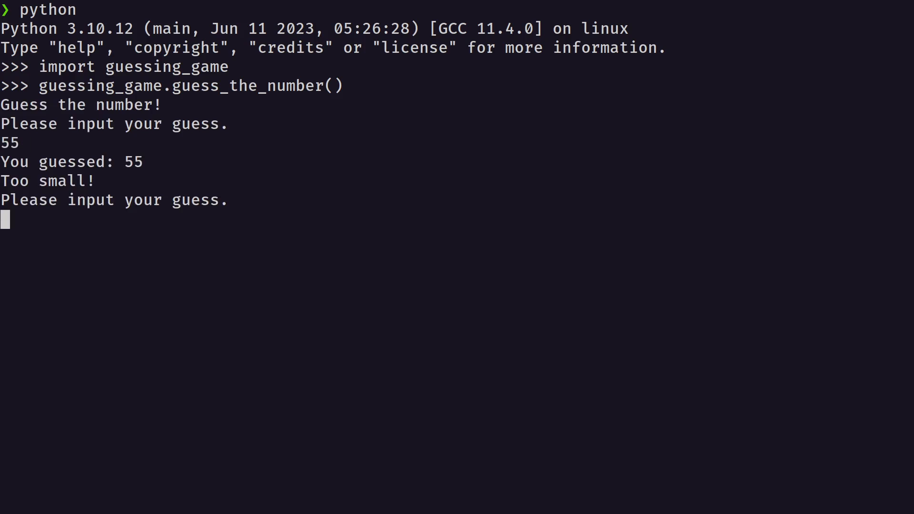
pyautogui.write('88')
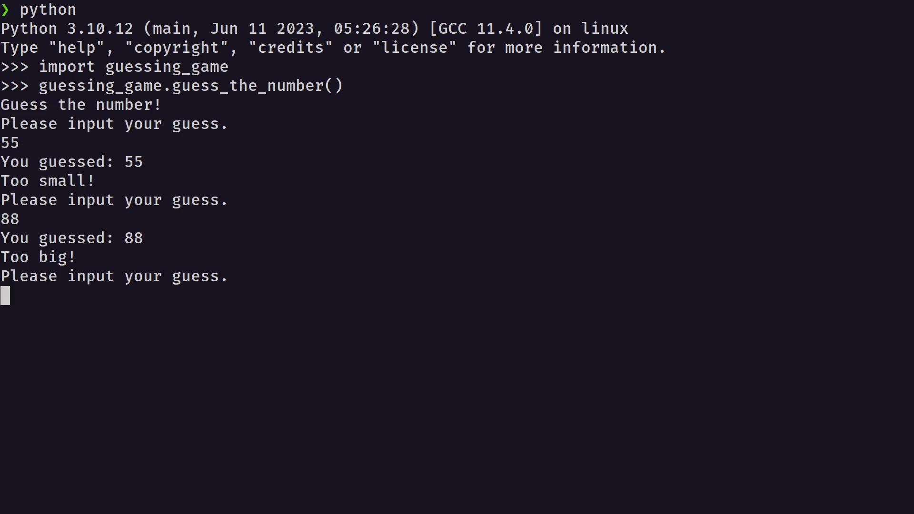
pyautogui.write('67')
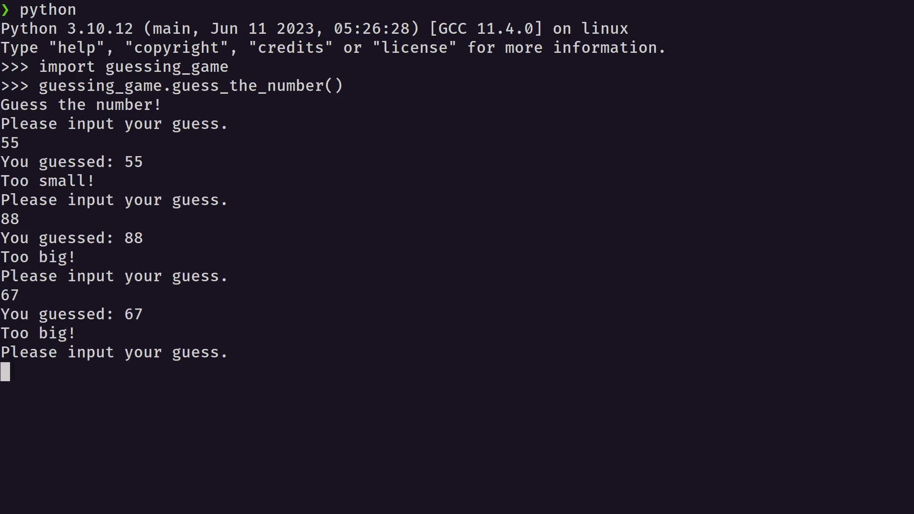
pyautogui.write('62')
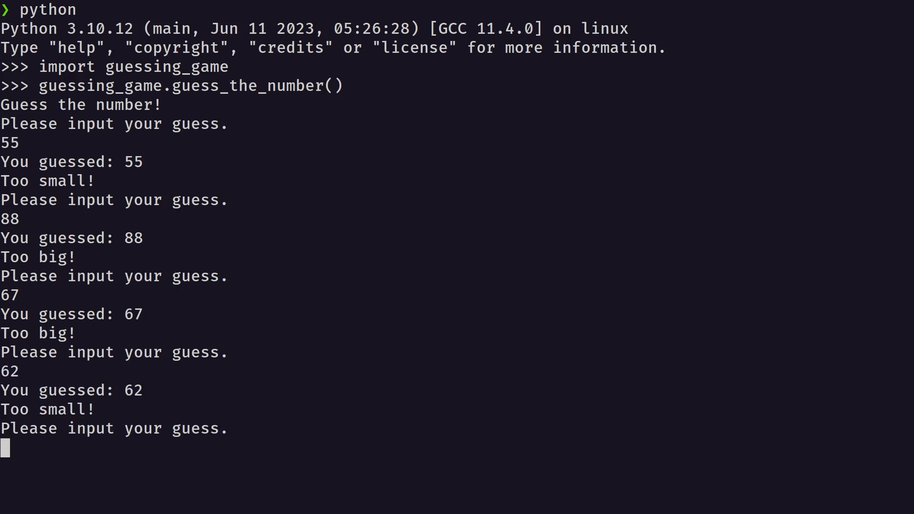
pyautogui.write('6')
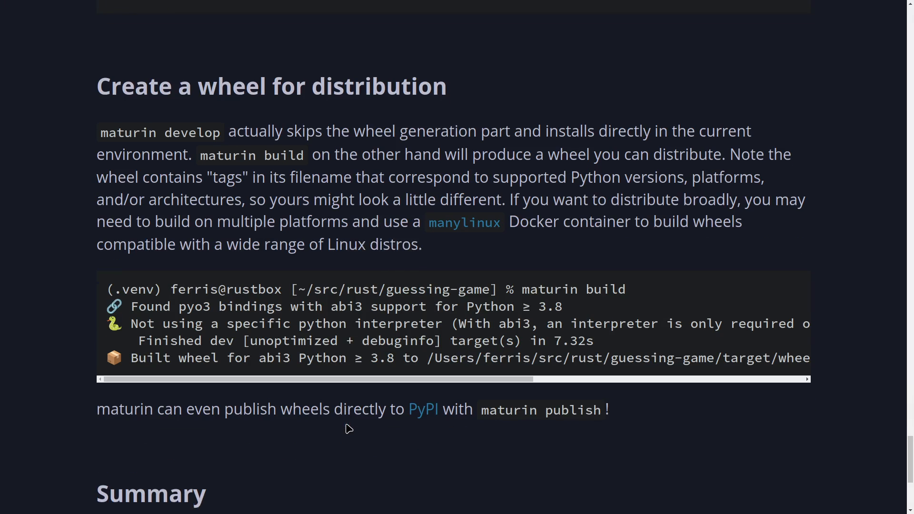
# - Scroll the maturin tutorial through its Summary before switching to the Red & Green article
pyautogui.scroll(-3)
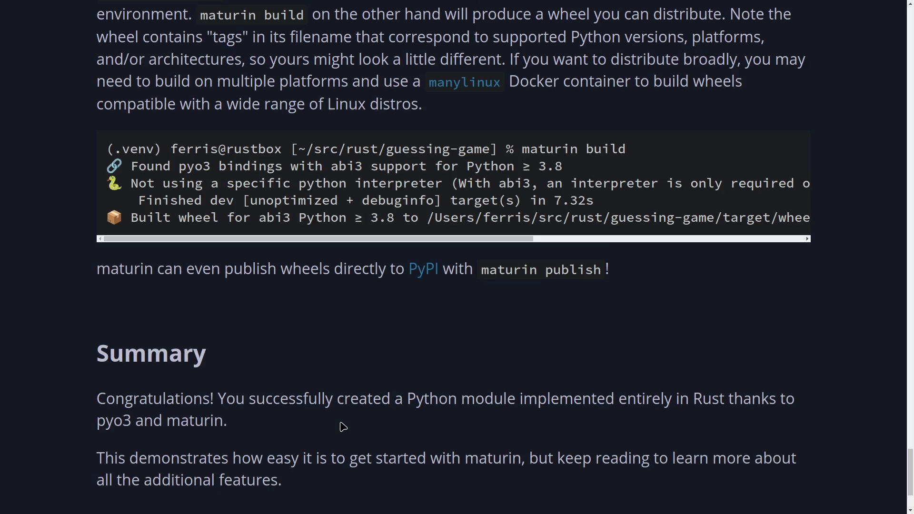
pyautogui.scroll(-3)
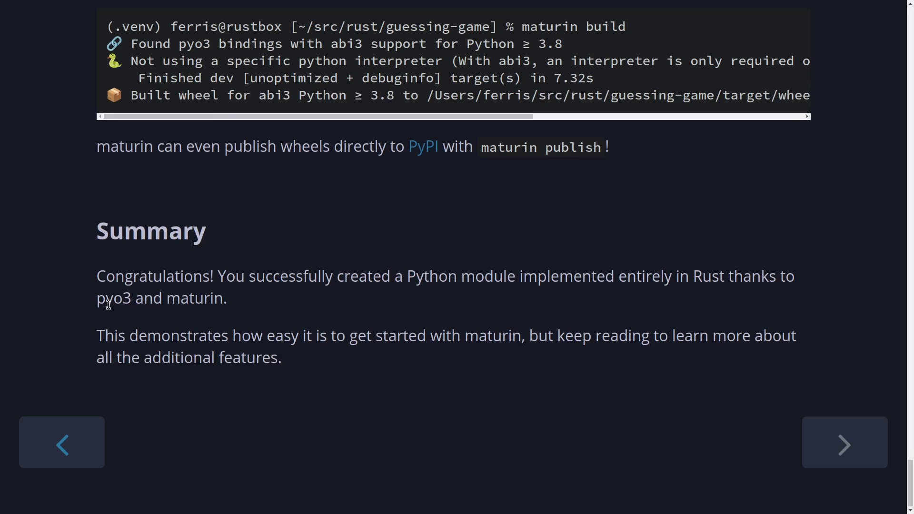
pyautogui.moveTo(120, 341)
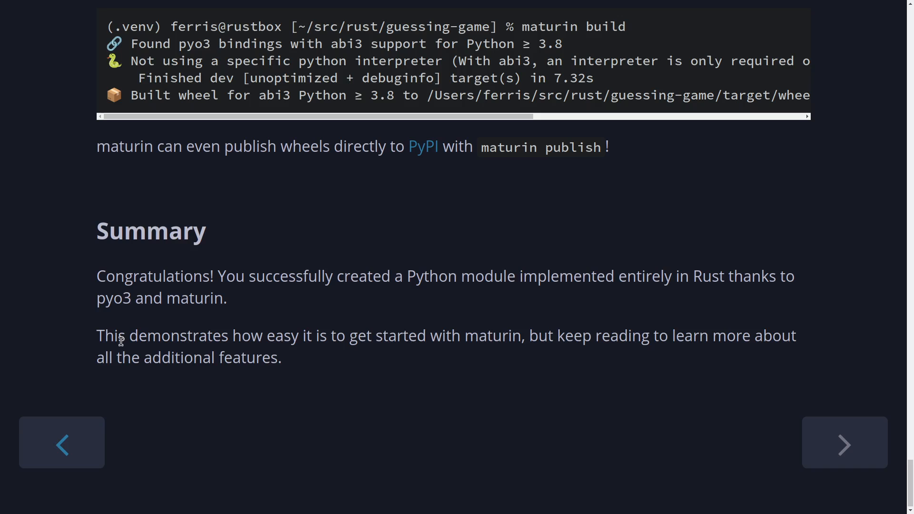
pyautogui.moveTo(536, 340)
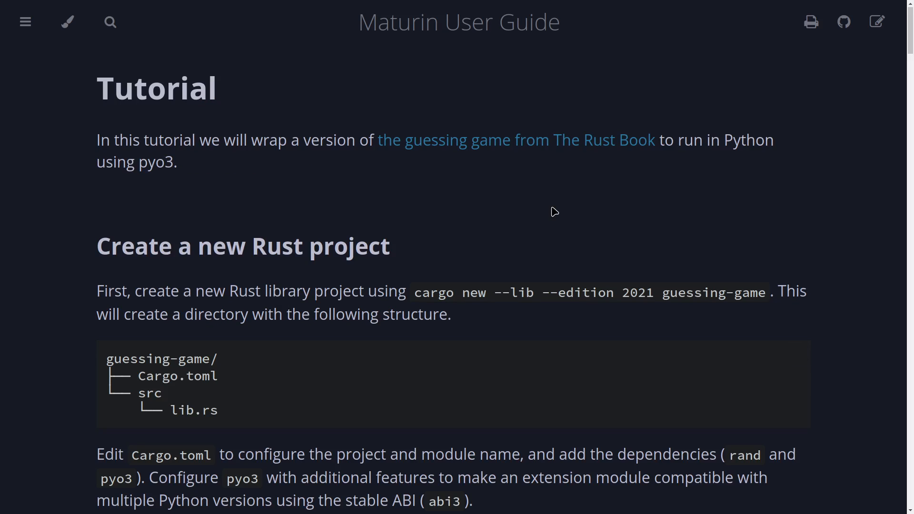
pyautogui.scroll(-3)
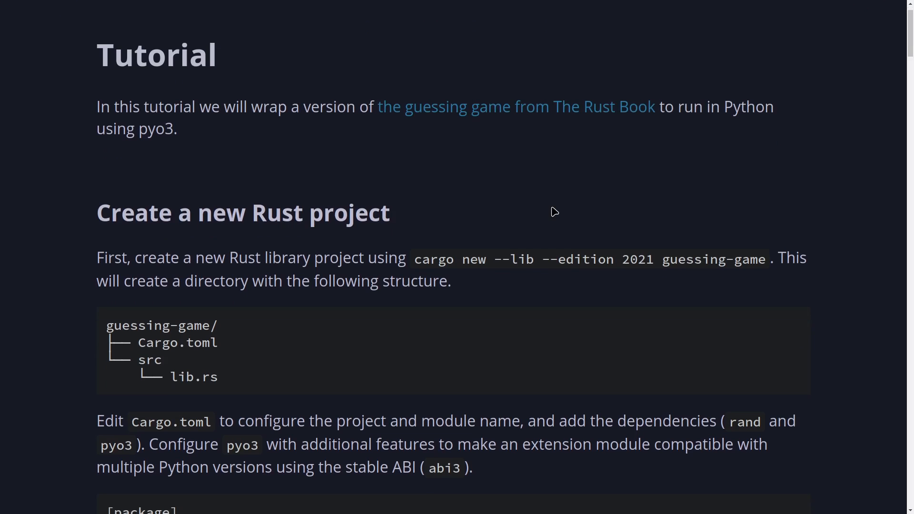
pyautogui.scroll(-3)
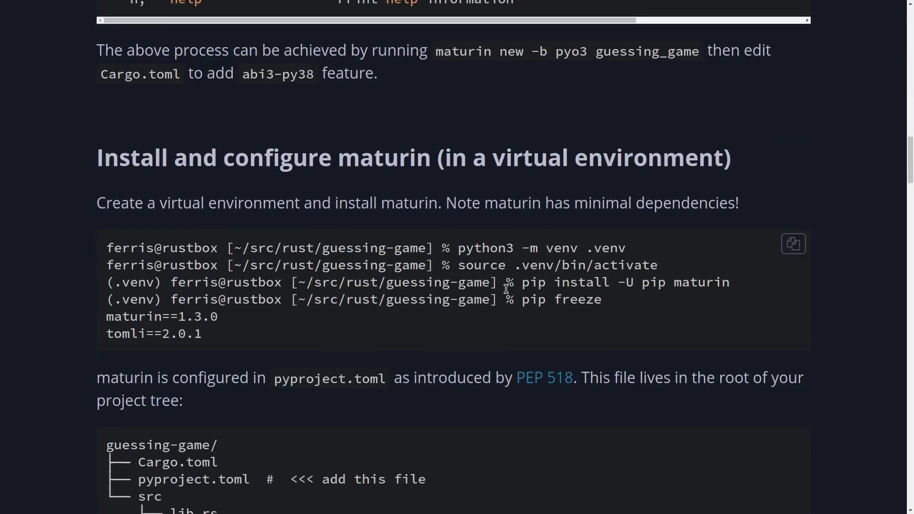
pyautogui.scroll(-3)
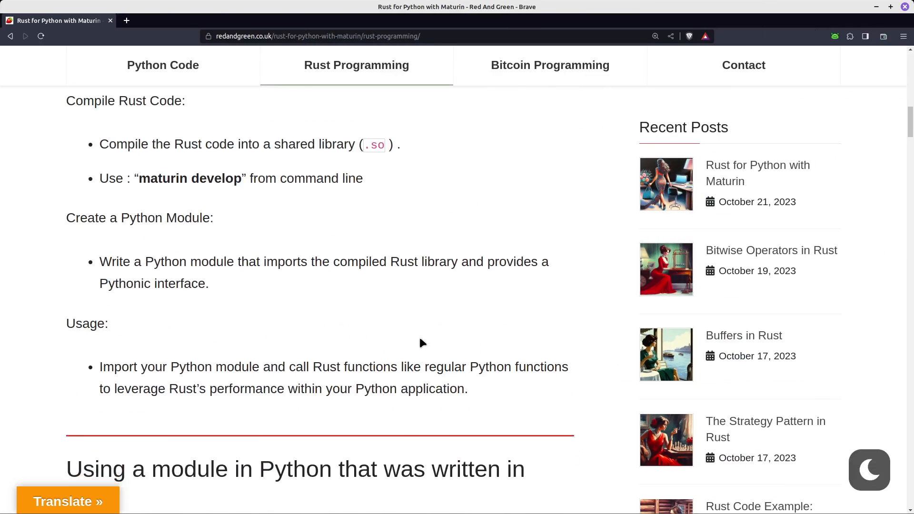
# - Scroll the article past its lib.rs and Cargo.toml examples
pyautogui.scroll(-3)
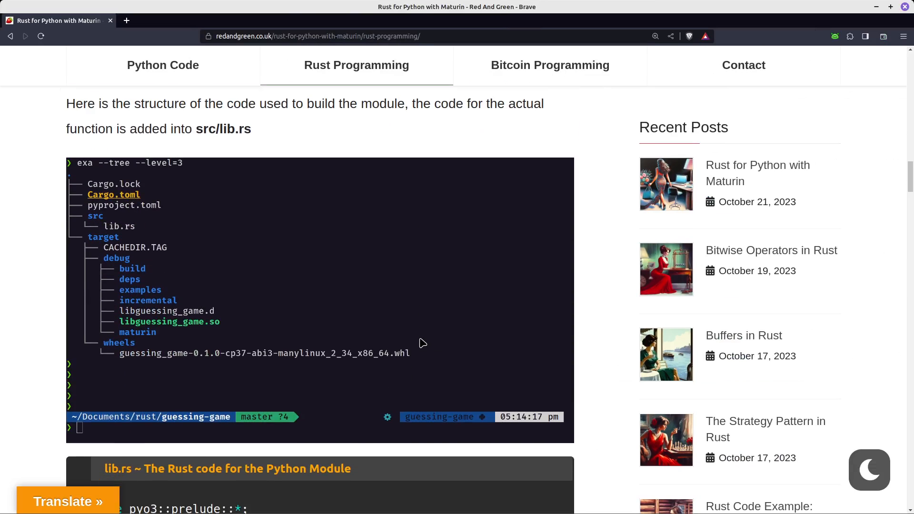
pyautogui.scroll(-3)
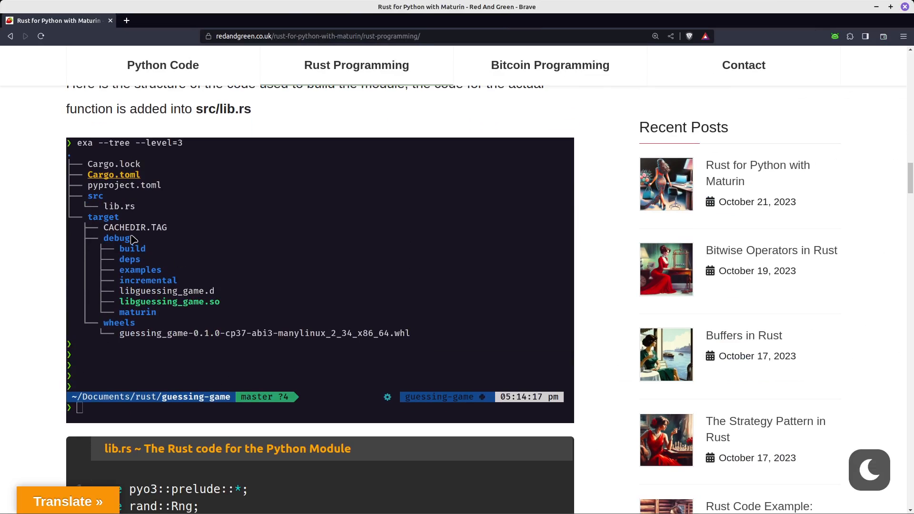
pyautogui.moveTo(129, 203)
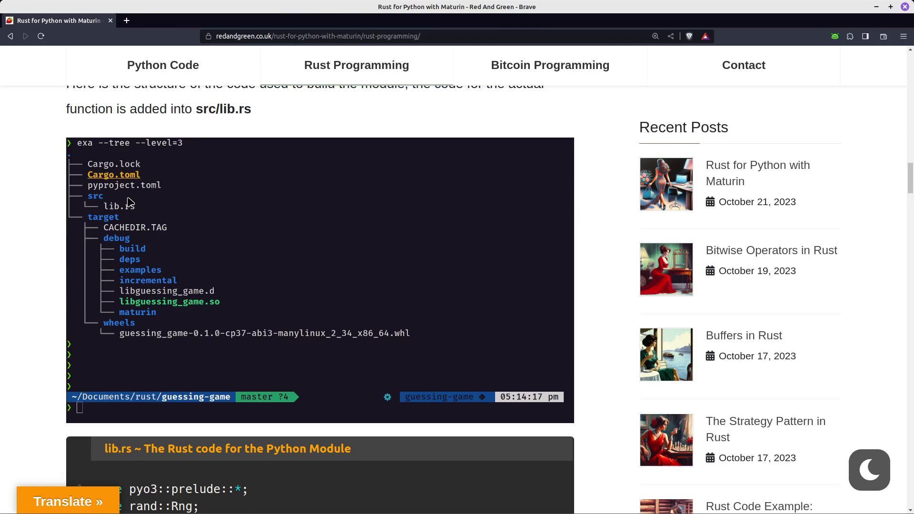
pyautogui.scroll(-3)
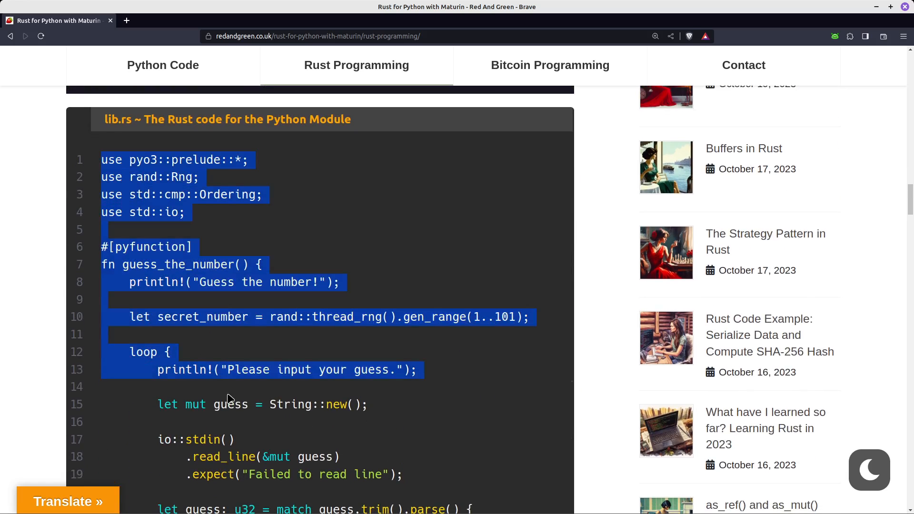
pyautogui.scroll(-3)
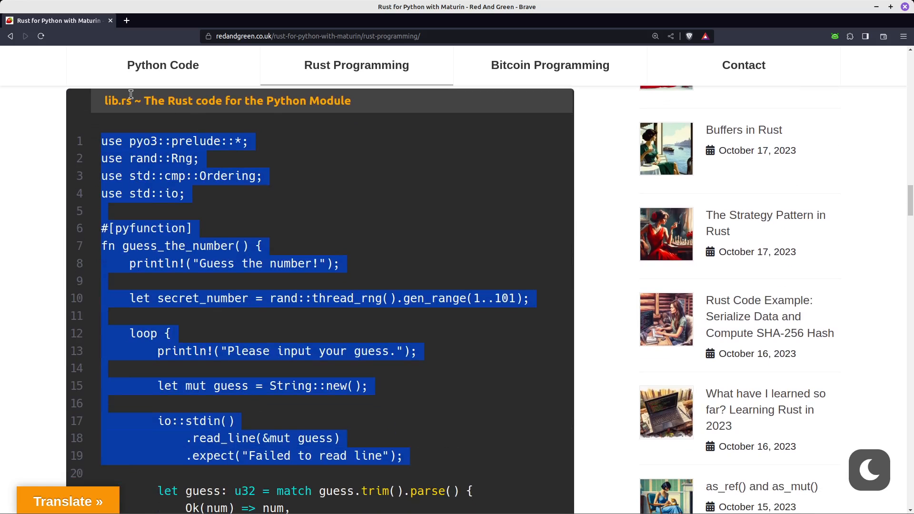
pyautogui.moveTo(207, 294)
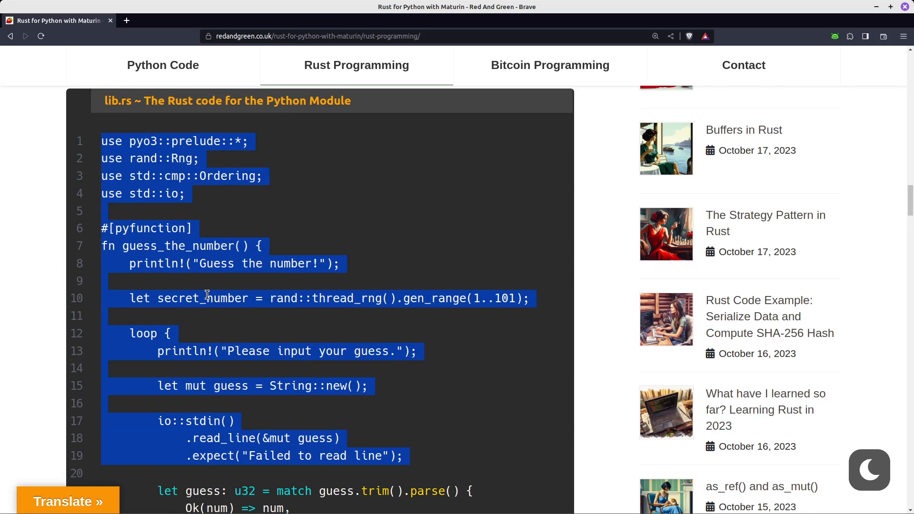
pyautogui.scroll(-3)
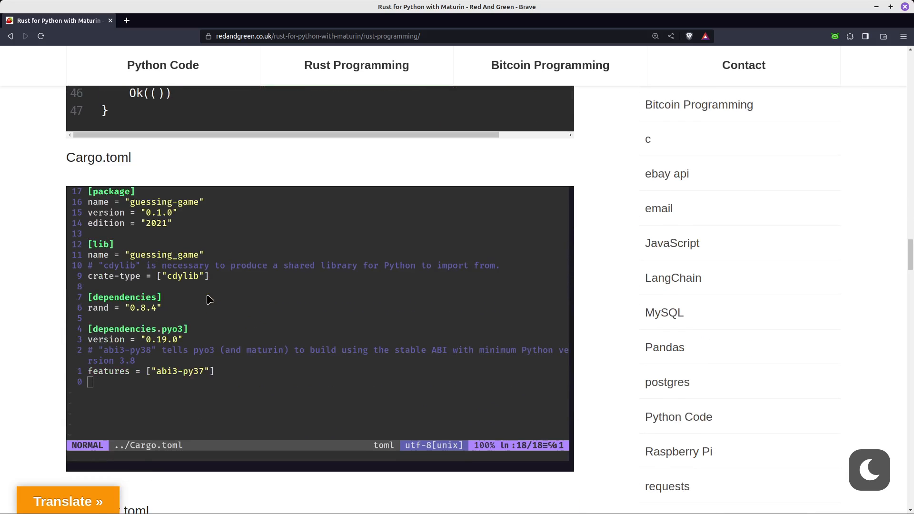
pyautogui.scroll(-3)
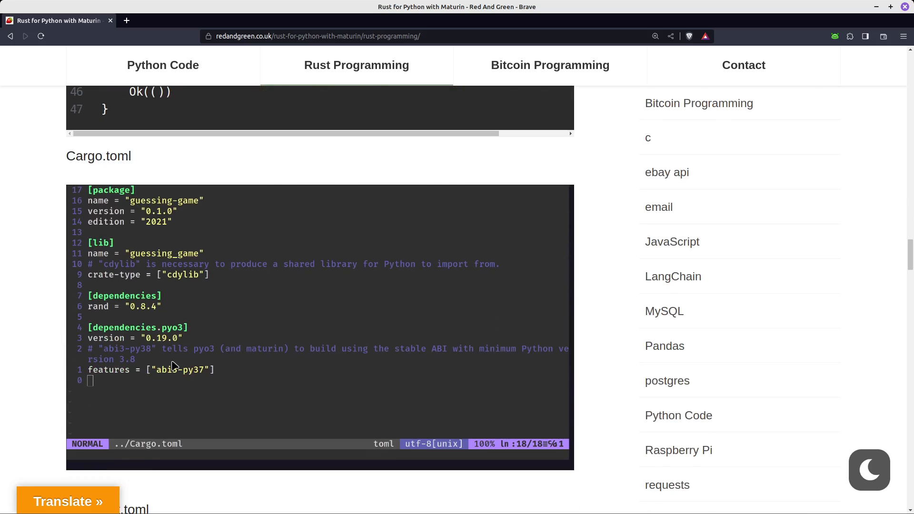
# - Scroll past pyproject.toml to the end and follow the Webdock cloud hosting link
pyautogui.scroll(-3)
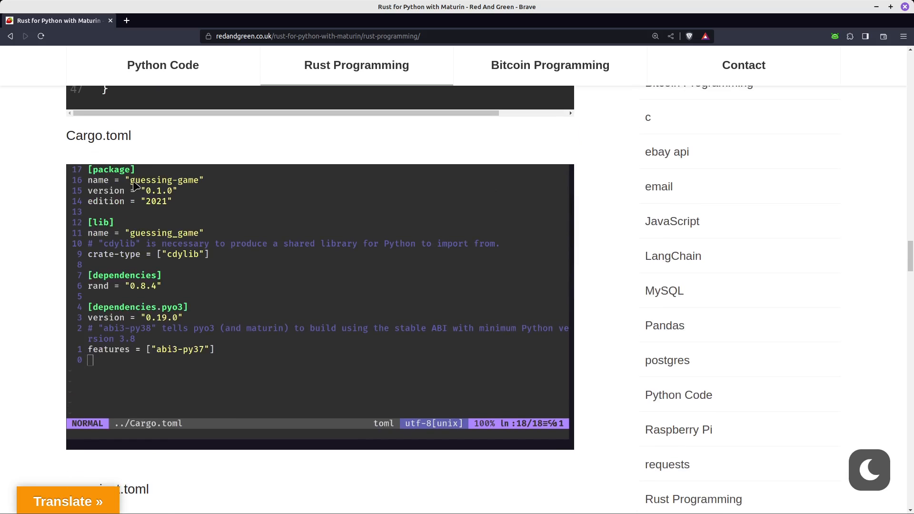
pyautogui.scroll(-3)
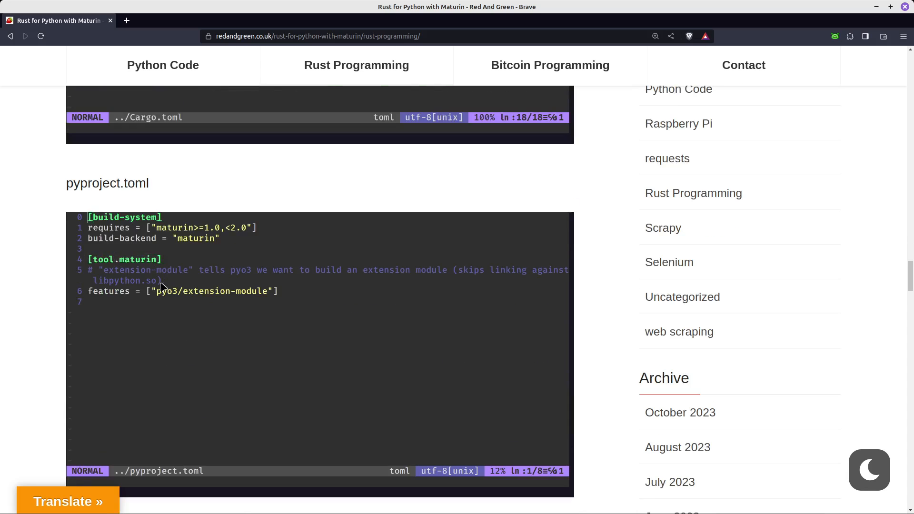
pyautogui.scroll(-3)
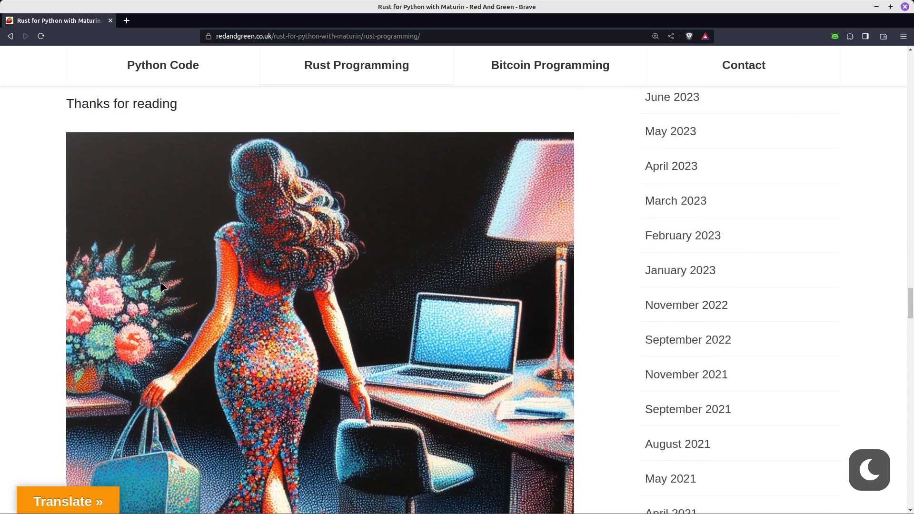
pyautogui.scroll(-3)
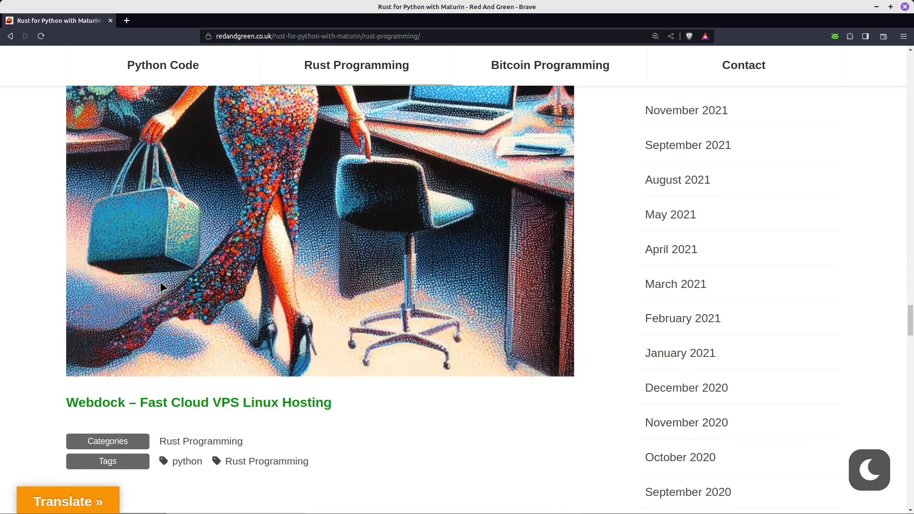
pyautogui.scroll(-3)
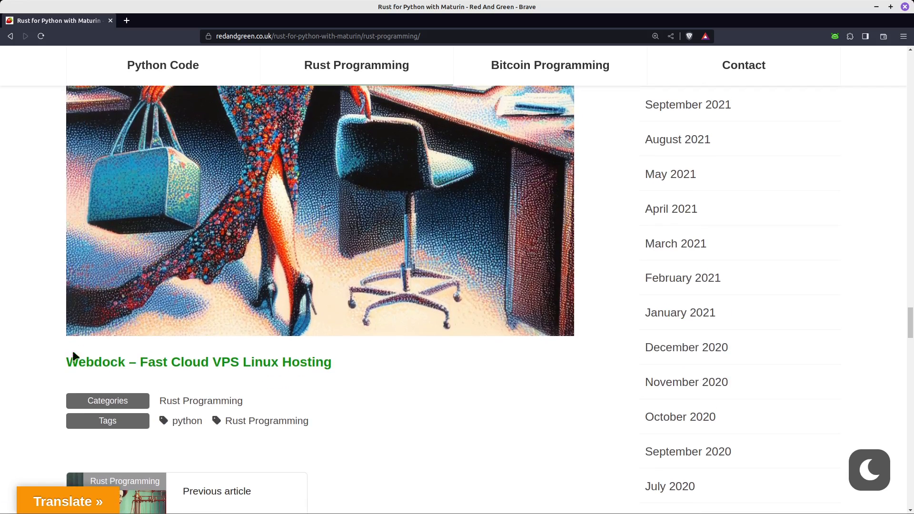
pyautogui.moveTo(58, 371)
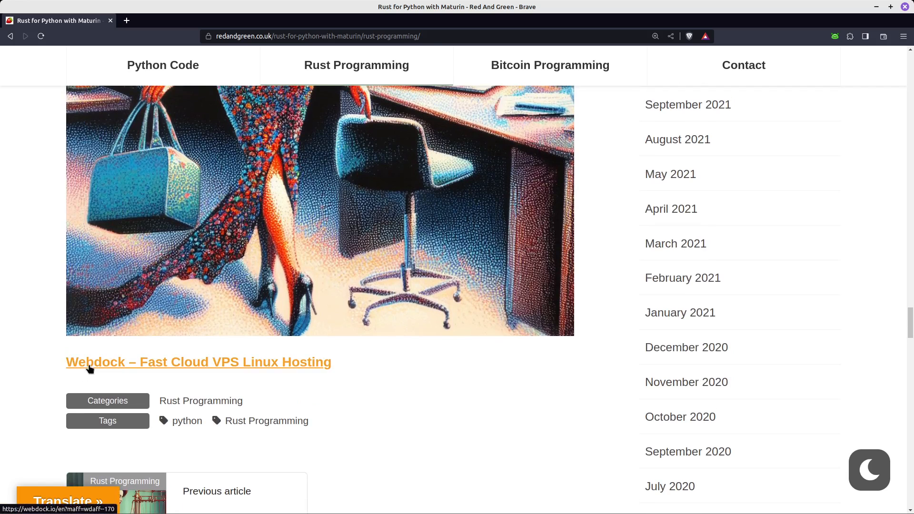
pyautogui.click(198, 362)
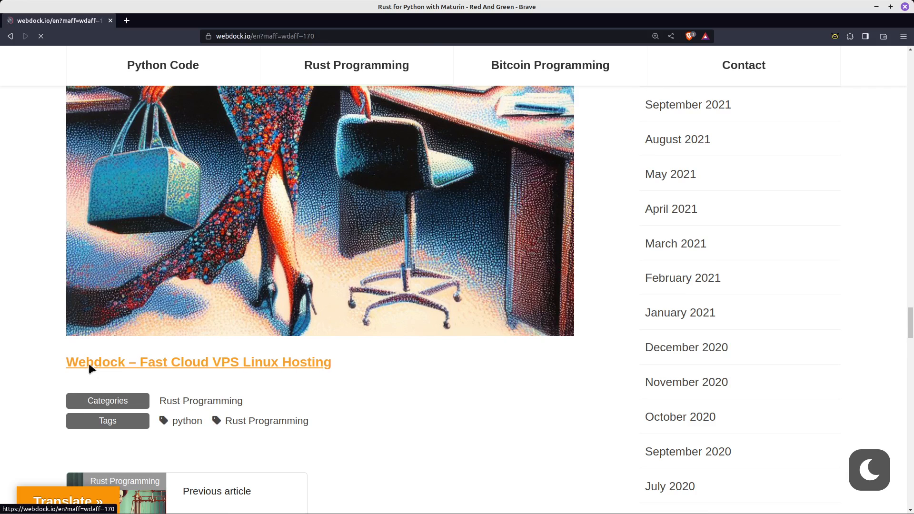
# - View the Webdock homepage and scroll its cloud hosting pitch
pyautogui.click(198, 362)
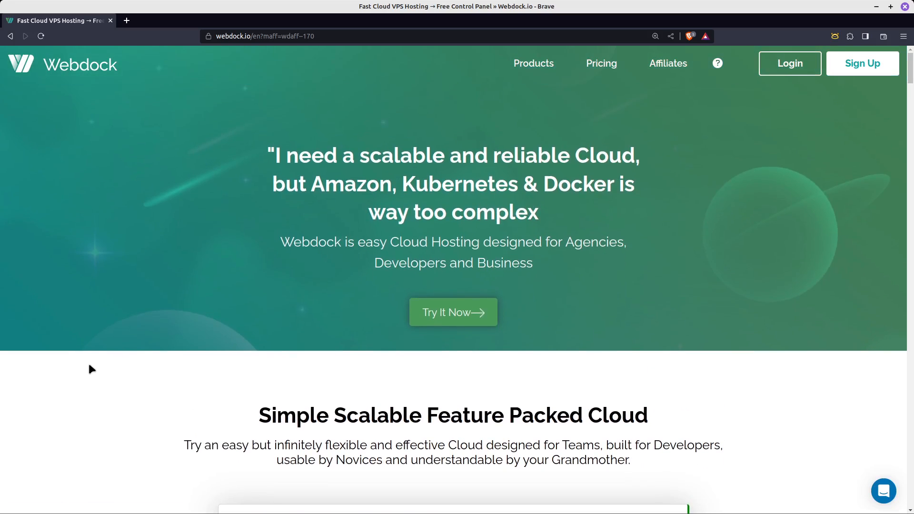
pyautogui.scroll(-3)
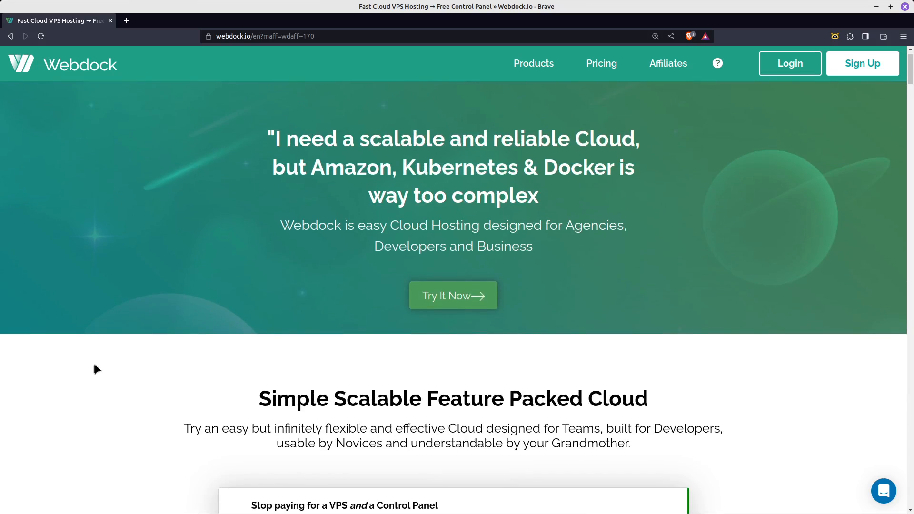
pyautogui.scroll(-3)
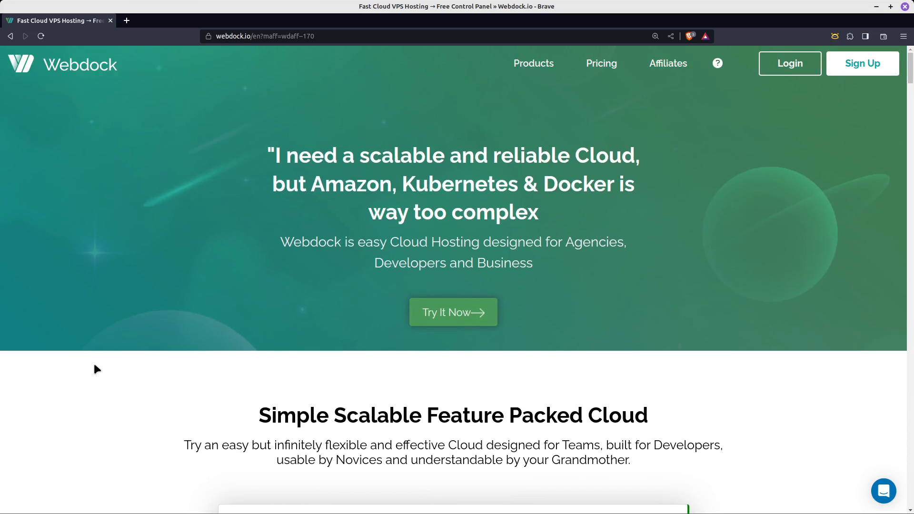
pyautogui.moveTo(107, 366)
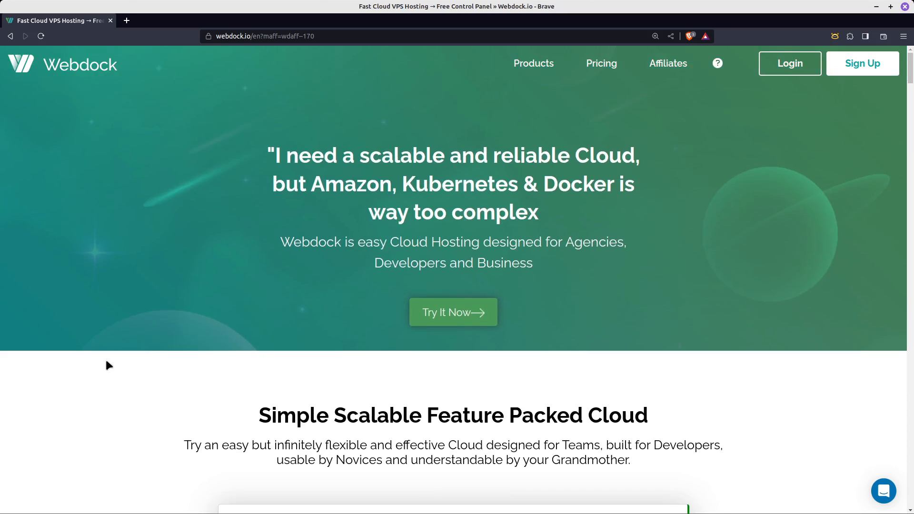
pyautogui.moveTo(2, 74)
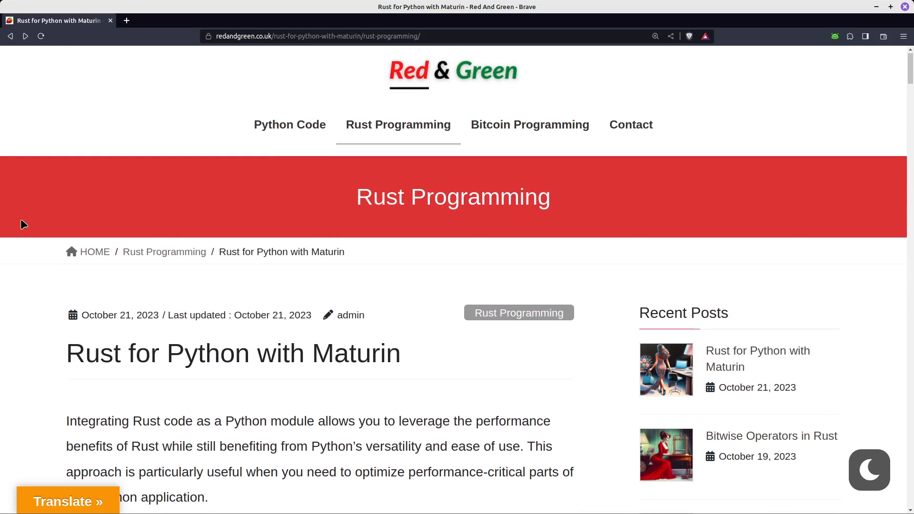
pyautogui.moveTo(1, 291)
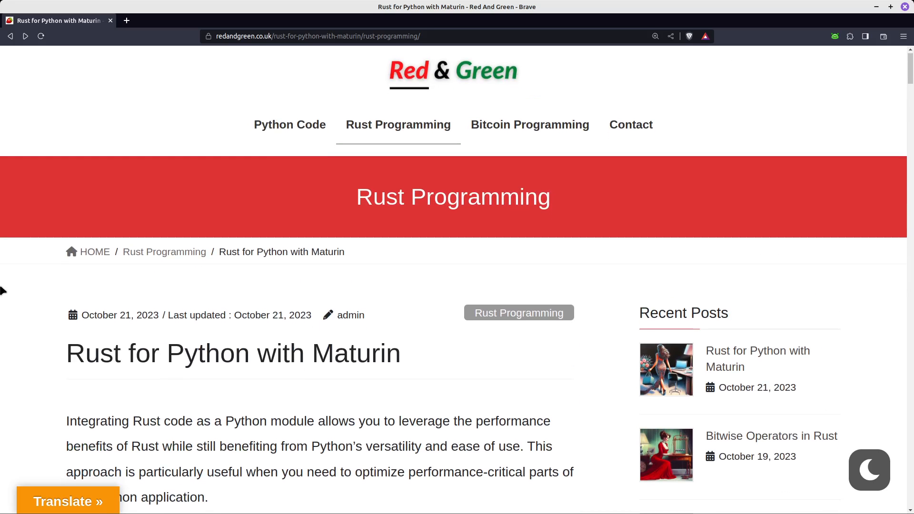
pyautogui.scroll(-3)
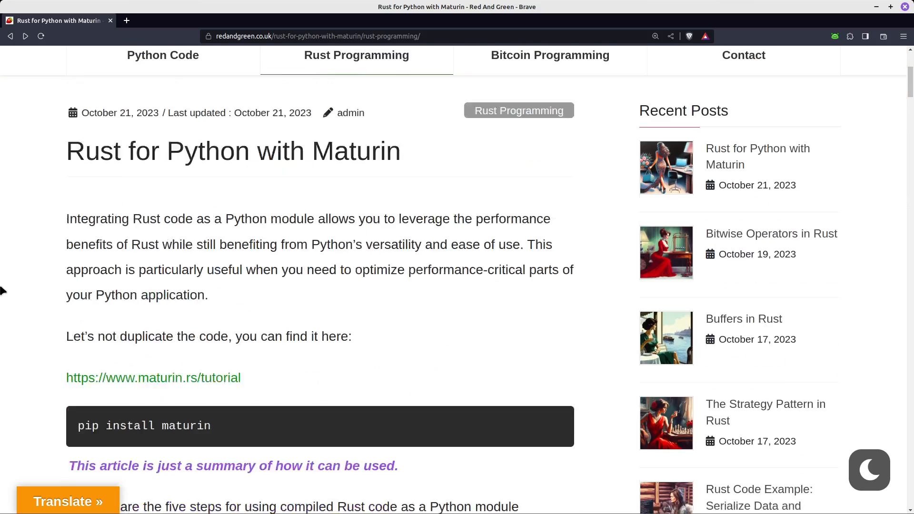
pyautogui.scroll(-3)
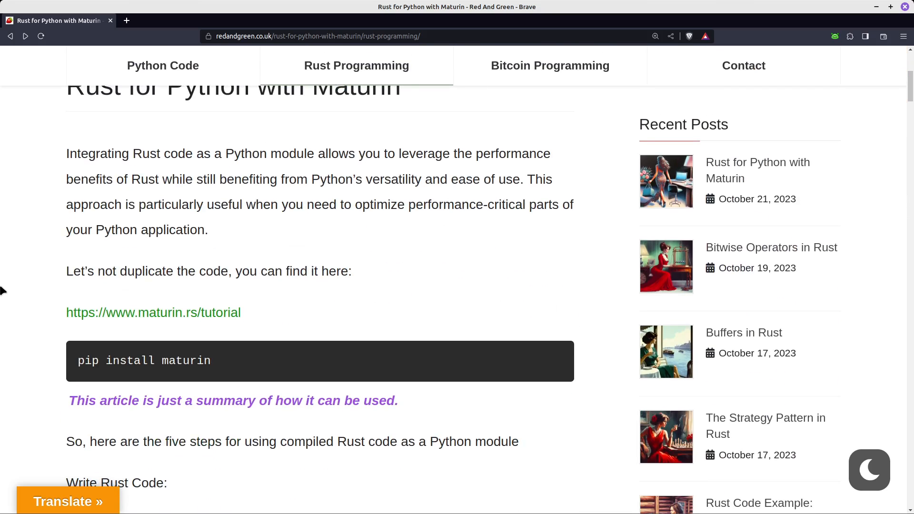